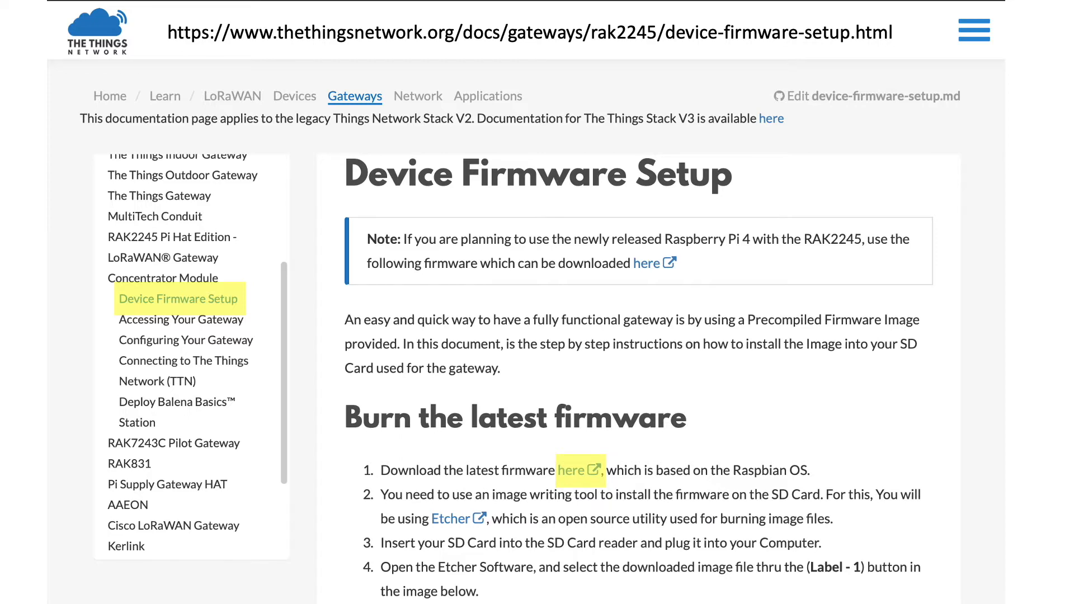
Step: Download RAK2245_Latest_Firmware.zip from the docs link and get the balenaEtcher image-writing tool
{"action": "left_click", "coordinate": [567, 471]}
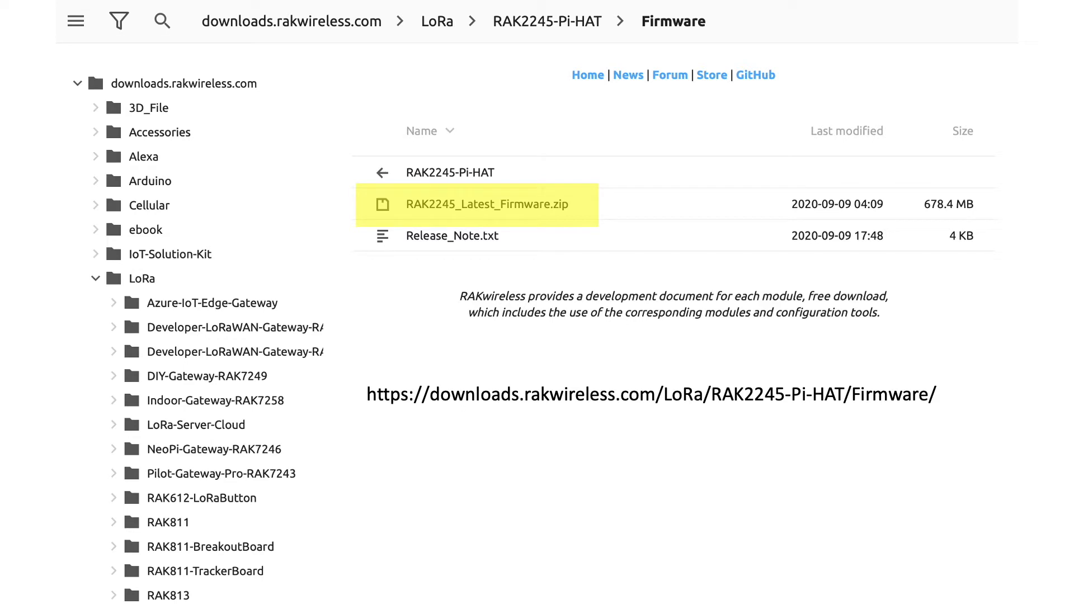
{"action": "left_click", "coordinate": [488, 205]}
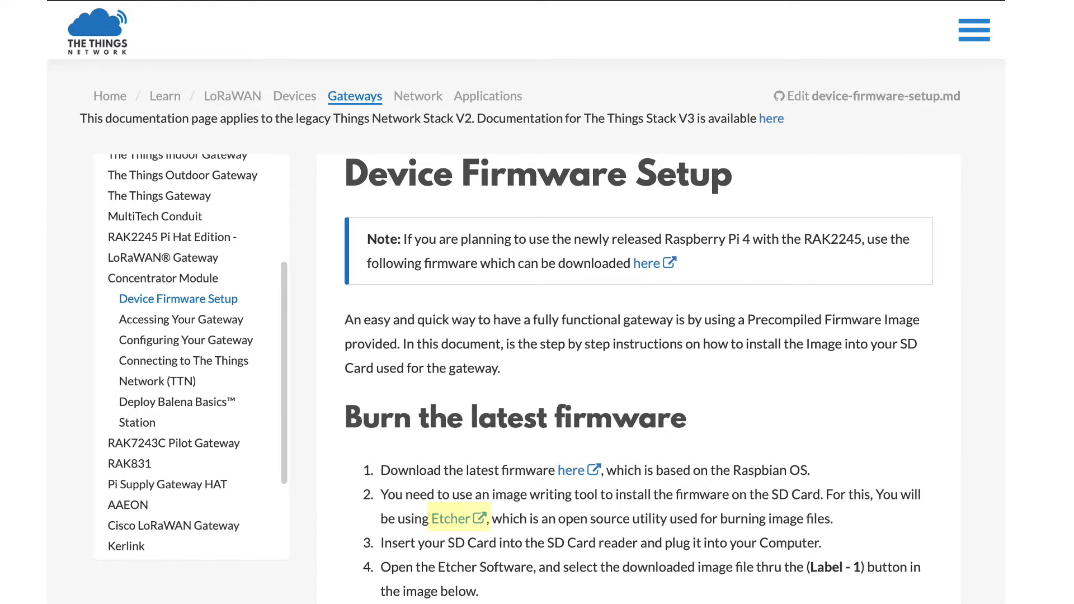
{"action": "left_click", "coordinate": [450, 518]}
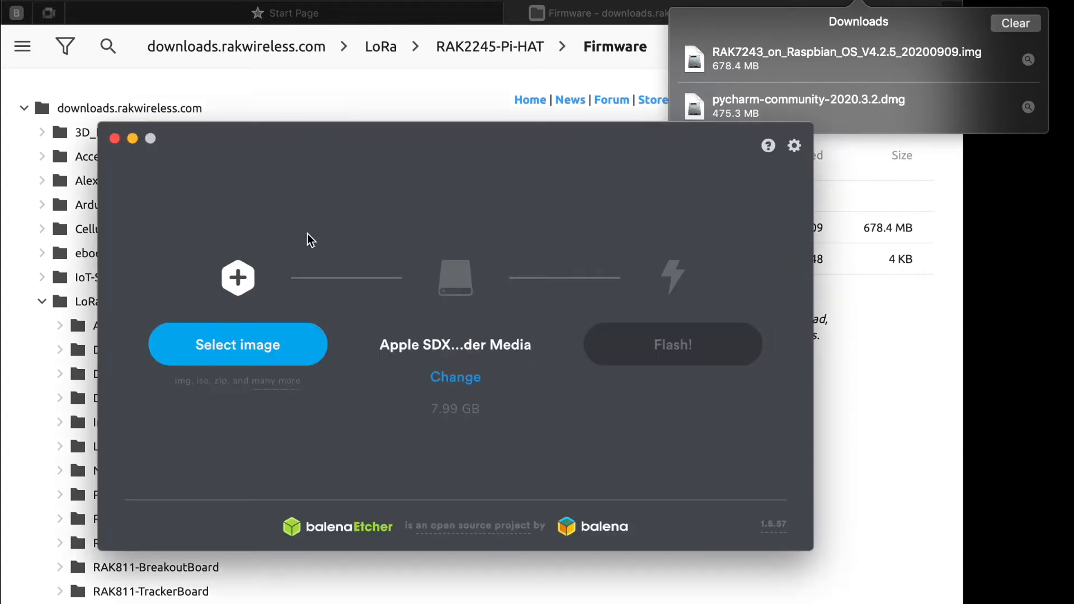
Step: Load the RAK7243 .img from Downloads into balenaEtcher and flash it to the SD card
{"action": "left_click", "coordinate": [237, 344]}
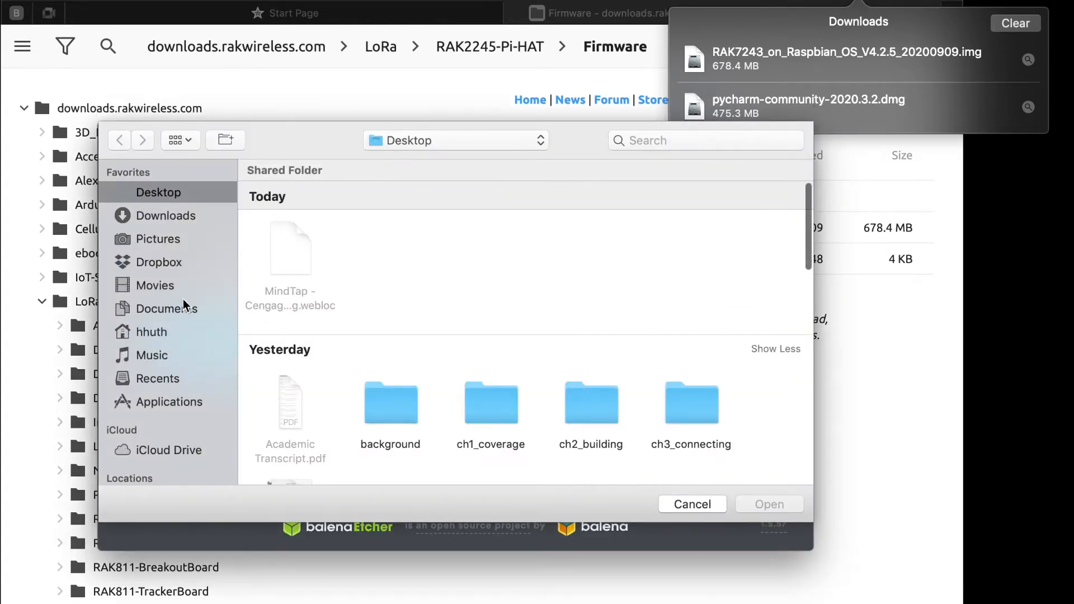
{"action": "left_click", "coordinate": [168, 215]}
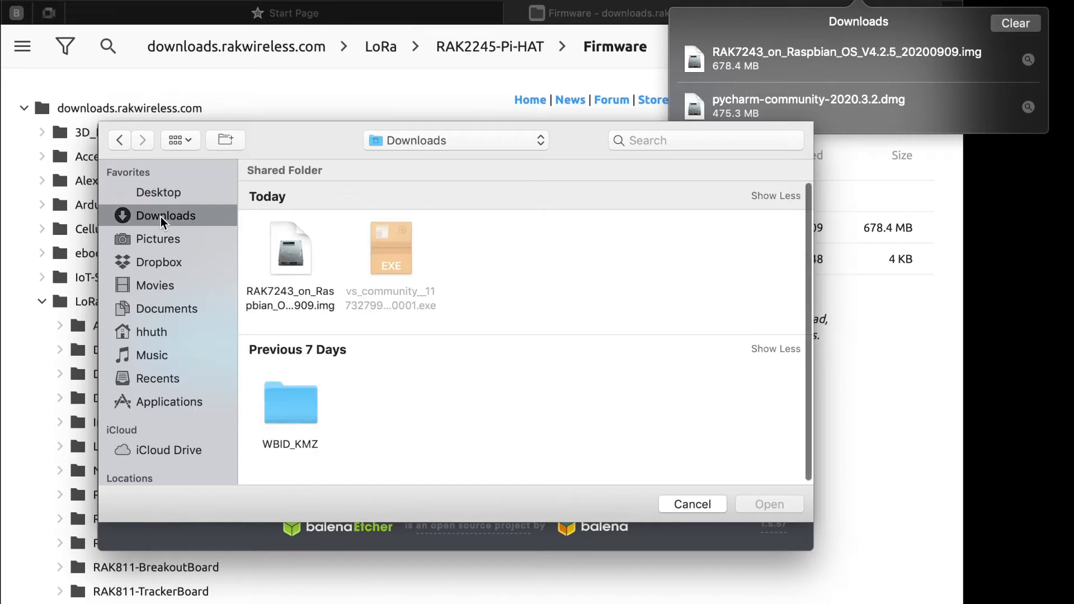
{"action": "left_click", "coordinate": [290, 249]}
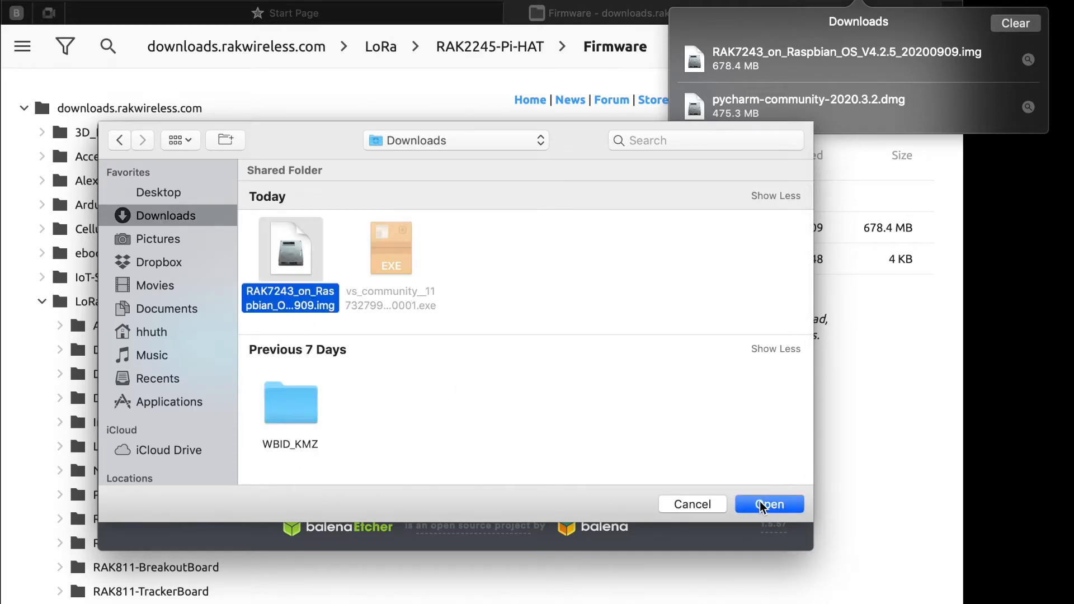
{"action": "left_click", "coordinate": [769, 504]}
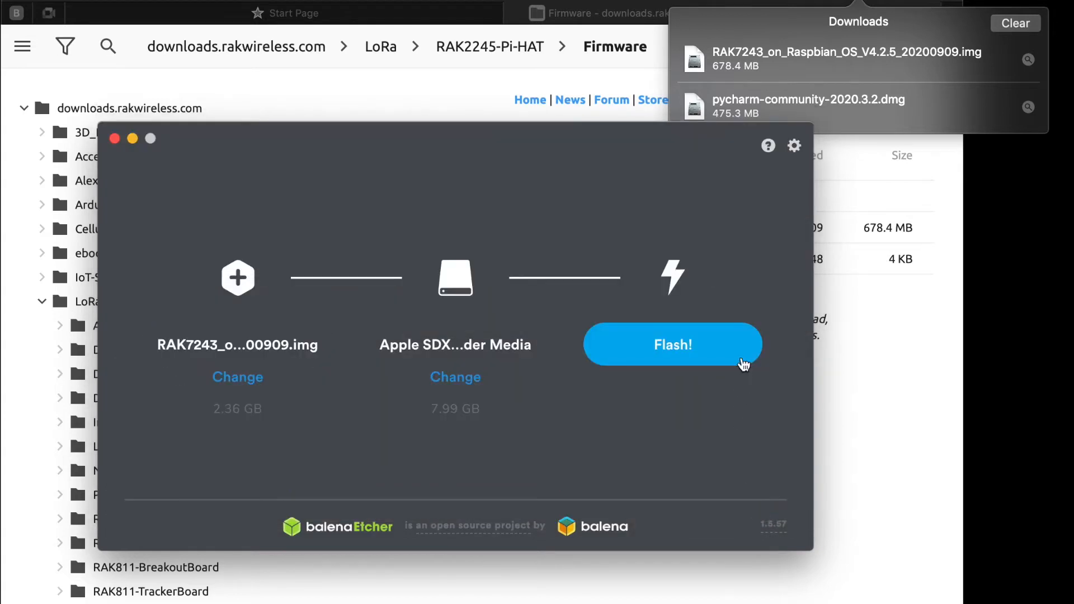
{"action": "left_click", "coordinate": [672, 344]}
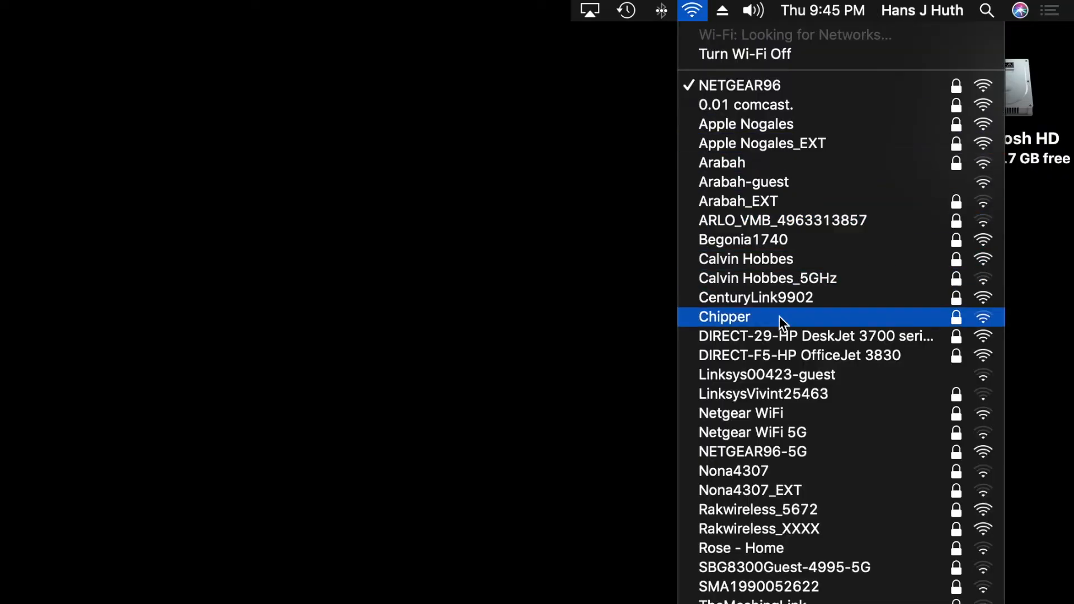
{"action": "mouse_move", "coordinate": [801, 510]}
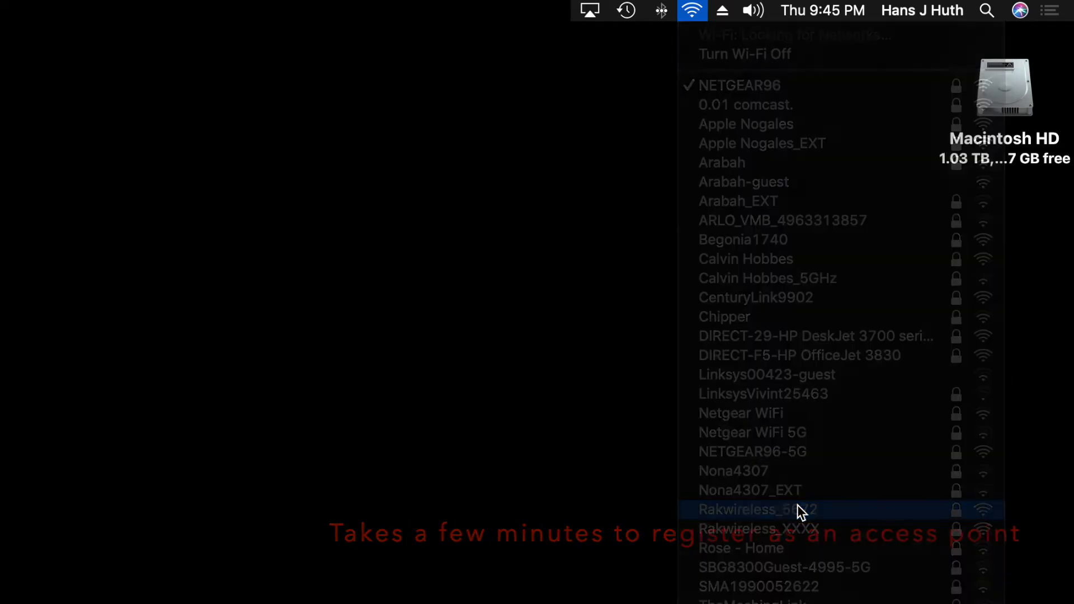
Step: Join the Rakwireless_5672 Wi-Fi network with its password, showing the password before joining
{"action": "left_click", "coordinate": [758, 510]}
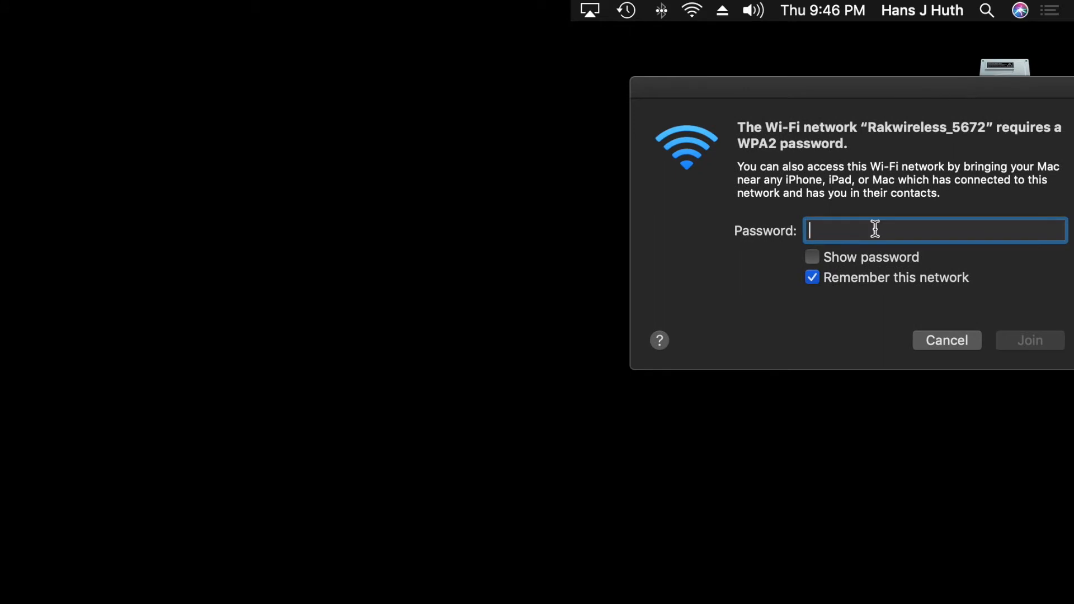
{"action": "type", "text": "••••"}
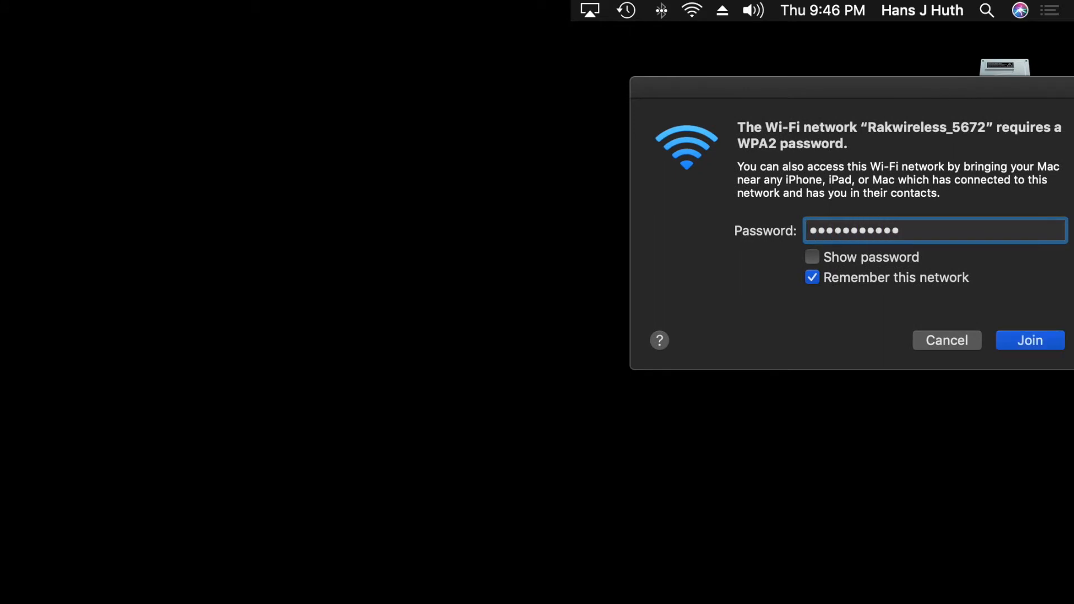
{"action": "left_click", "coordinate": [812, 256]}
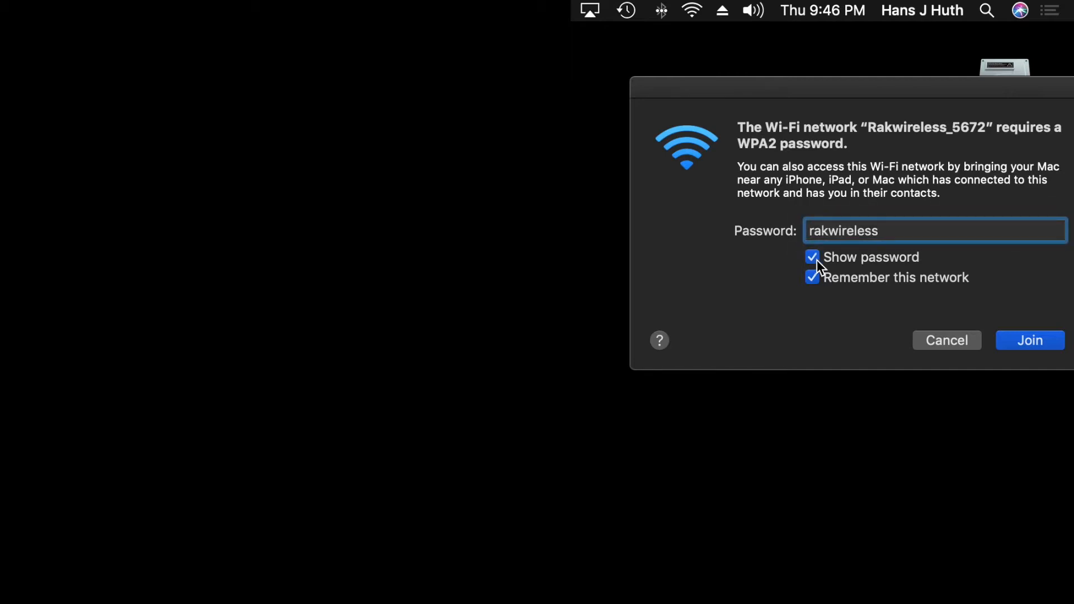
{"action": "left_click", "coordinate": [692, 10]}
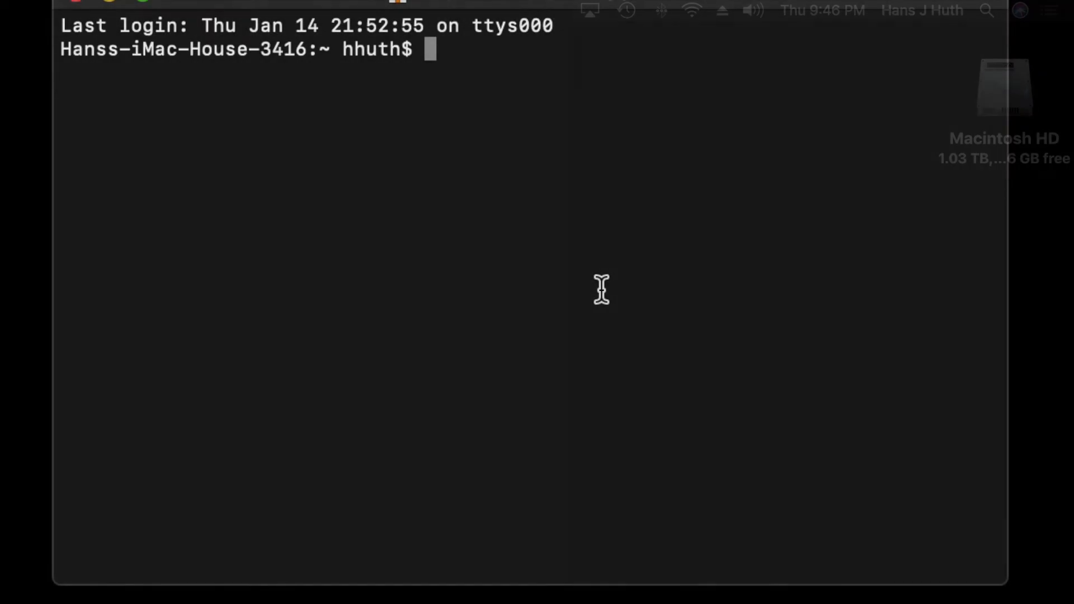
Step: Become root with sudo -i and SSH into the gateway as pi at its 192.1... address
{"action": "type", "text": "sudo -i"}
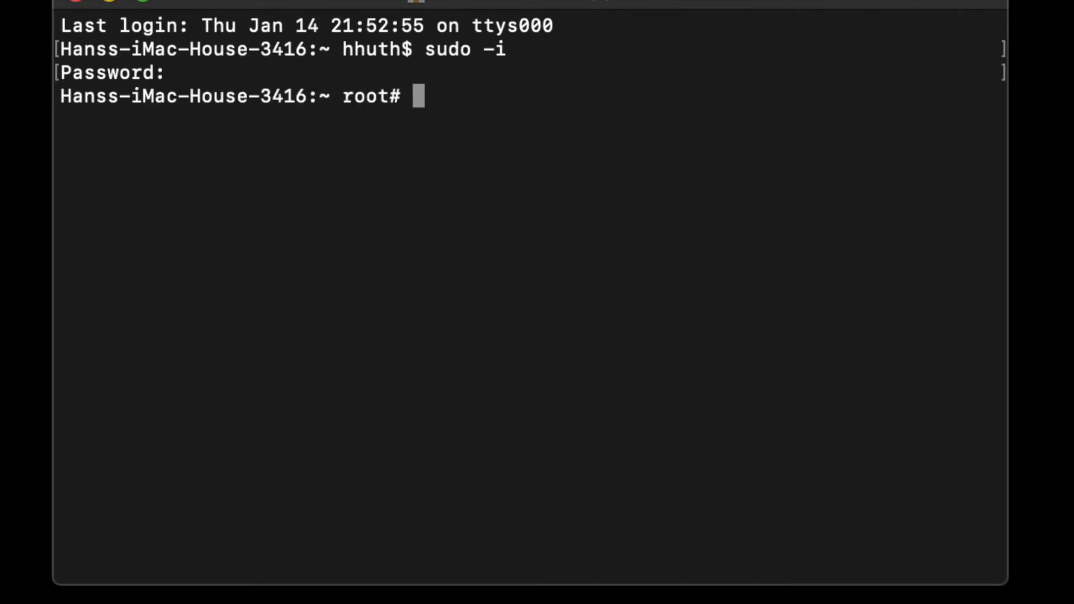
{"action": "type", "text": "ssh pi"}
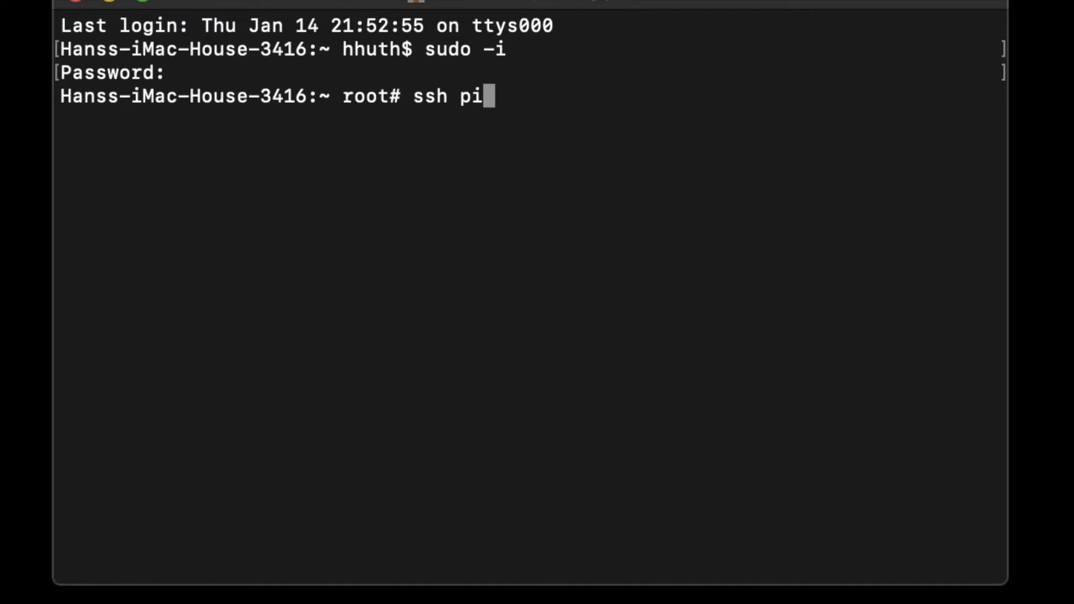
{"action": "type", "text": "@192.1"}
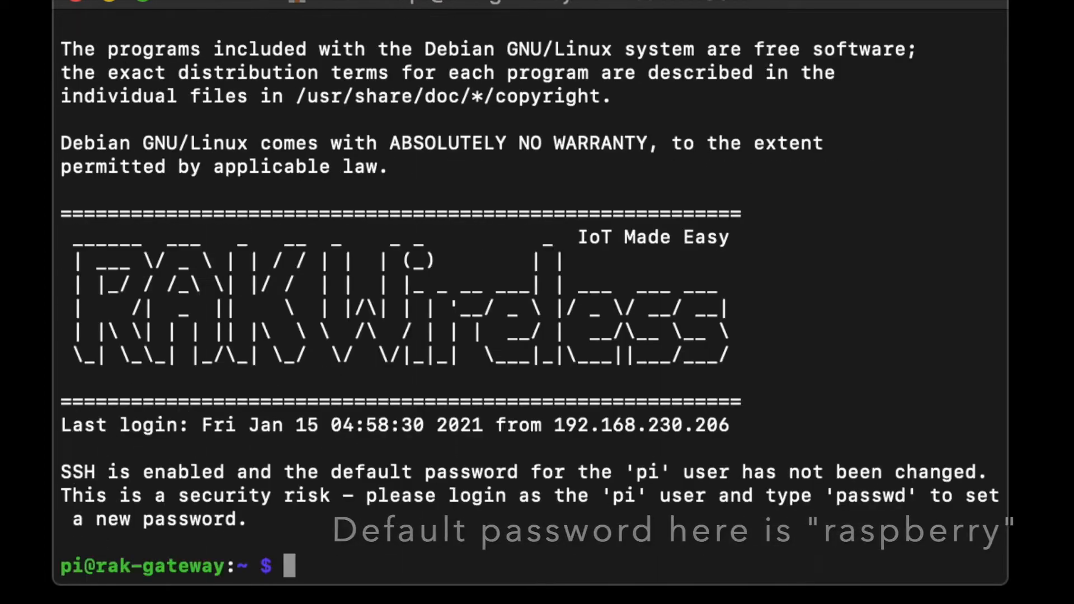
{"action": "type", "text": "ls"}
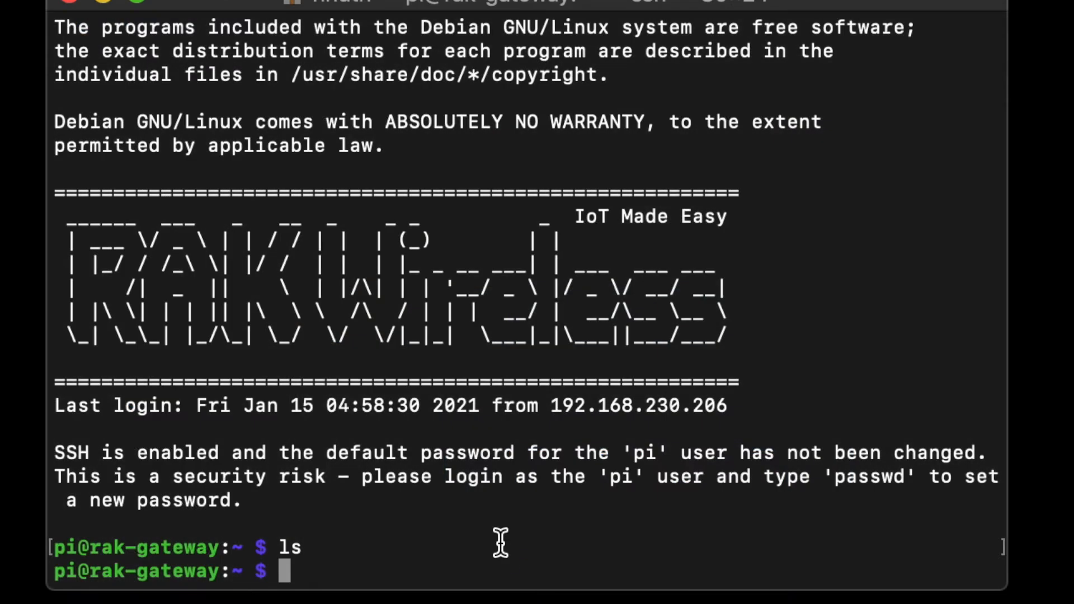
Step: Run sudo gateway-config to bring up the gateway configuration menu
{"action": "type", "text": "sudo gatew"}
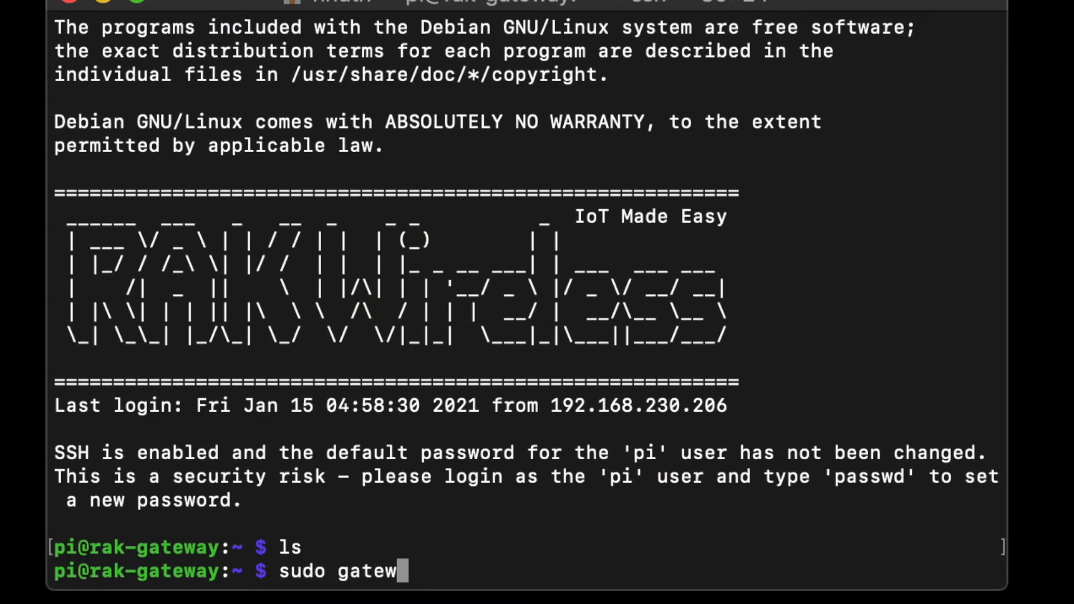
{"action": "type", "text": "ay-"}
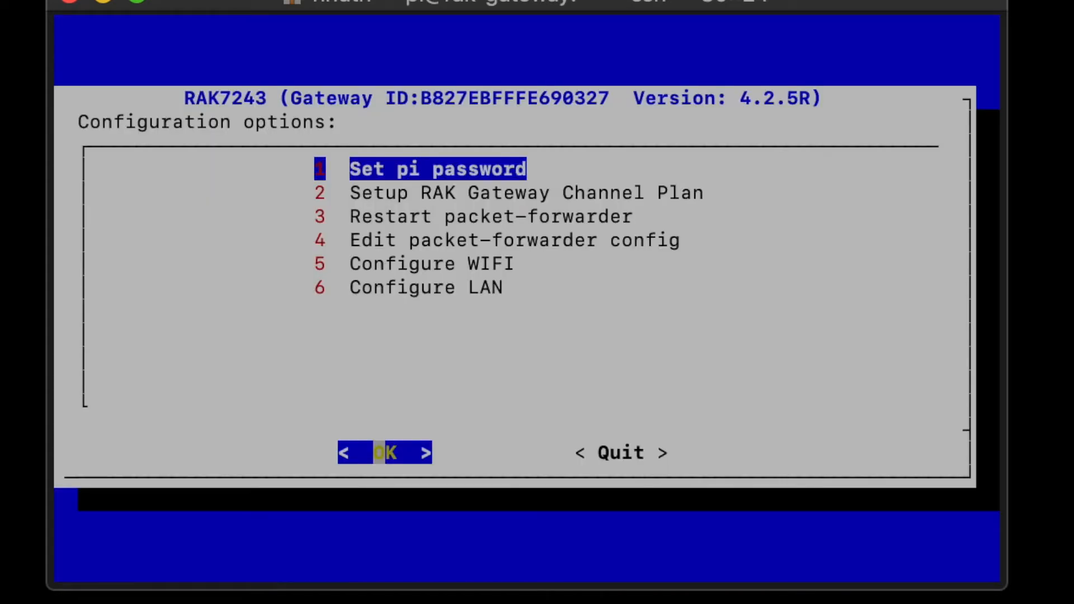
Step: Set the RAK gateway channel plan to server TTN with the US_902_928 frequency plan
{"action": "left_click", "coordinate": [385, 453]}
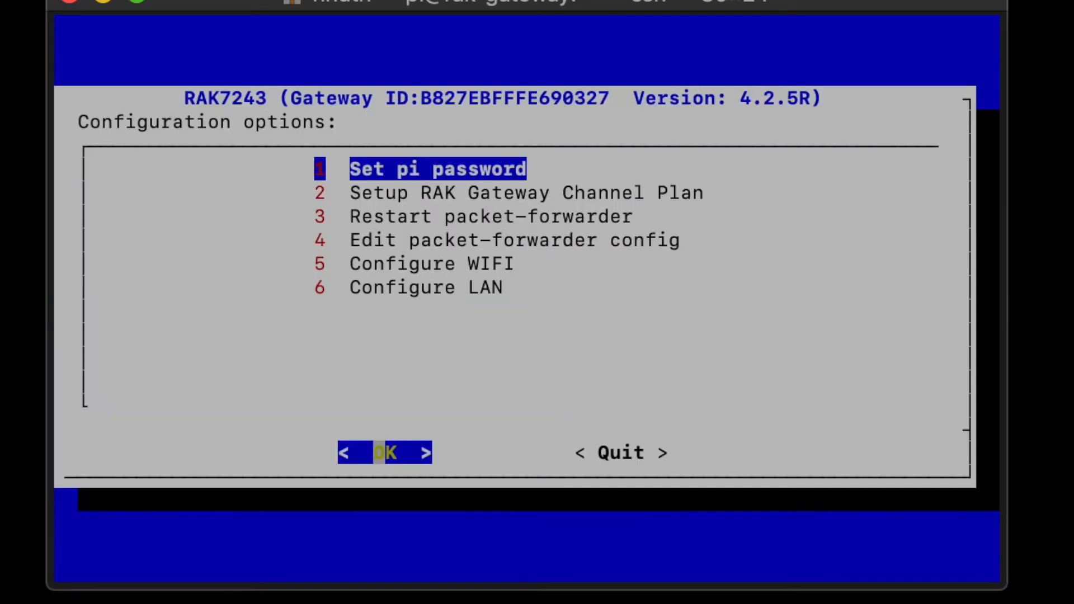
{"action": "key", "text": "Down"}
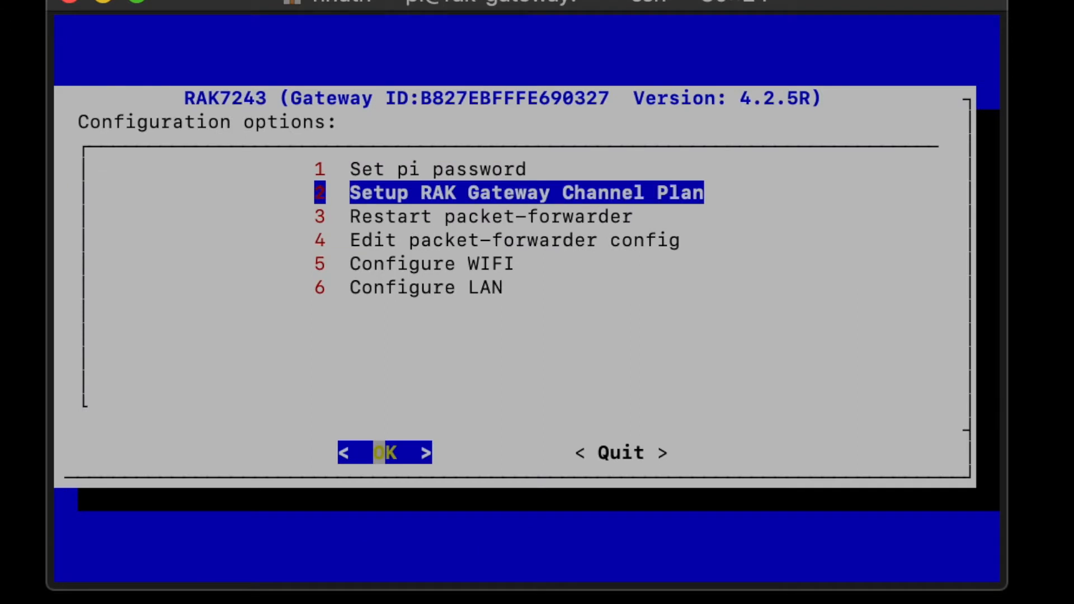
{"action": "left_click", "coordinate": [384, 452]}
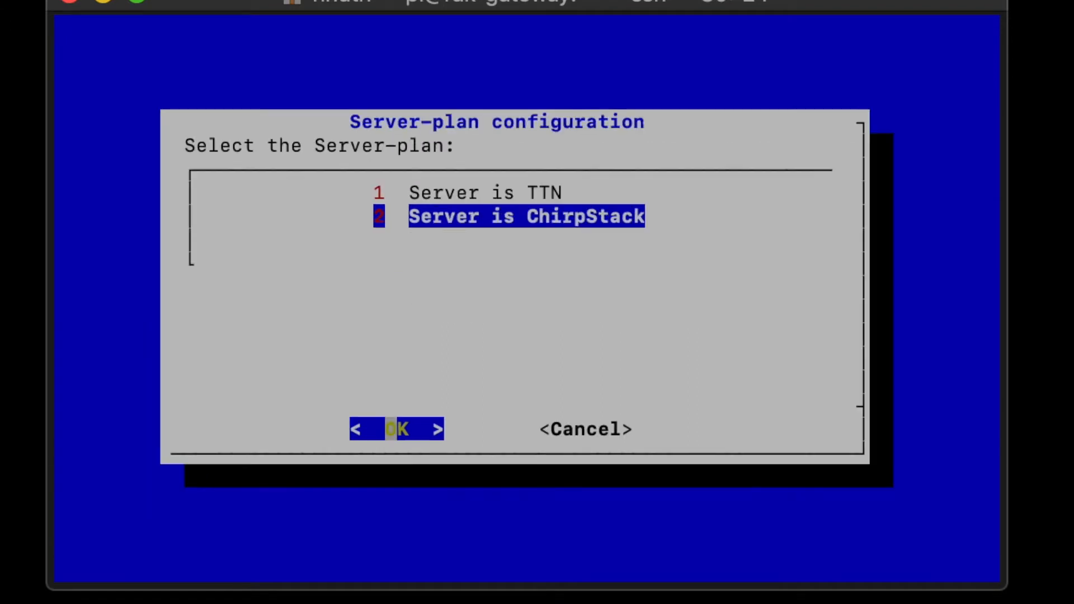
{"action": "left_click", "coordinate": [396, 429]}
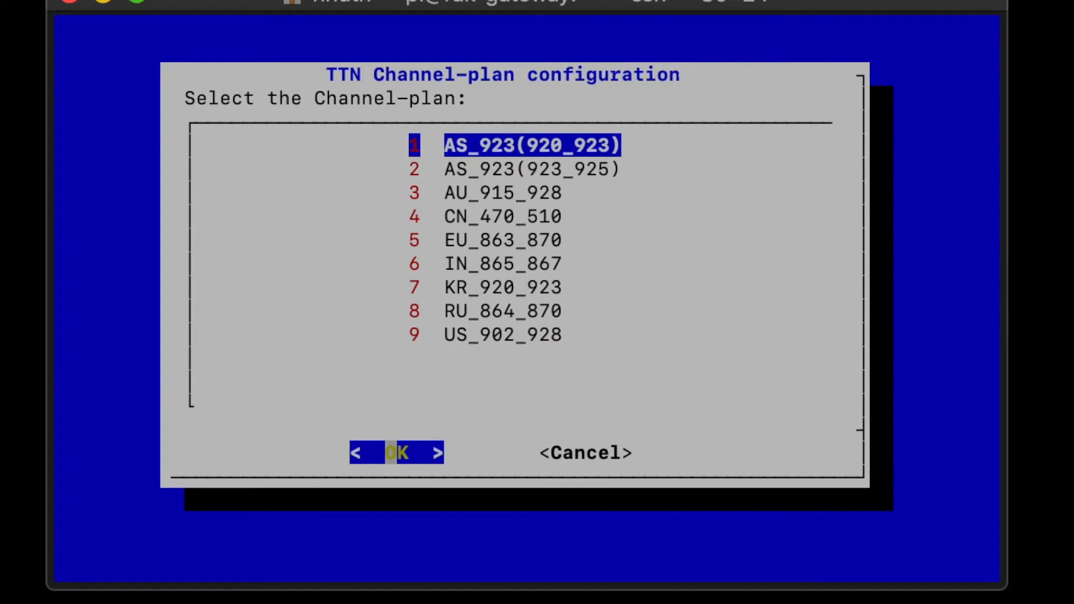
{"action": "key", "text": "End"}
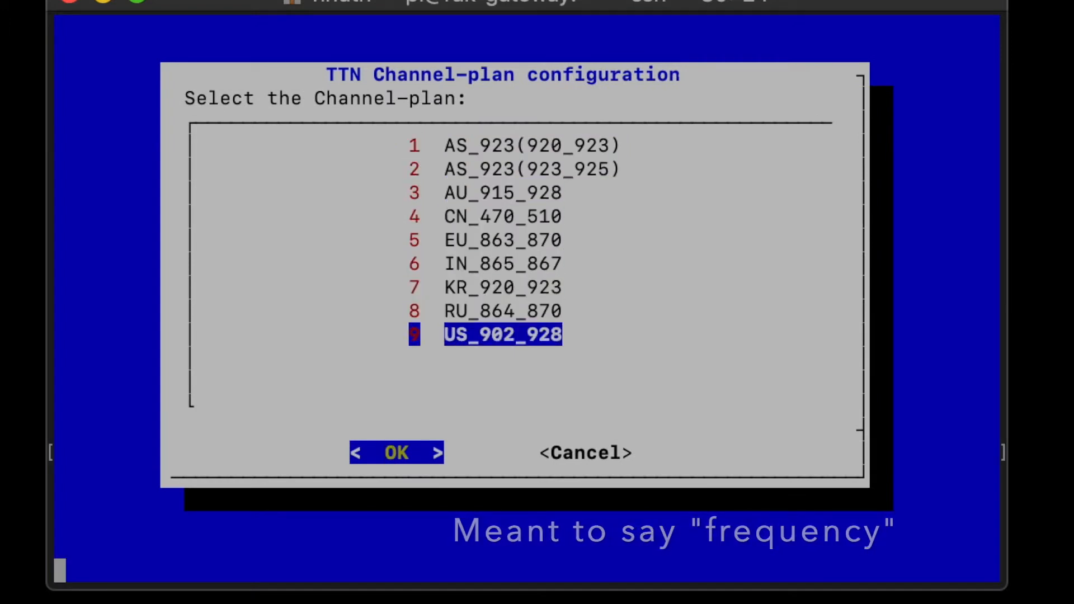
{"action": "left_click", "coordinate": [396, 452]}
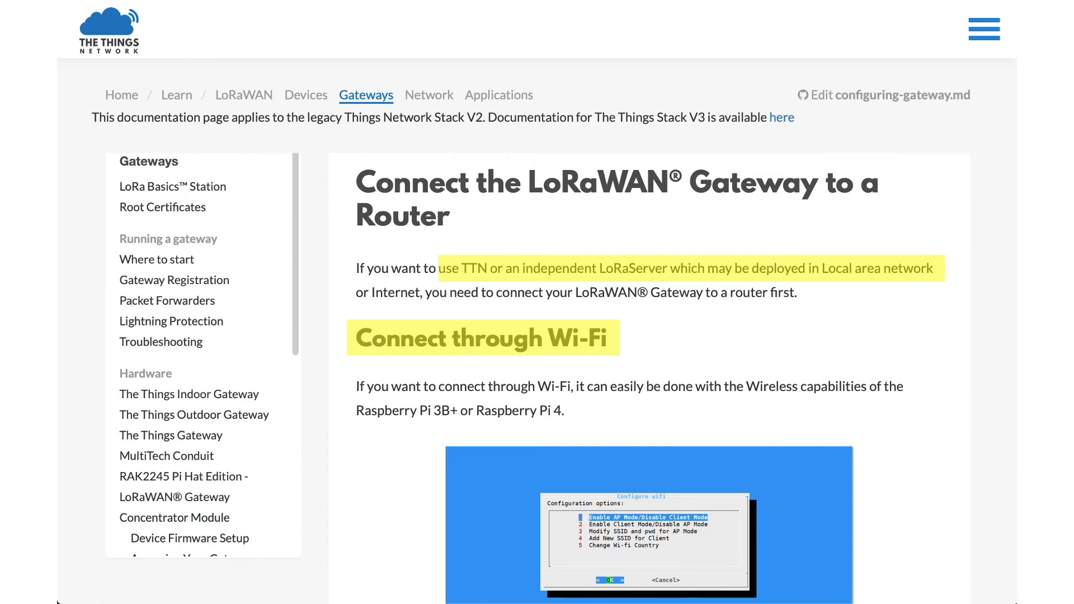
Step: Scroll the Configuring Your Gateway docs to the 'Connect through Wi-Fi' section
{"action": "scroll", "scroll_direction": "down", "scroll_amount": 3}
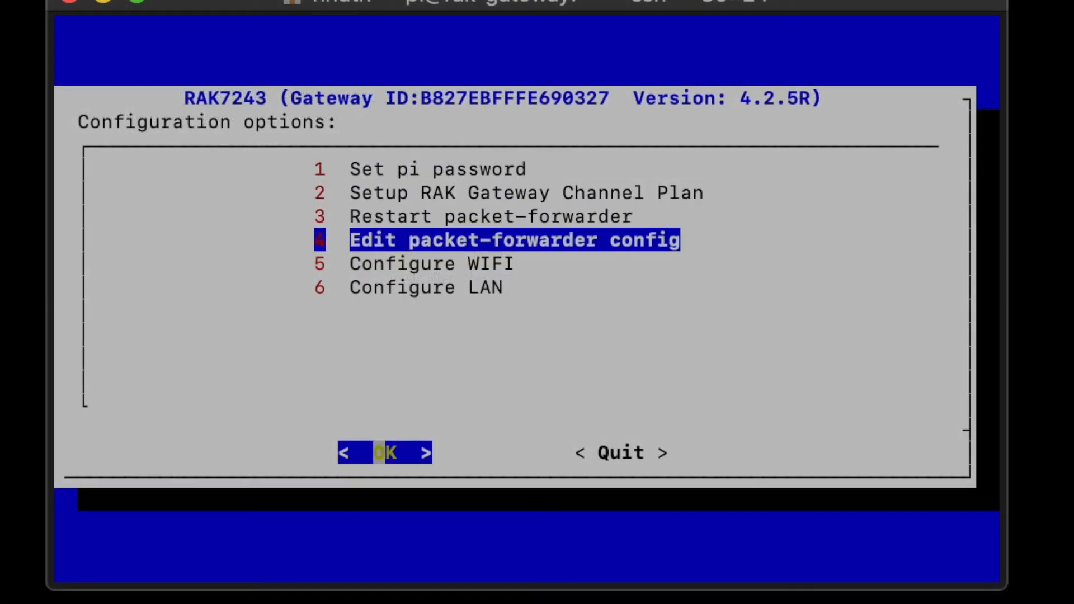
Step: Enable Wi-Fi client mode in Configure WIFI and acknowledge the reboot notice
{"action": "key", "text": "Down"}
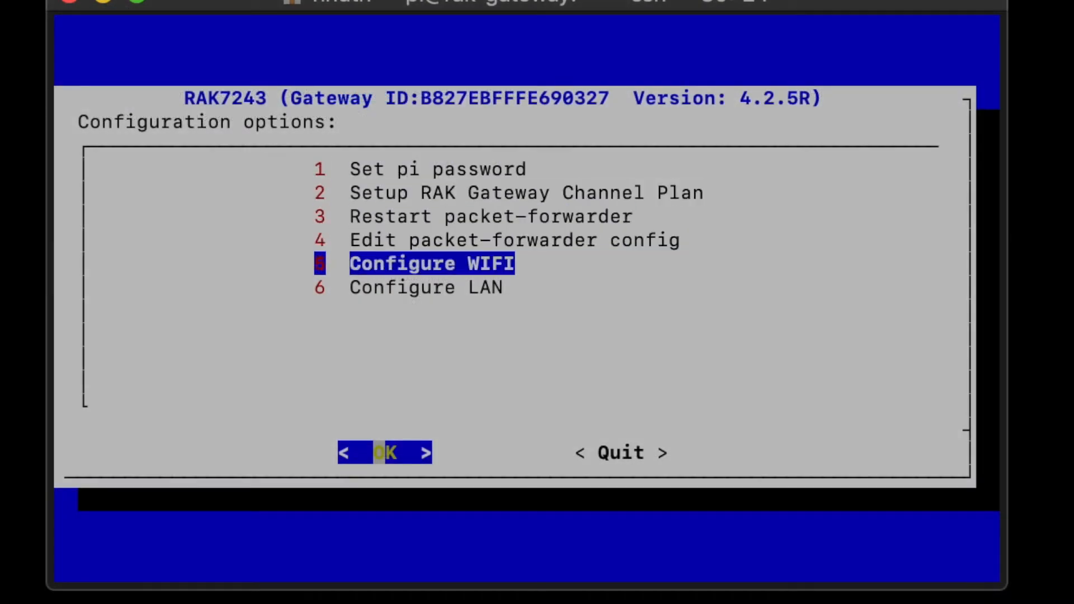
{"action": "left_click", "coordinate": [384, 453]}
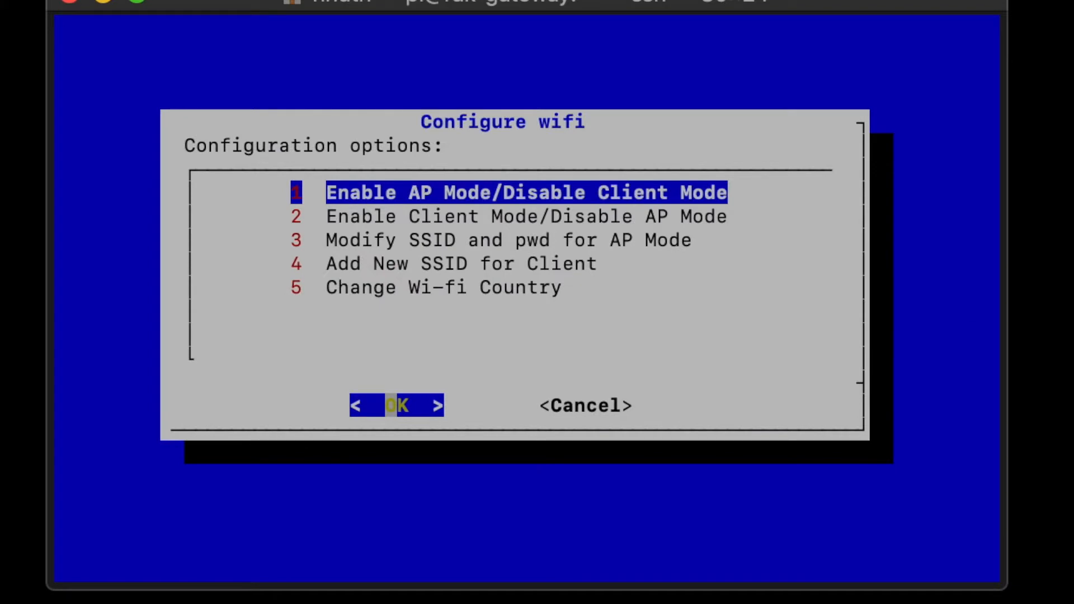
{"action": "key", "text": "Down"}
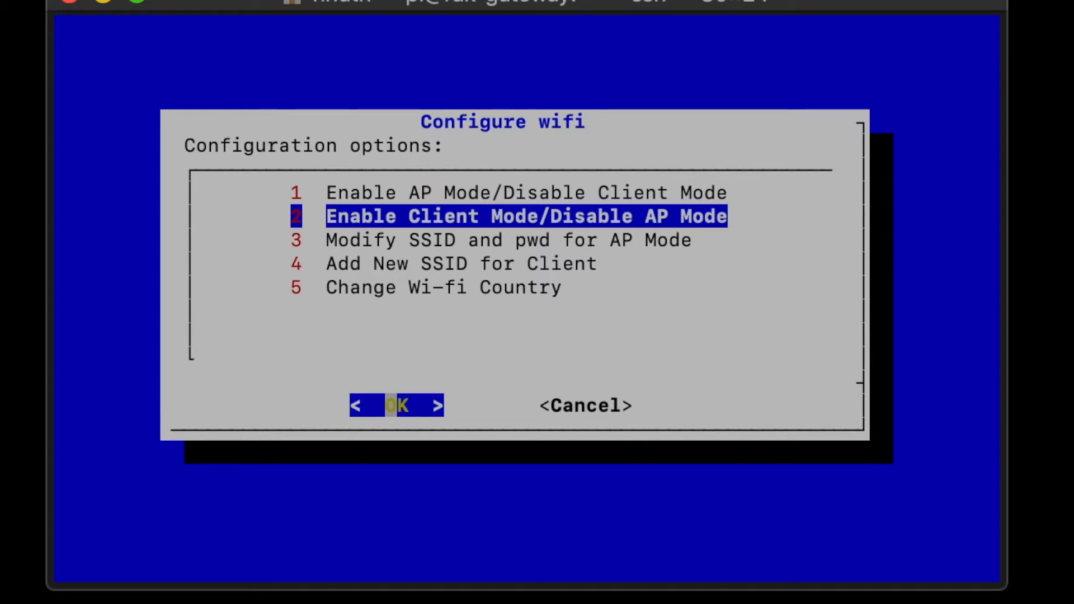
{"action": "left_click", "coordinate": [397, 406]}
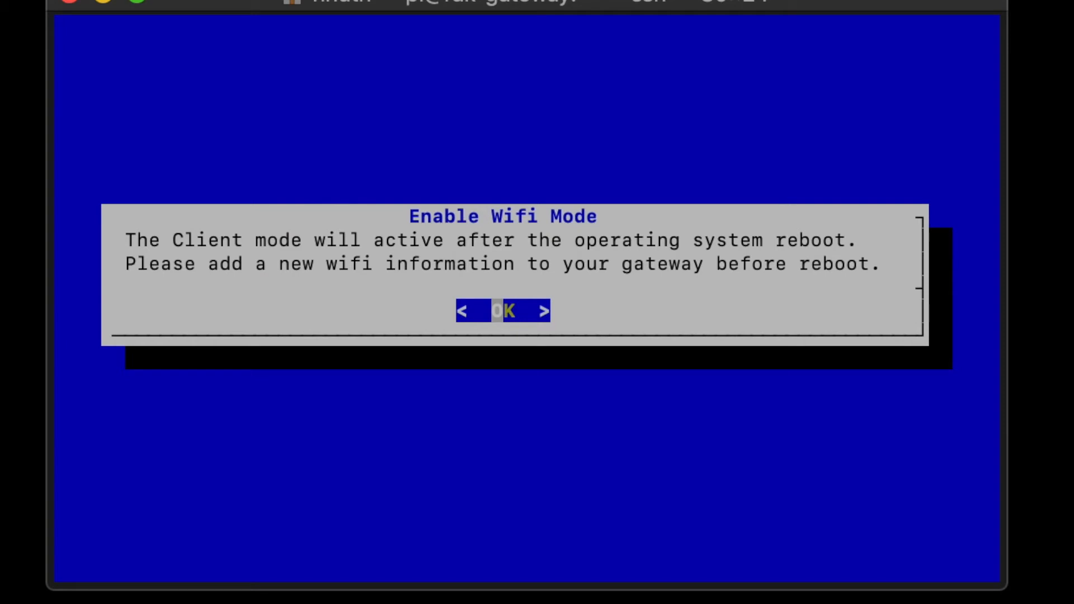
{"action": "left_click", "coordinate": [502, 311]}
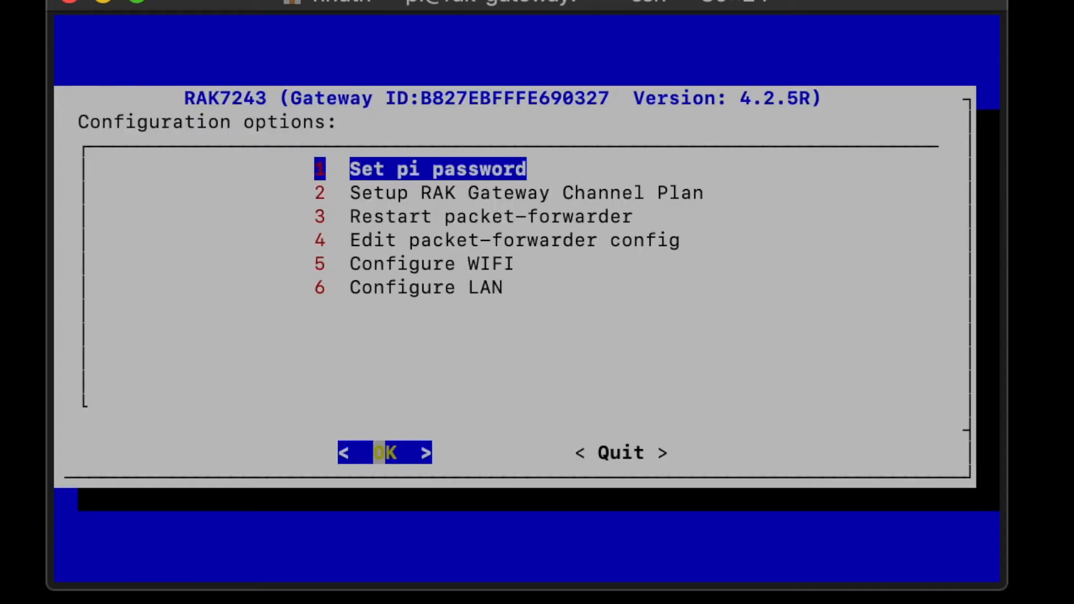
Step: Change the gateway's Wi-Fi country to United States
{"action": "key", "text": "Down"}
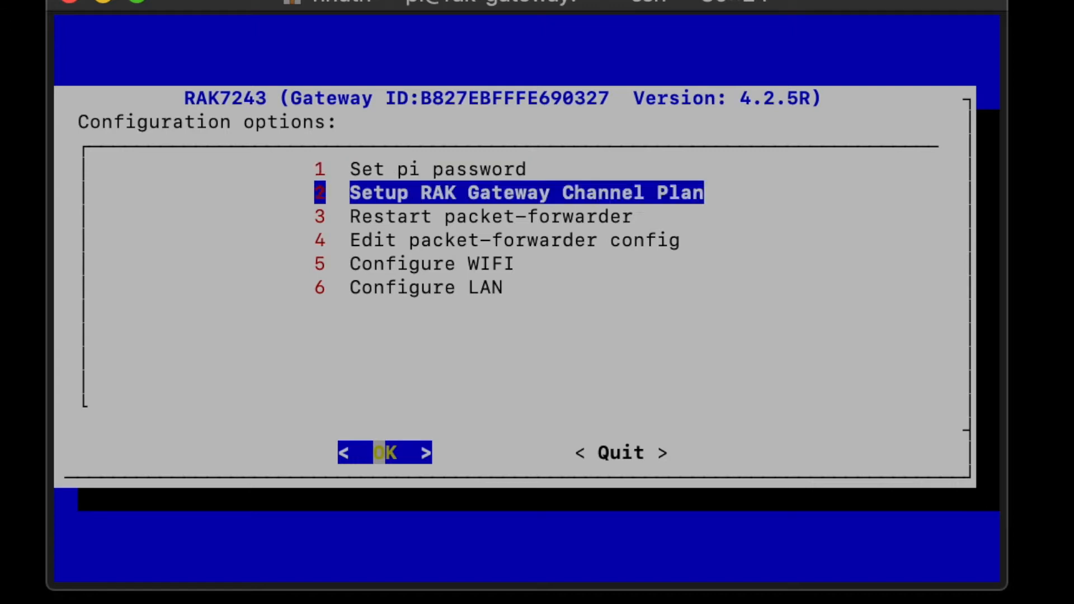
{"action": "key", "text": "Down"}
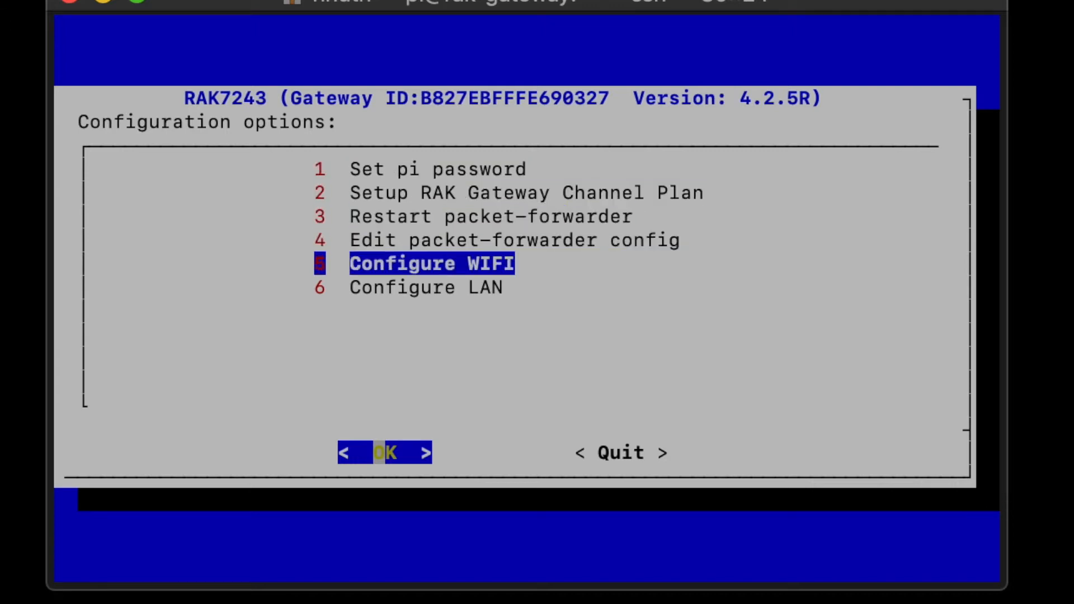
{"action": "left_click", "coordinate": [385, 453]}
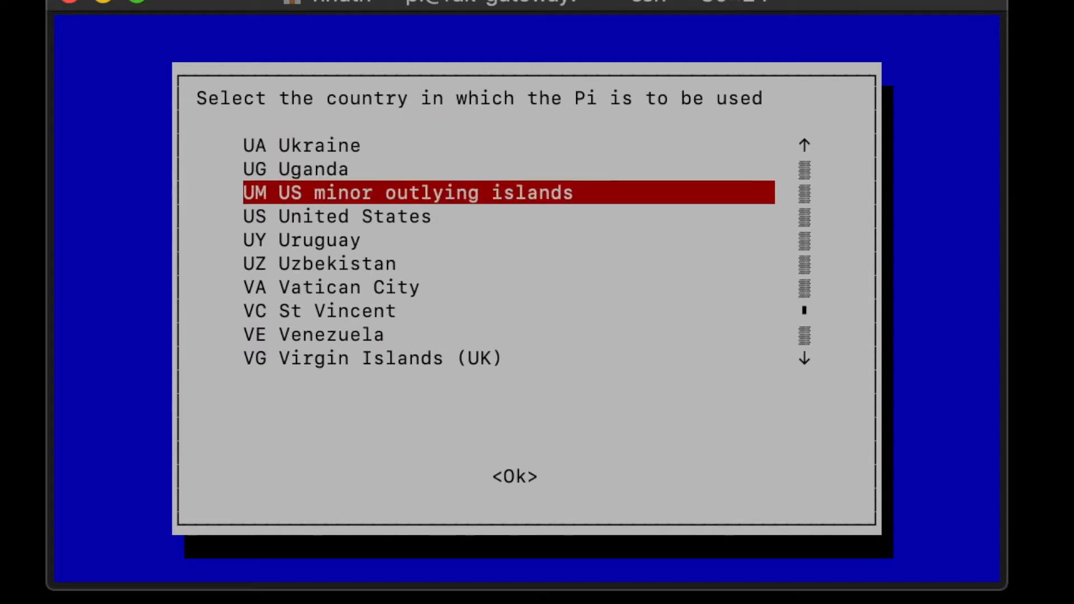
{"action": "left_click", "coordinate": [513, 476]}
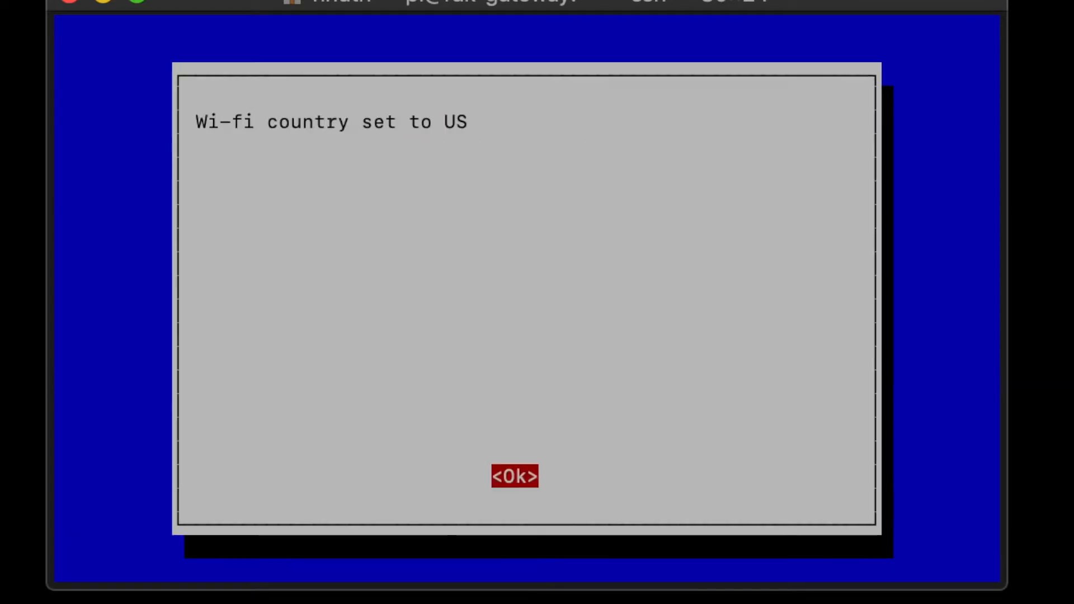
{"action": "left_click", "coordinate": [515, 477]}
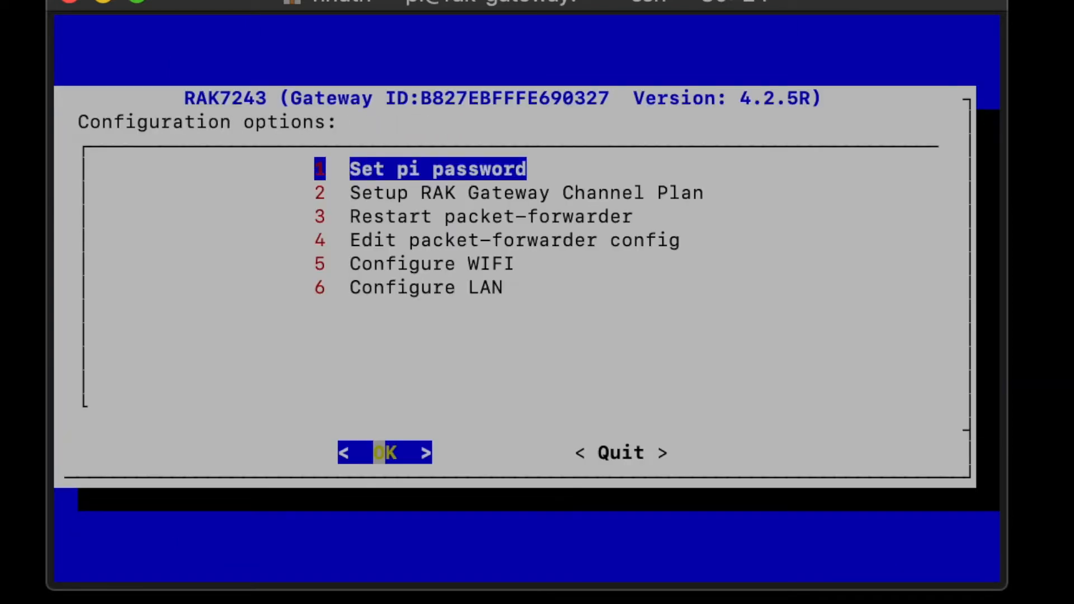
Step: Add a new client SSID for the 'Apple Nog...' network
{"action": "key", "text": "Down"}
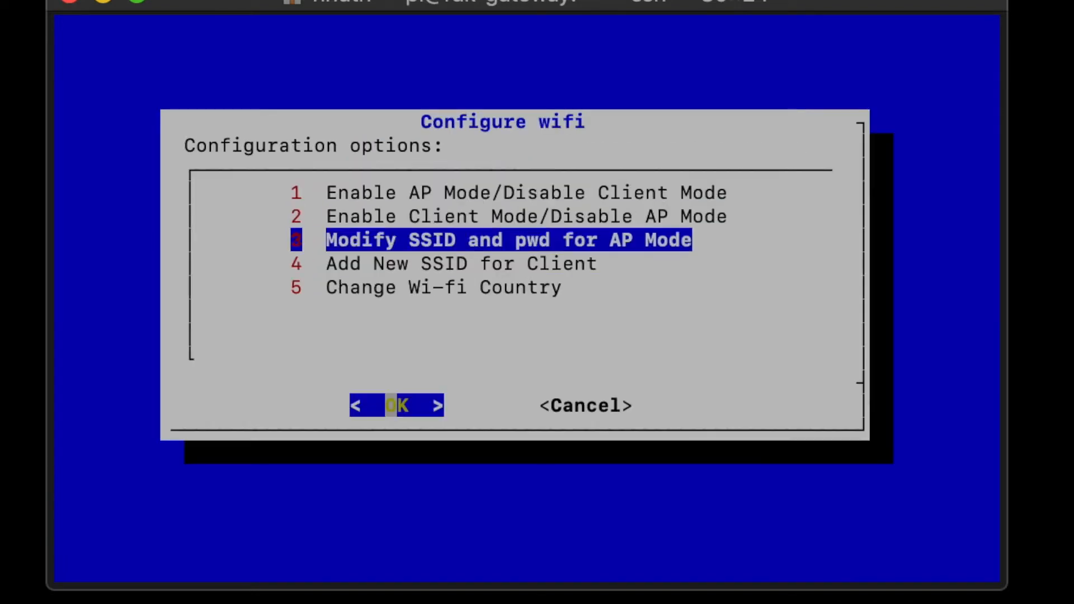
{"action": "key", "text": "Down"}
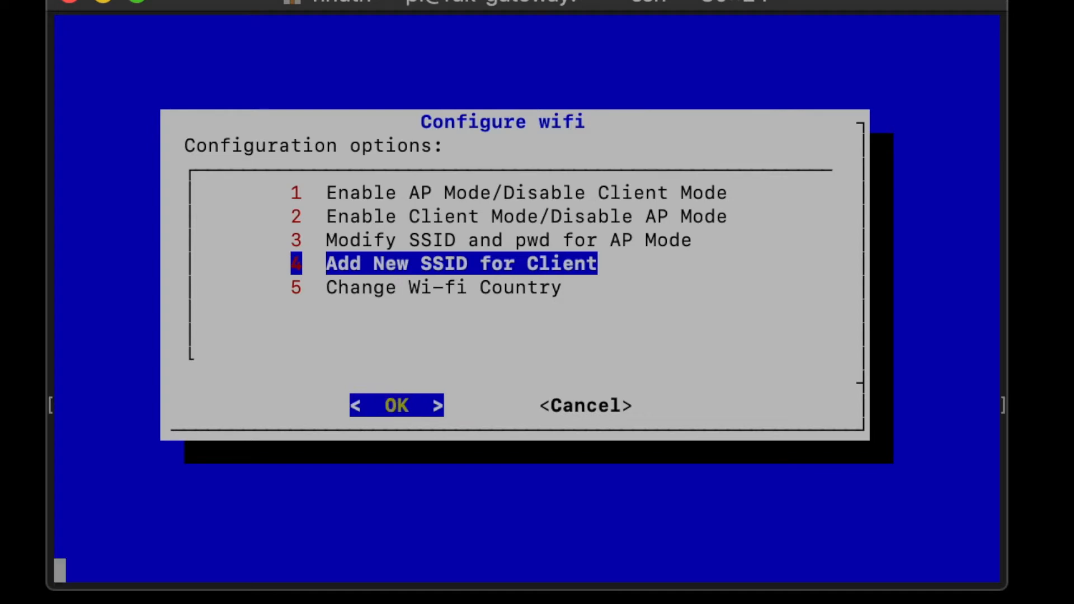
{"action": "left_click", "coordinate": [396, 405]}
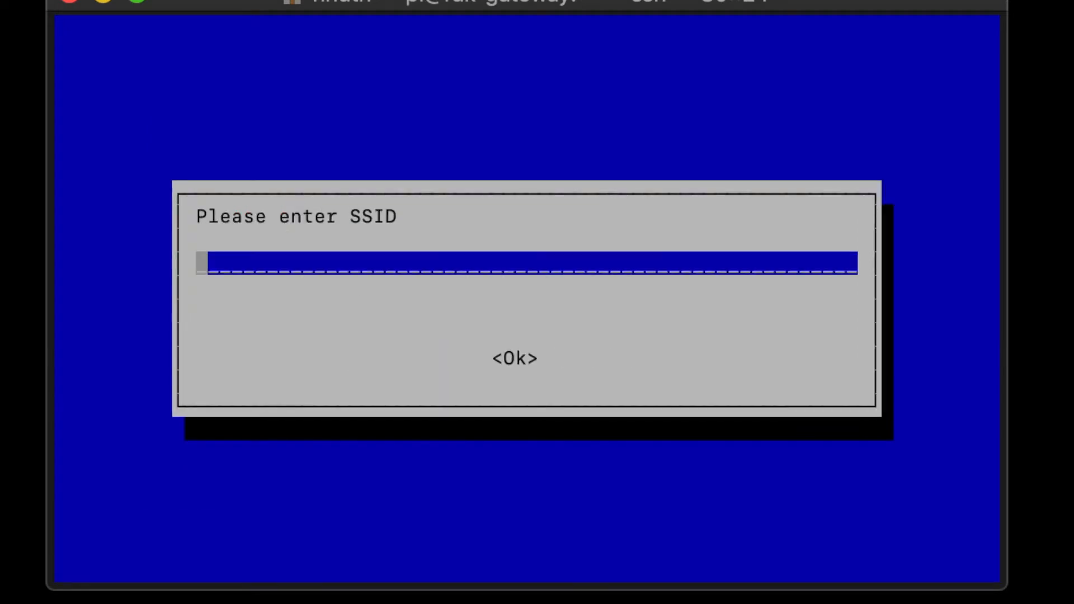
{"action": "type", "text": "Apple Nog"}
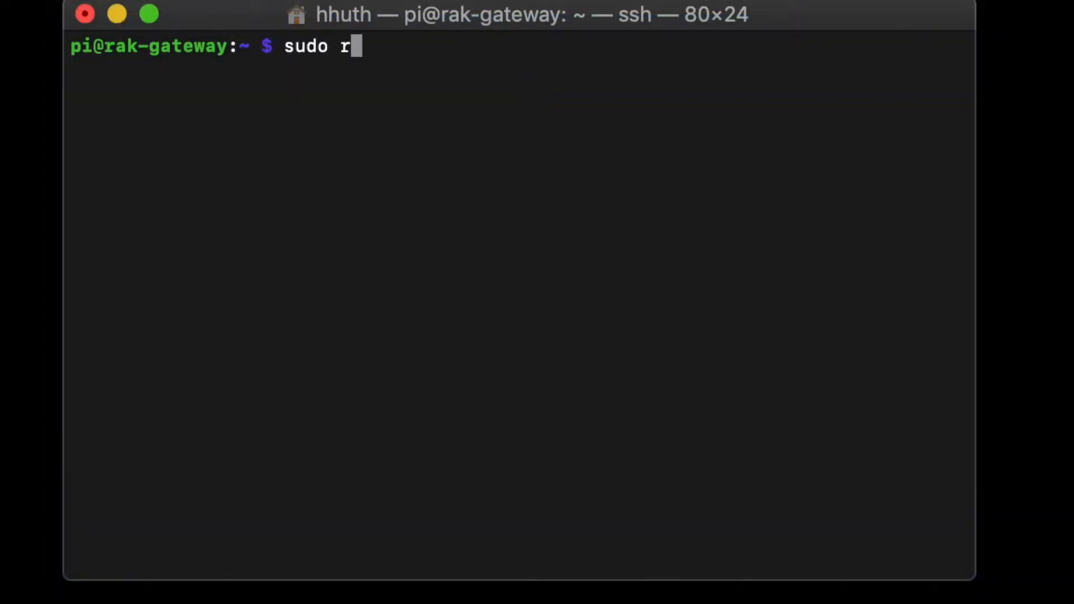
Step: Run sudo reboot so the gateway applies the client Wi-Fi settings
{"action": "type", "text": "eboot"}
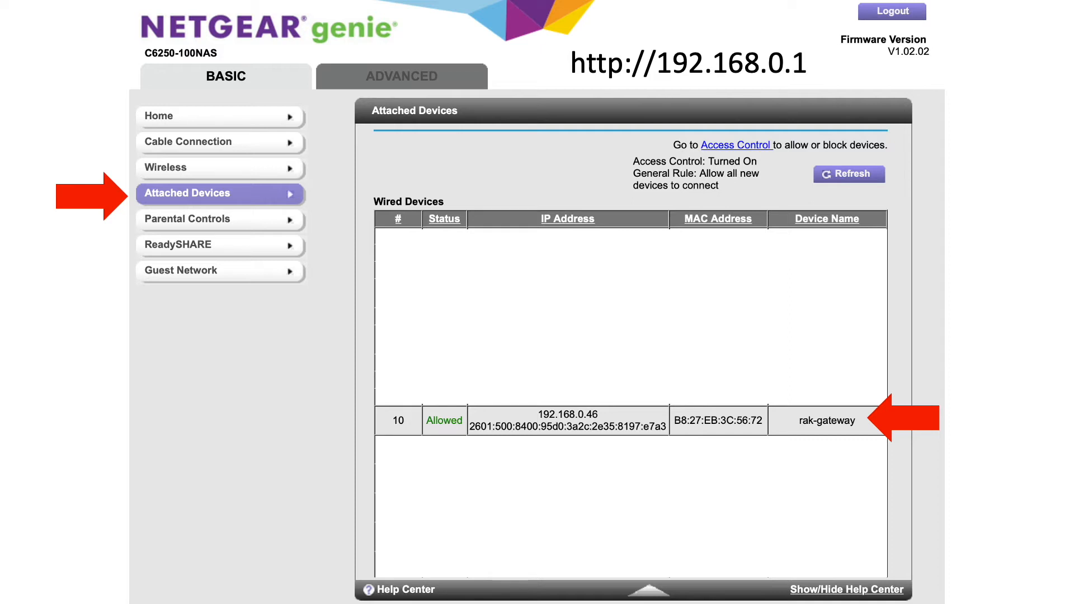
Step: Pick out the rak-gateway's IP address 192.168.0.46 in the router's attached devices list
{"action": "double_click", "coordinate": [567, 414]}
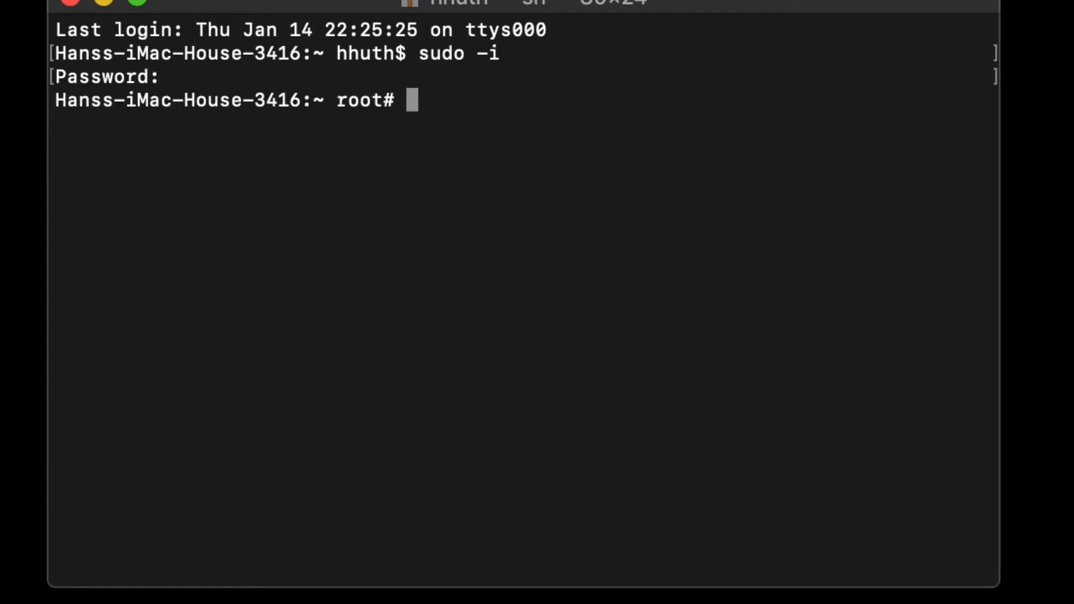
Step: SSH into the gateway as pi at 192.168.0.46 and list the home directory
{"action": "type", "text": "ssh pi"}
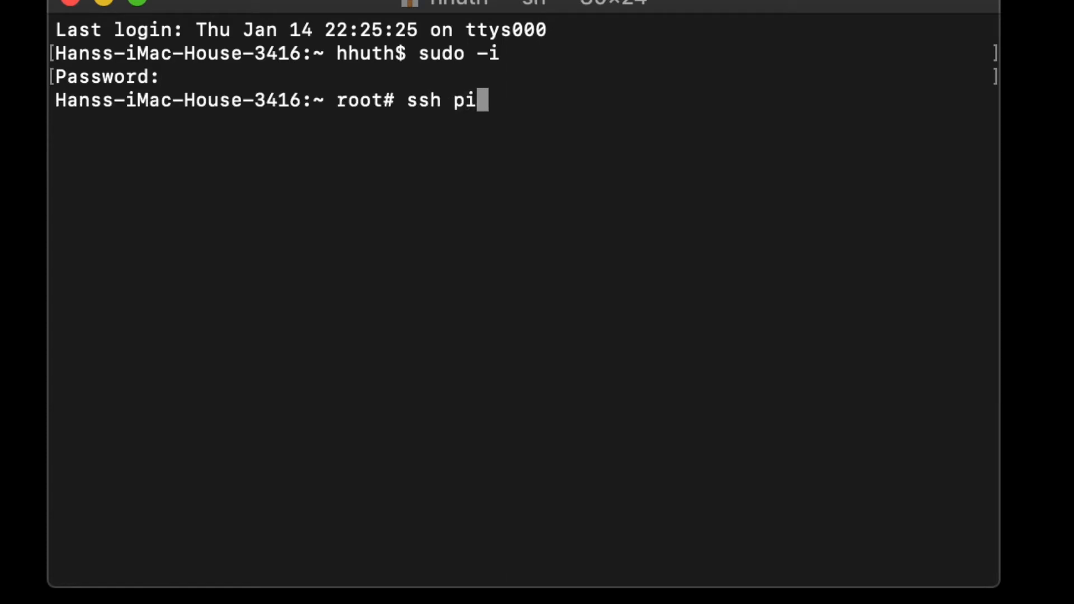
{"action": "type", "text": "@192.168.0.46"}
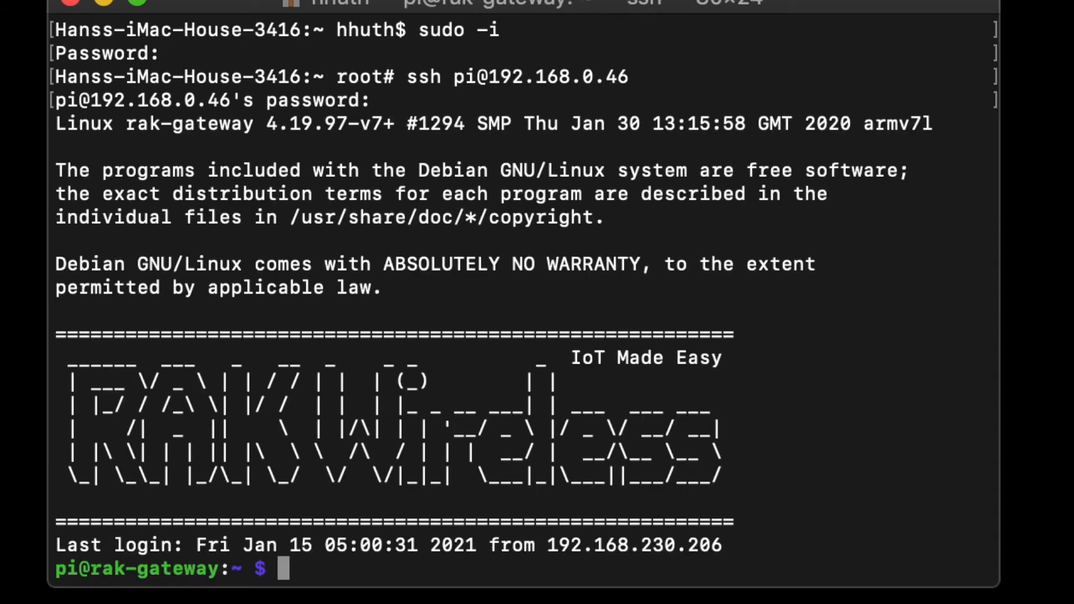
{"action": "type", "text": "ls"}
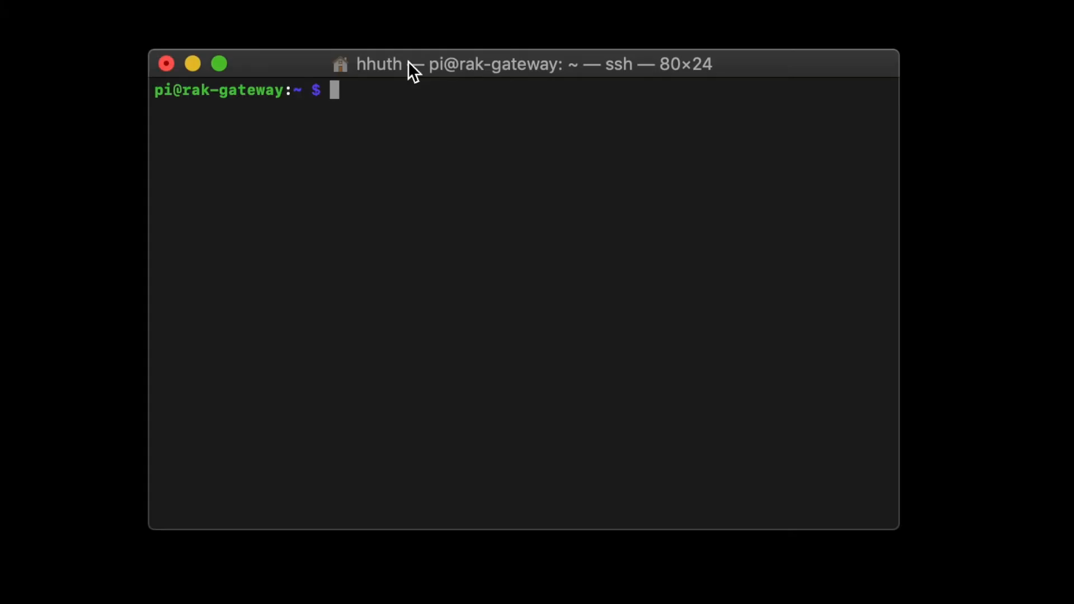
Step: Run sudo gateway-version on the rak-gateway to check the installed software version
{"action": "type", "text": "sudo gateway"}
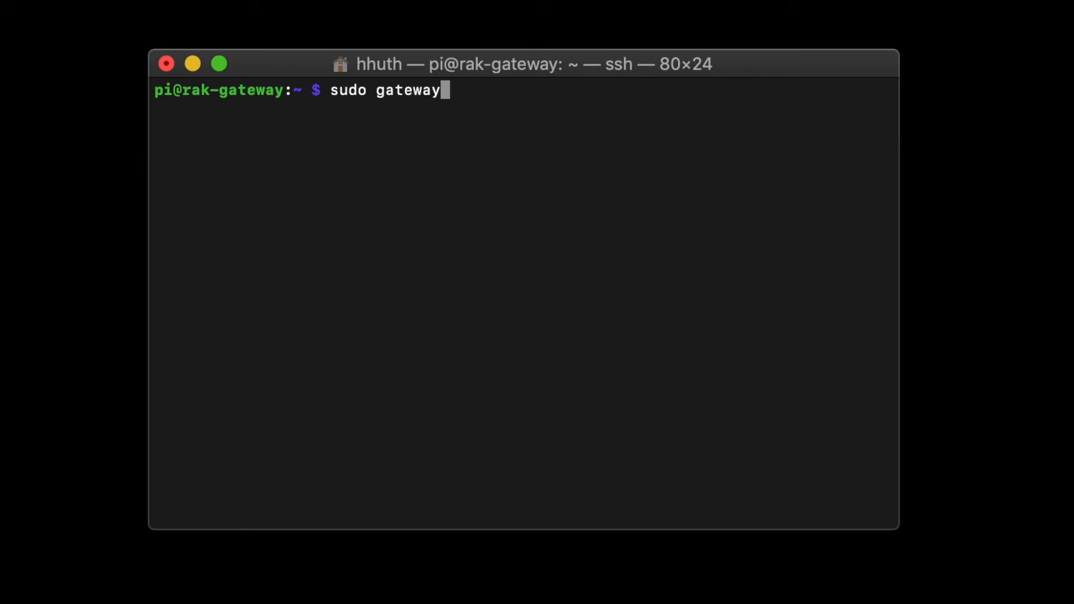
{"action": "type", "text": "-versio"}
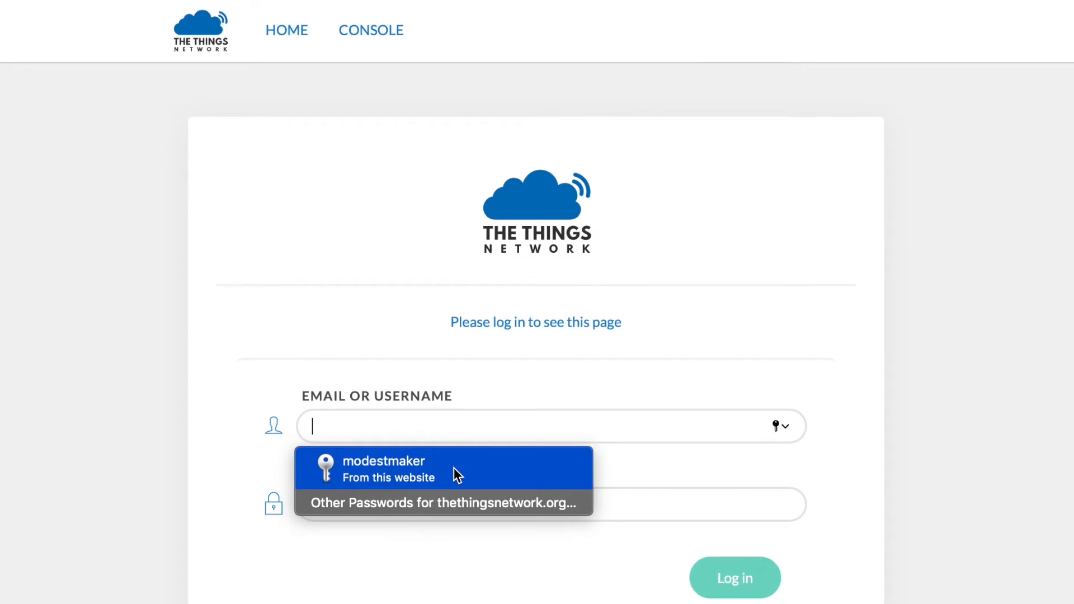
Step: Log in to The Things Network with saved credentials and reach the Console's gateways list
{"action": "left_click", "coordinate": [384, 469]}
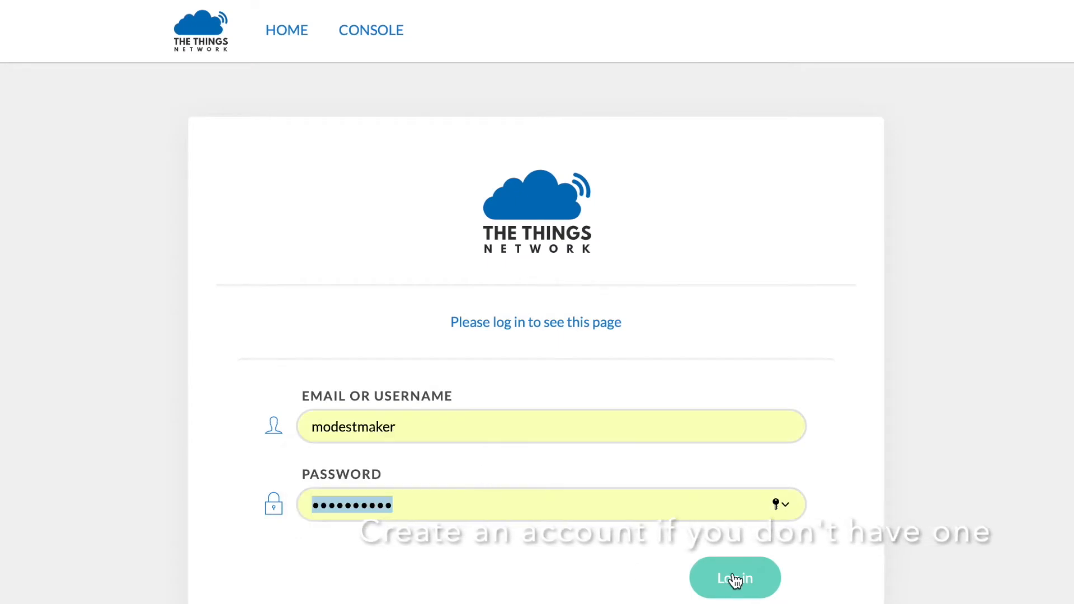
{"action": "left_click", "coordinate": [734, 577]}
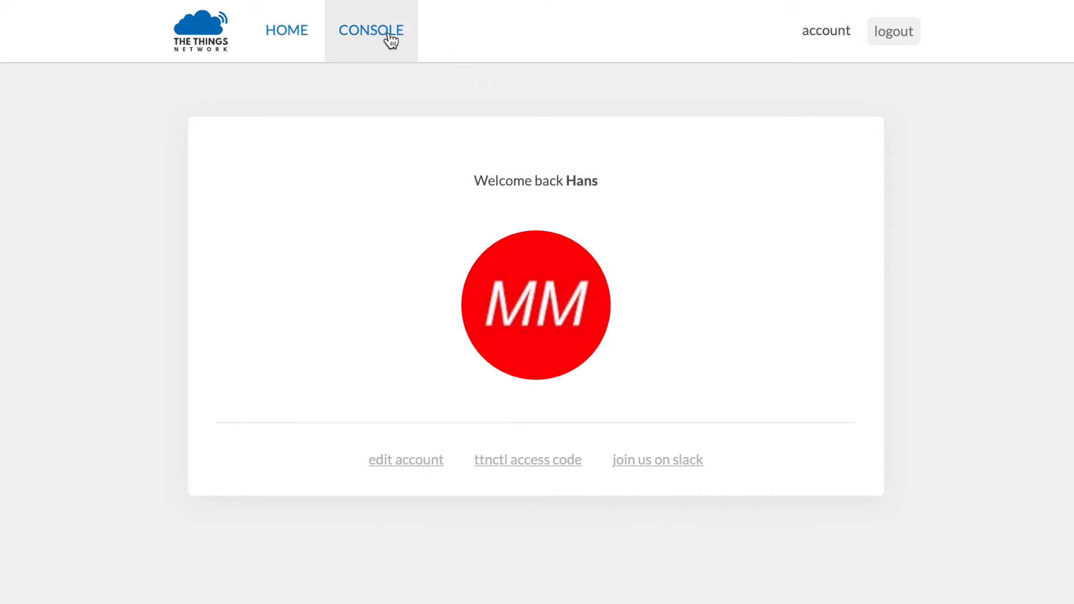
{"action": "left_click", "coordinate": [370, 30]}
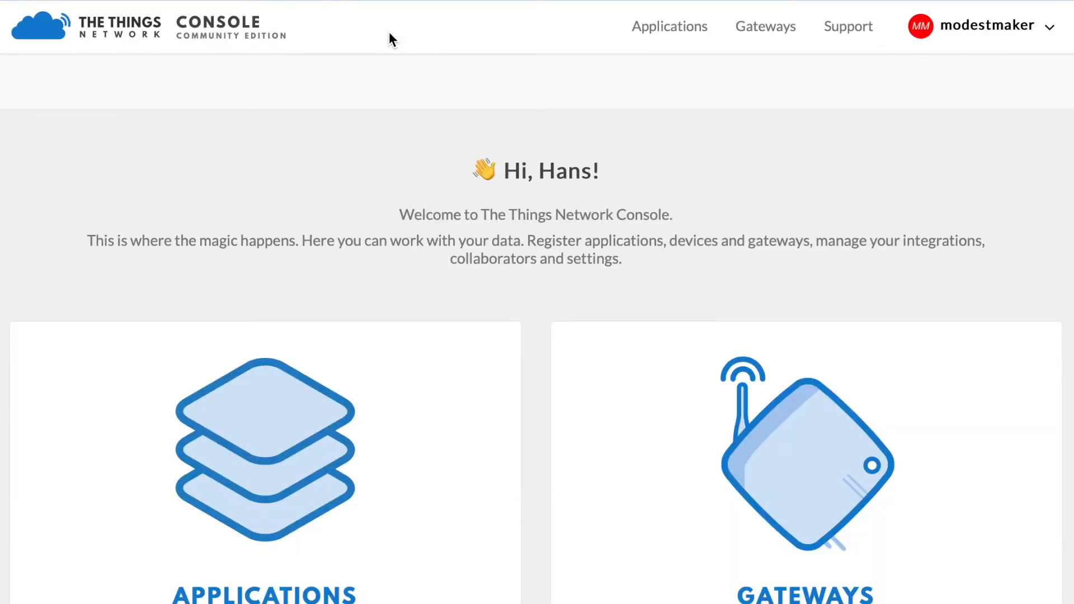
{"action": "mouse_move", "coordinate": [818, 494]}
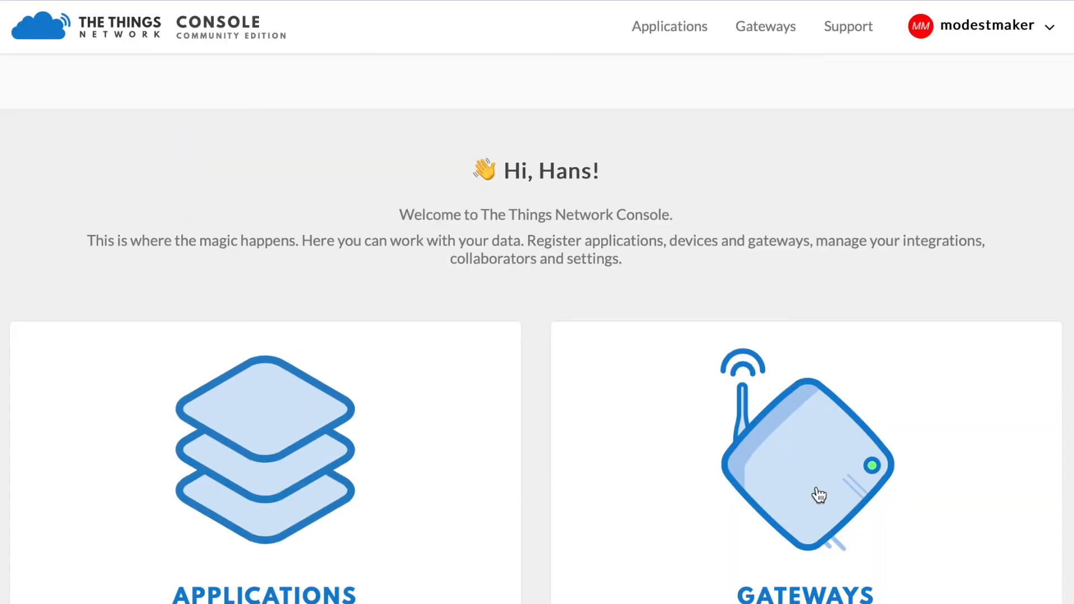
{"action": "left_click", "coordinate": [766, 26]}
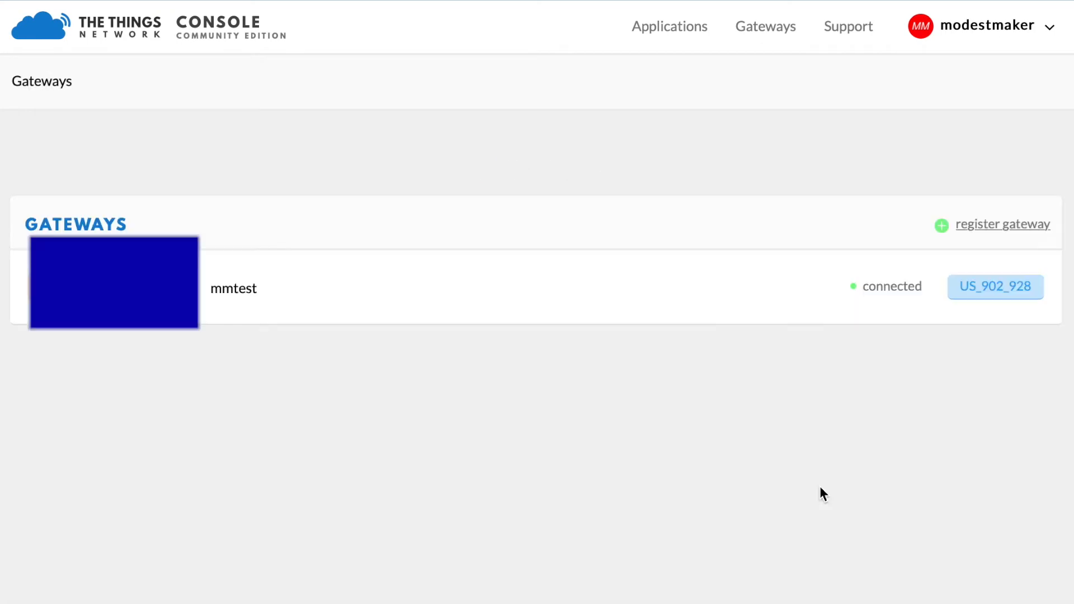
{"action": "mouse_move", "coordinate": [217, 291]}
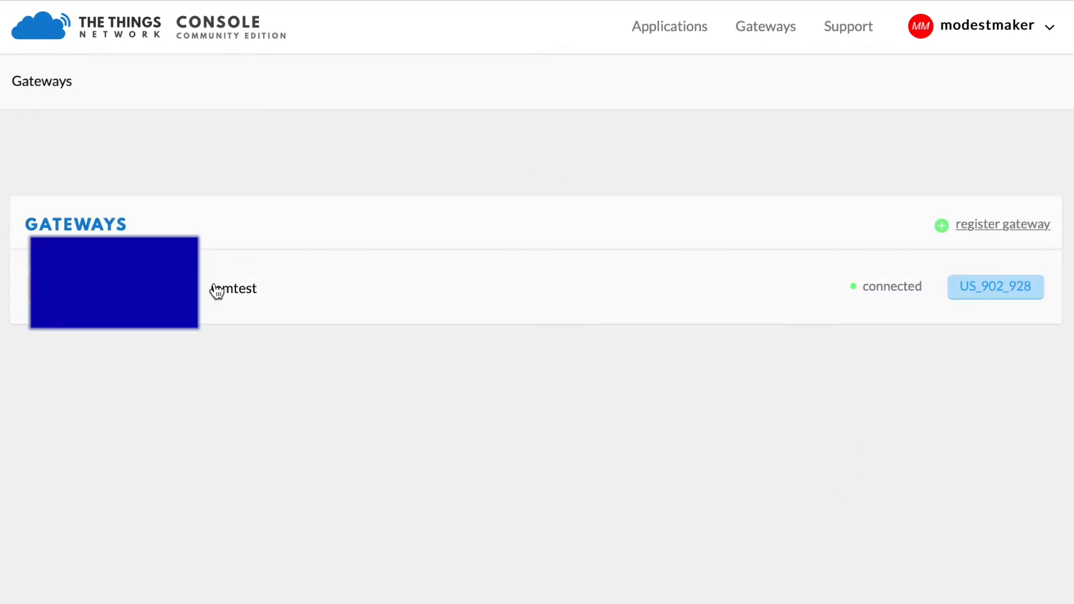
{"action": "mouse_move", "coordinate": [886, 299]}
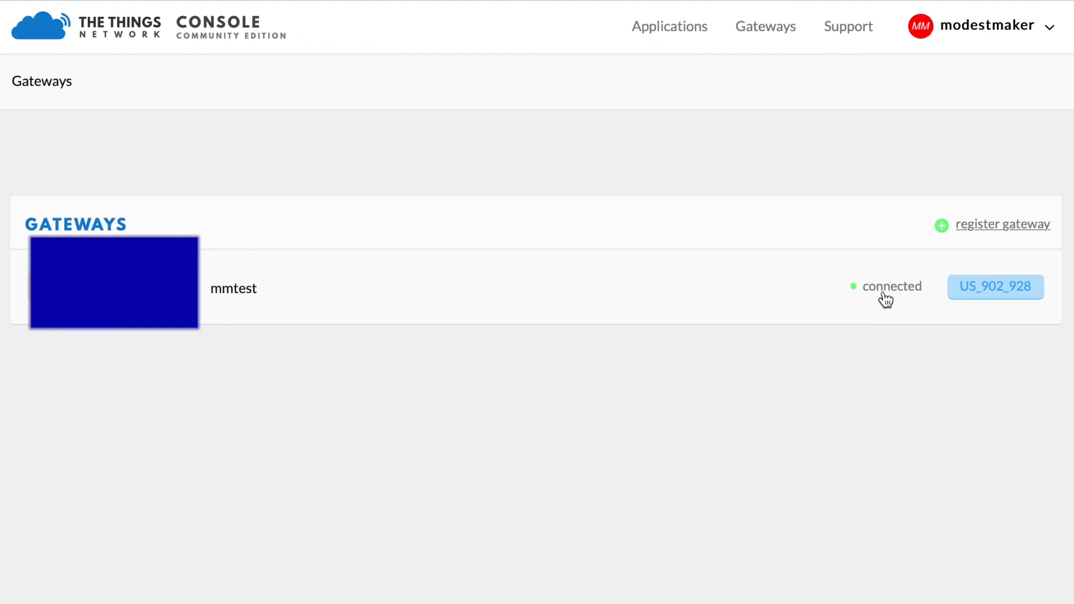
Step: View the mmtest gateway's overview down to its router, key and message counts
{"action": "left_click", "coordinate": [233, 287]}
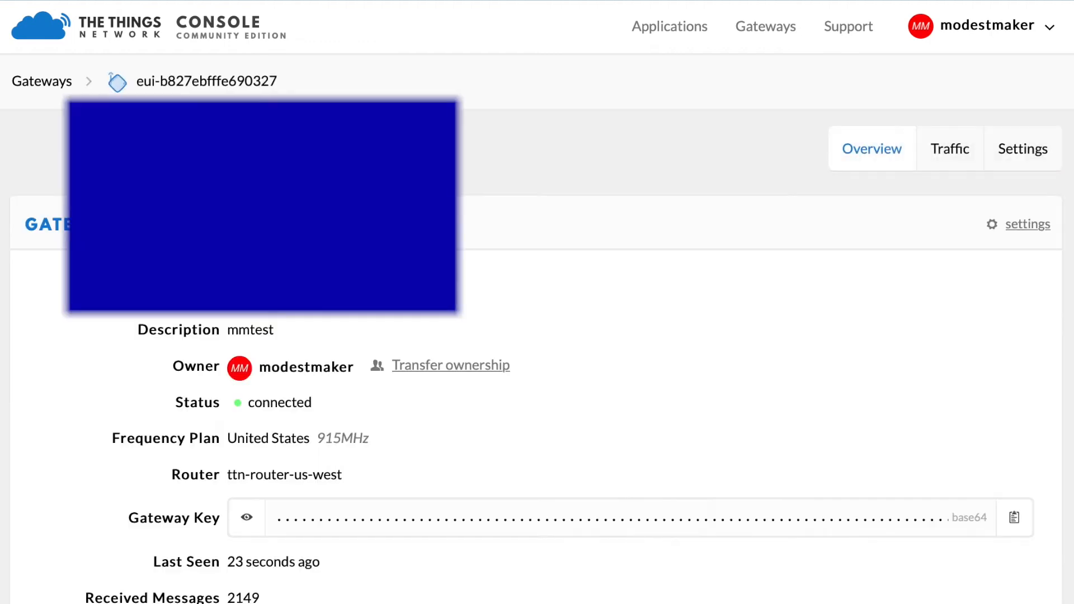
{"action": "scroll", "scroll_direction": "down", "scroll_amount": 3}
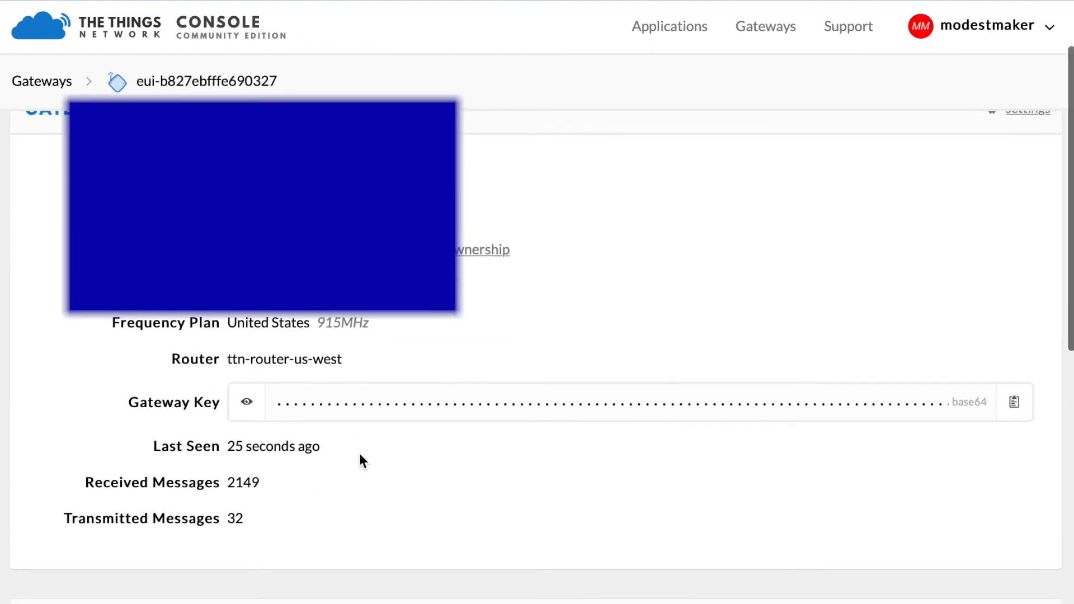
{"action": "scroll", "scroll_direction": "down", "scroll_amount": 3}
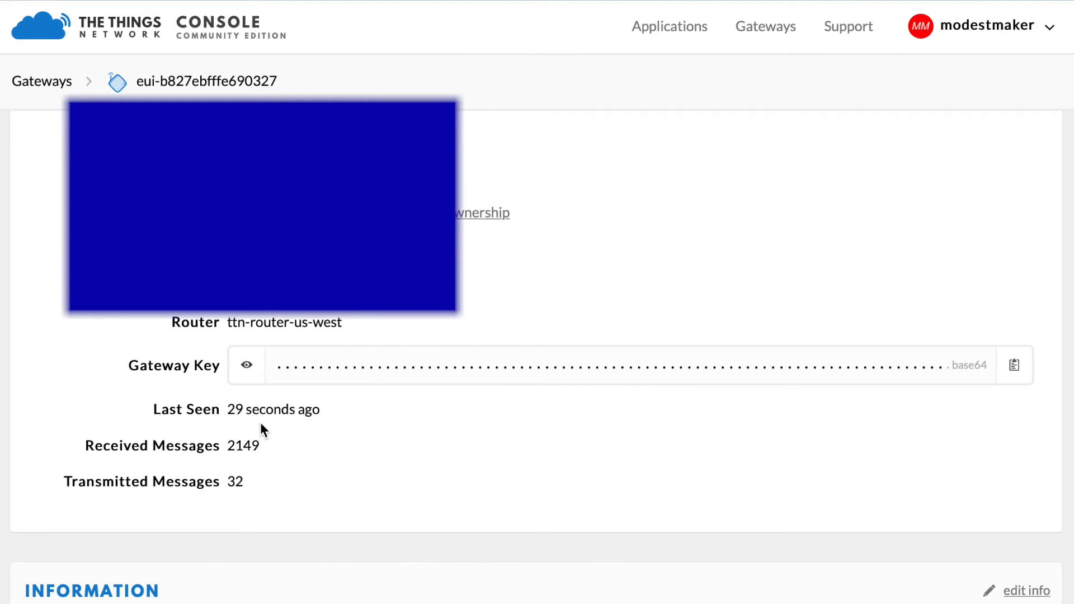
{"action": "mouse_move", "coordinate": [264, 498]}
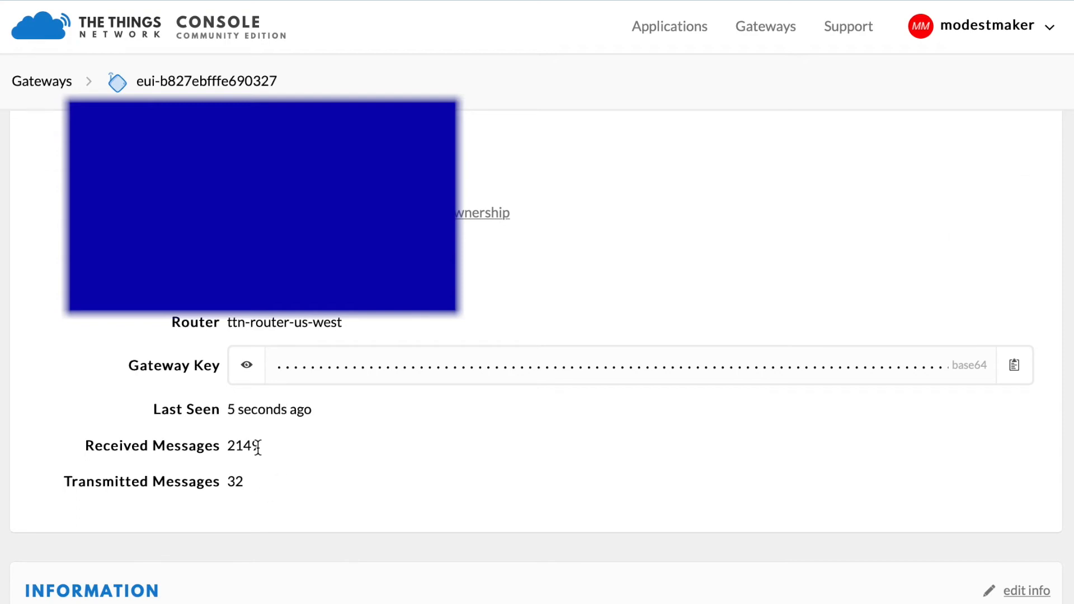
Step: Begin a new legacy packet forwarder gateway with EUI C8 24 EB FE FE 99 23 27
{"action": "left_click", "coordinate": [42, 80]}
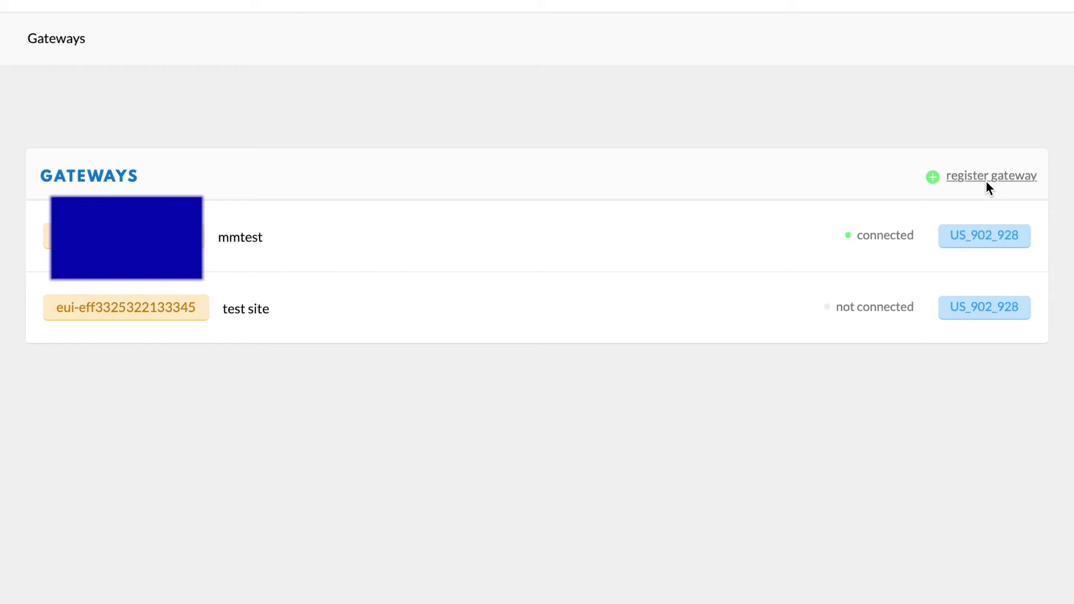
{"action": "mouse_move", "coordinate": [974, 183]}
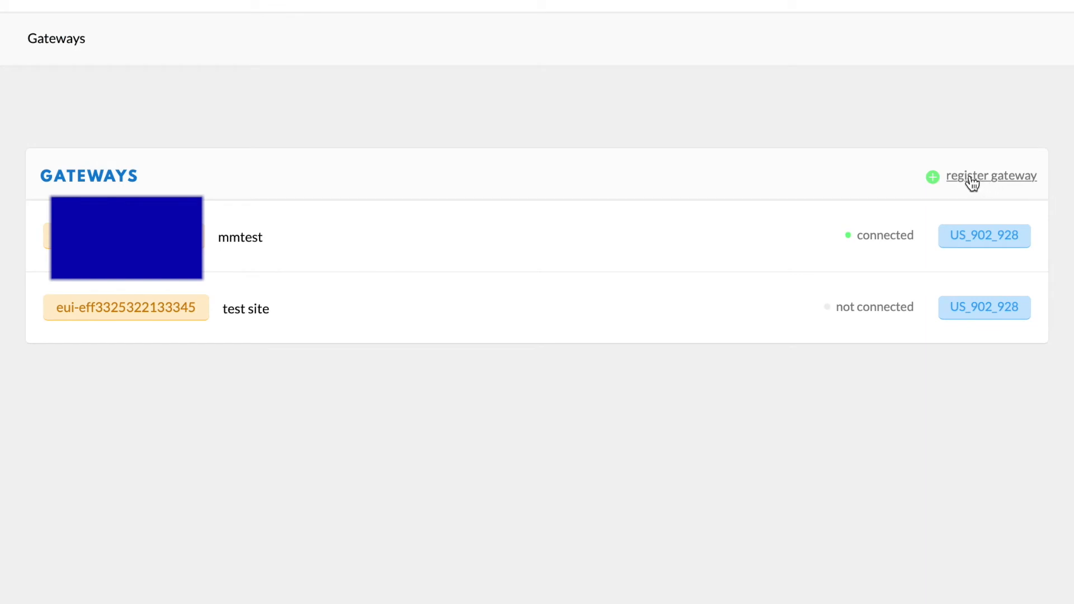
{"action": "left_click", "coordinate": [991, 175]}
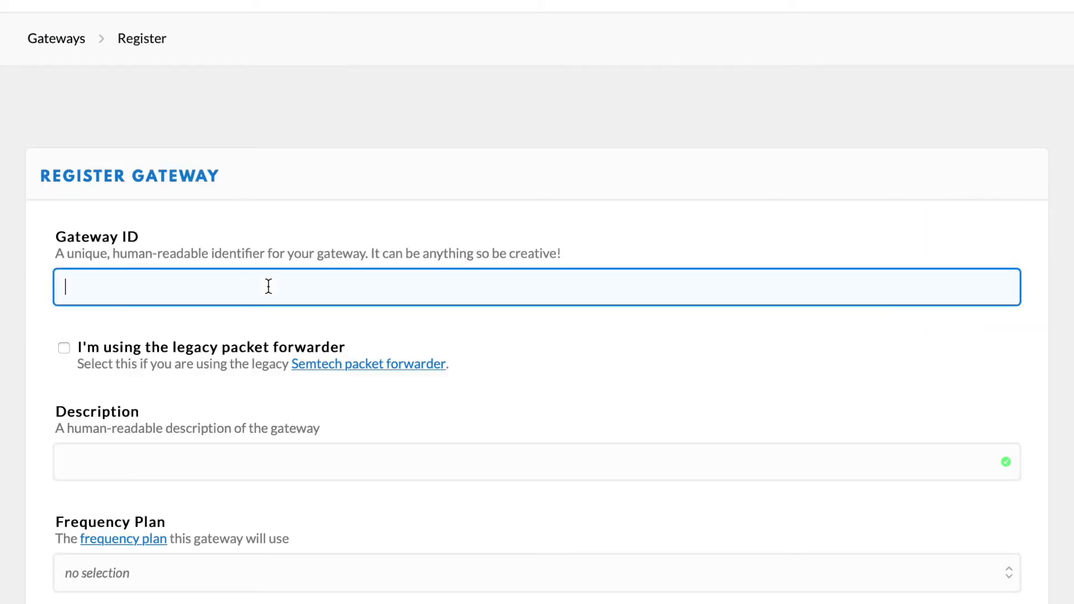
{"action": "left_click", "coordinate": [65, 348]}
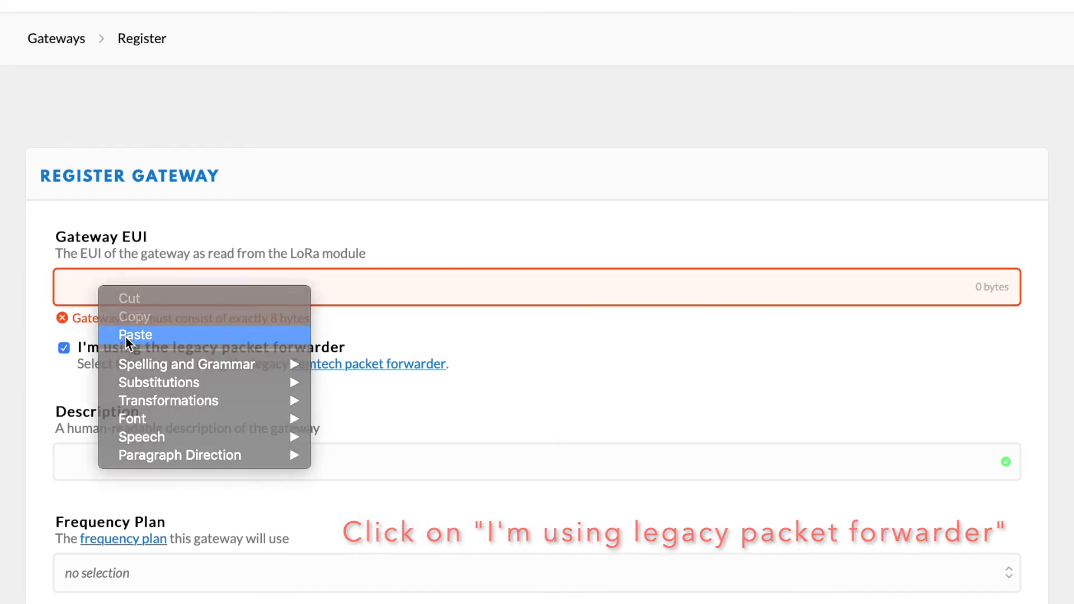
{"action": "left_click", "coordinate": [135, 335]}
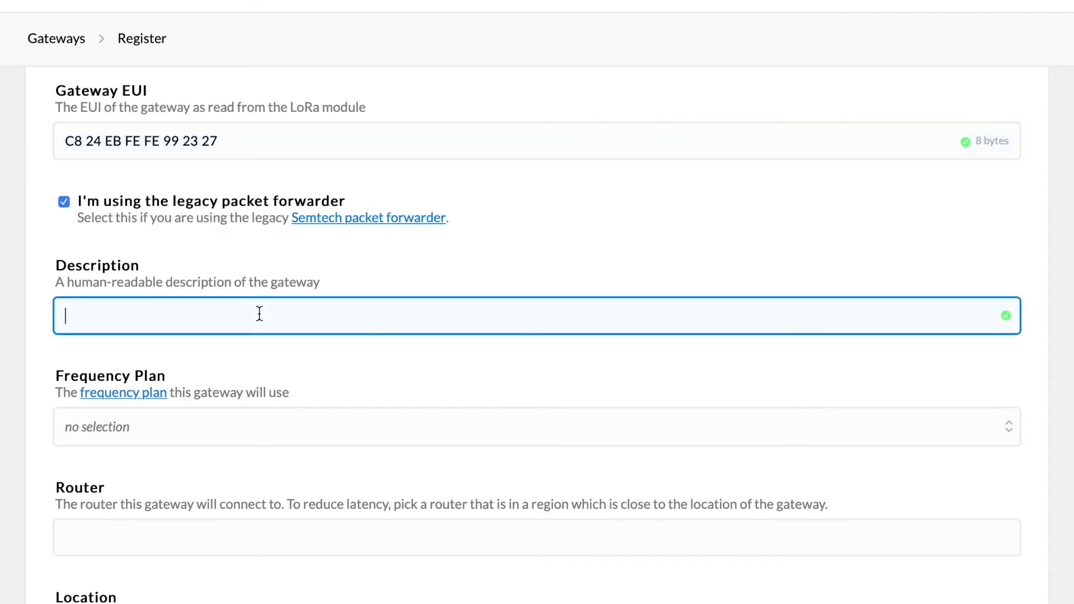
Step: Describe the gateway as YouTube Demo and choose the US 915MHz frequency plan
{"action": "type", "text": "YouTube"}
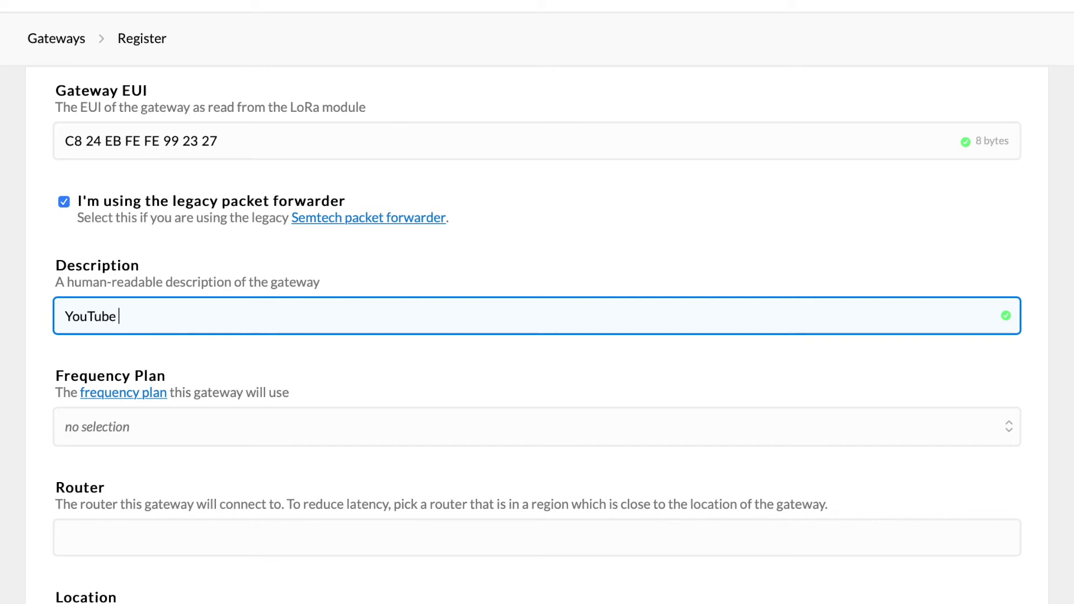
{"action": "type", "text": "Demo"}
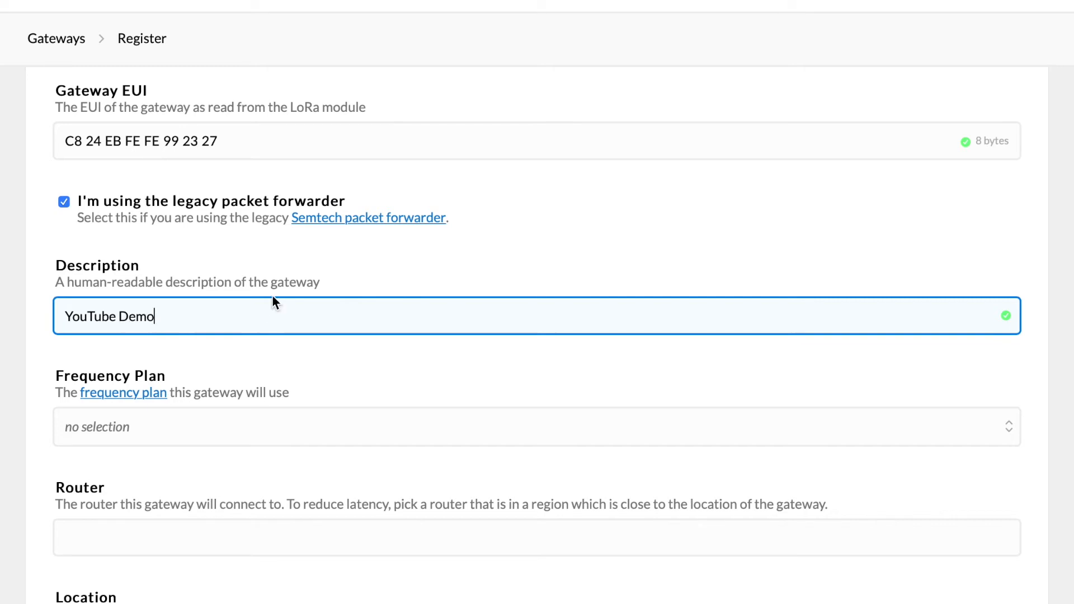
{"action": "left_click", "coordinate": [534, 427]}
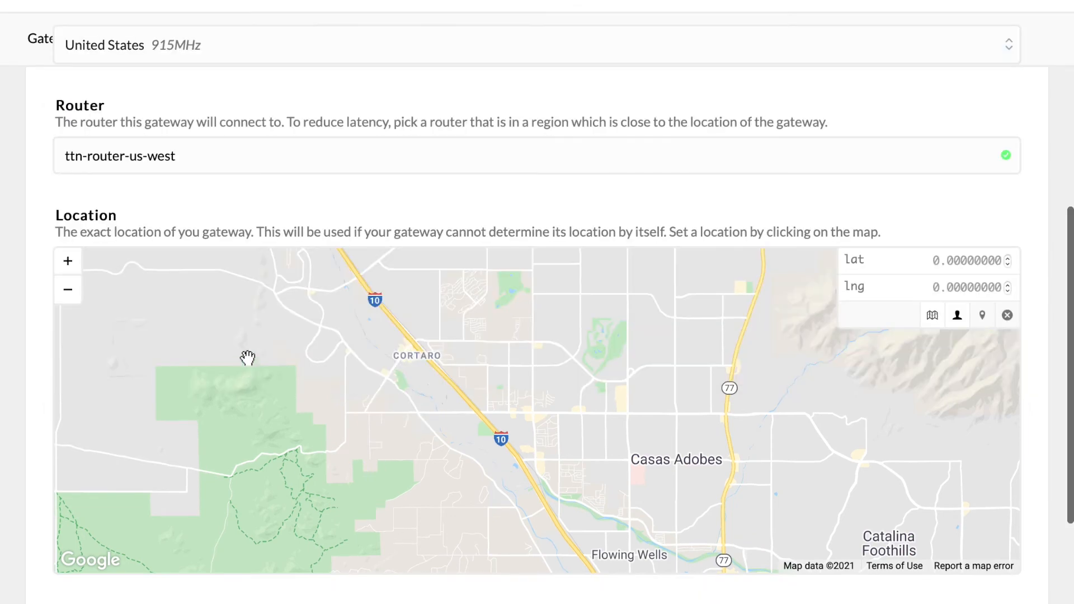
Step: Keep ttn-router-us-west and zoom the satellite map in on the gateway's location
{"action": "left_click", "coordinate": [534, 156]}
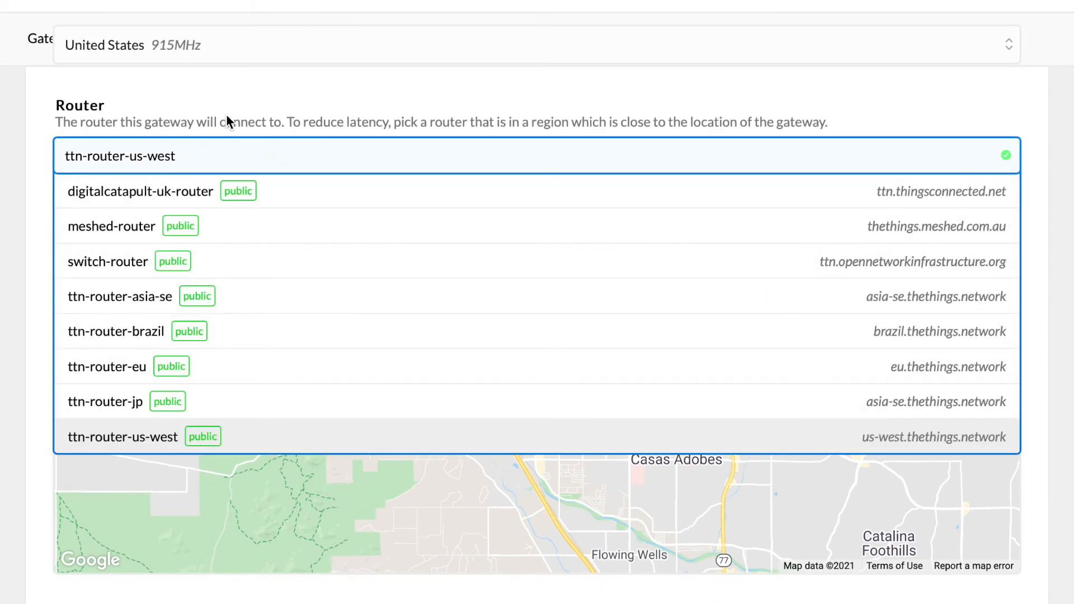
{"action": "left_click", "coordinate": [122, 437]}
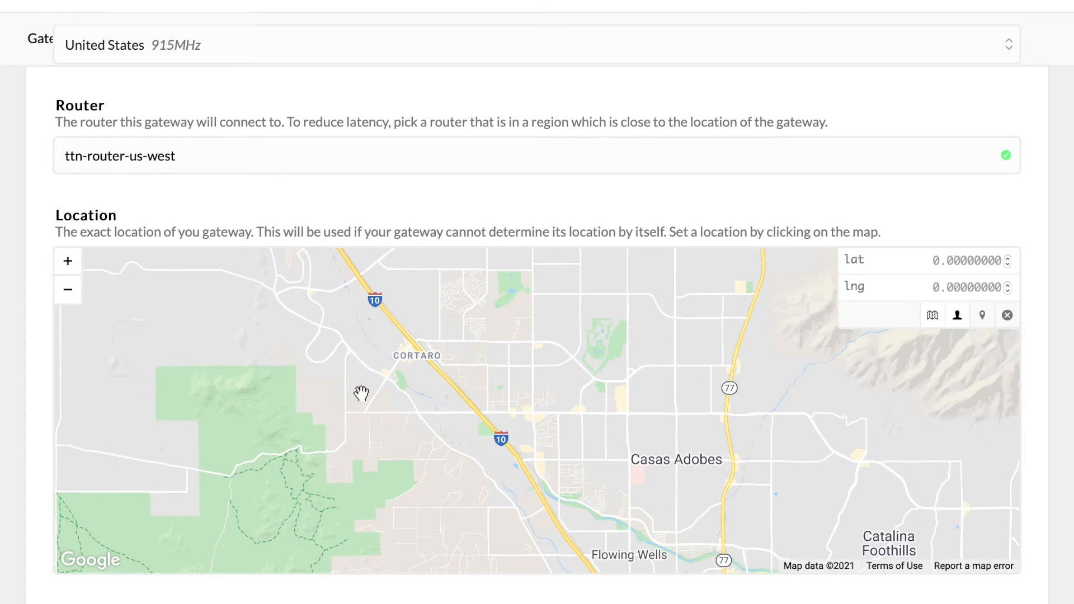
{"action": "mouse_move", "coordinate": [981, 326]}
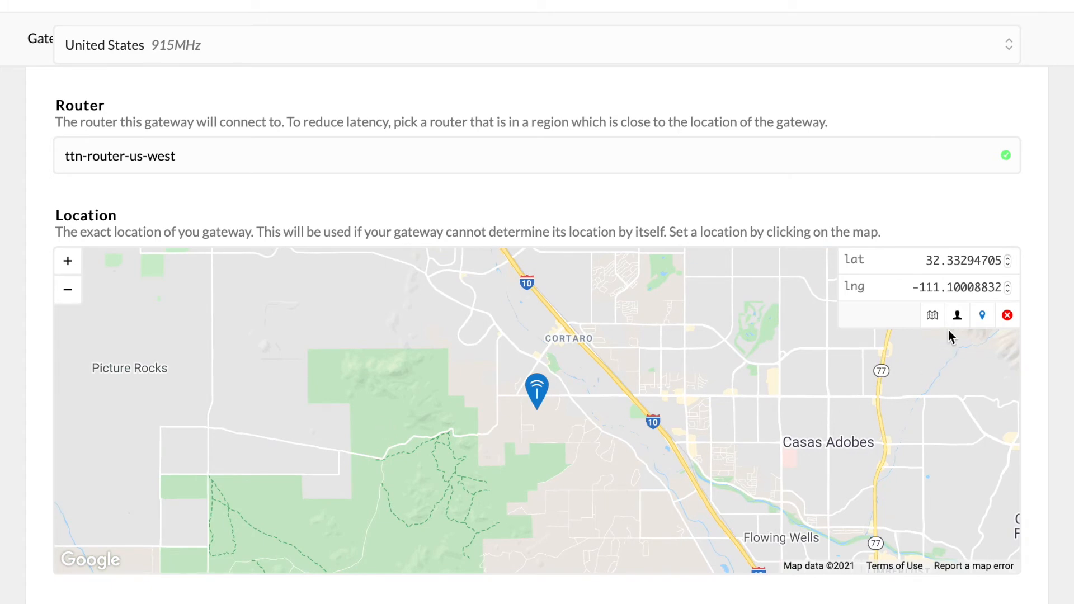
{"action": "left_click", "coordinate": [931, 315]}
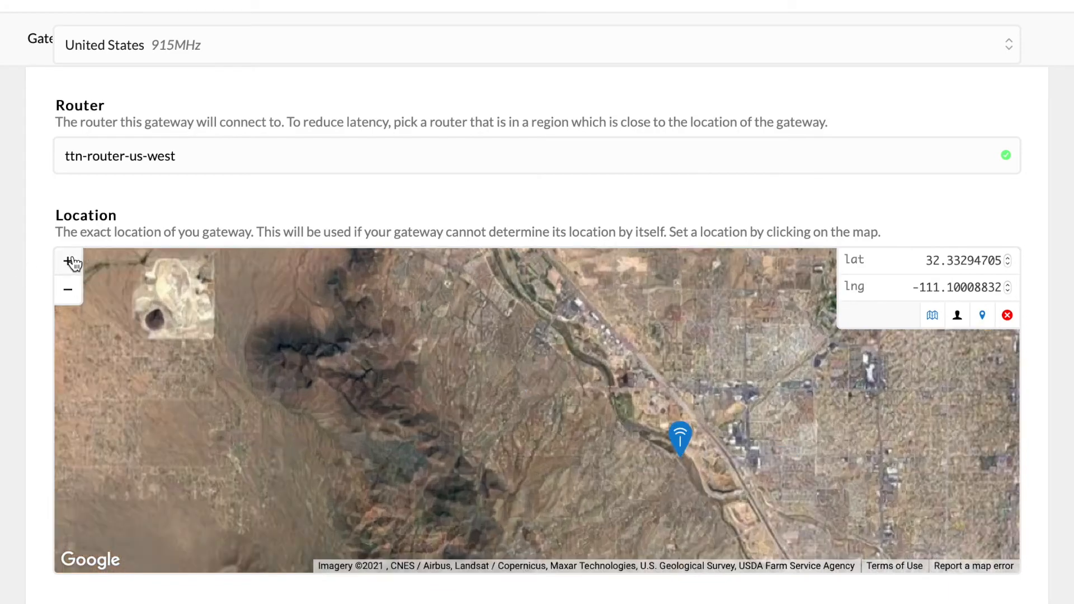
{"action": "left_click", "coordinate": [68, 262]}
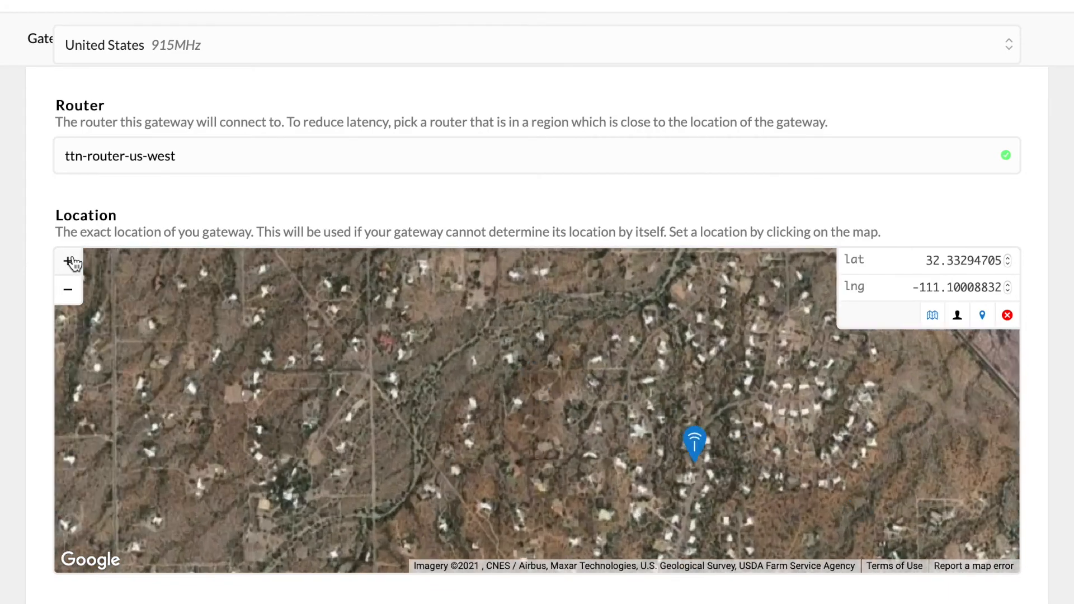
{"action": "left_click", "coordinate": [67, 261]}
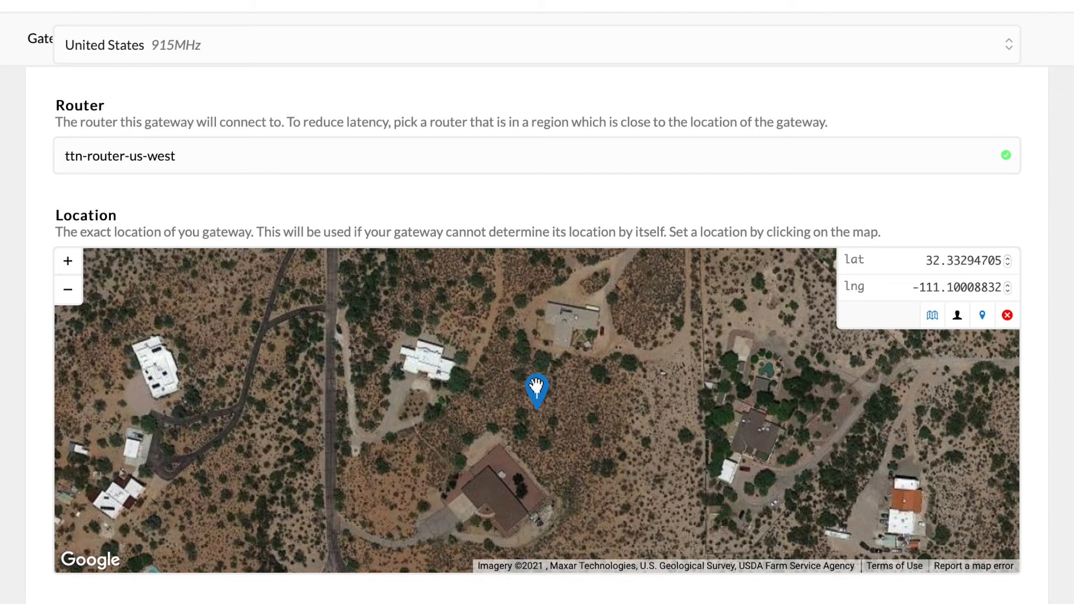
{"action": "mouse_move", "coordinate": [941, 347]}
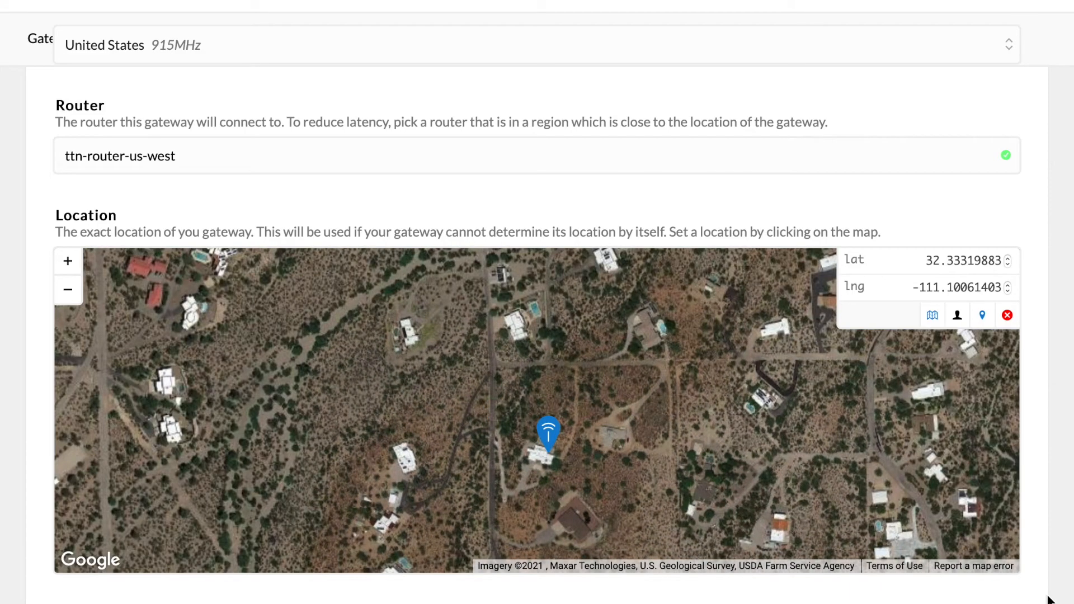
Step: Register the gateway with outdoor antenna placement and view its Information section
{"action": "scroll", "scroll_direction": "down", "scroll_amount": 3}
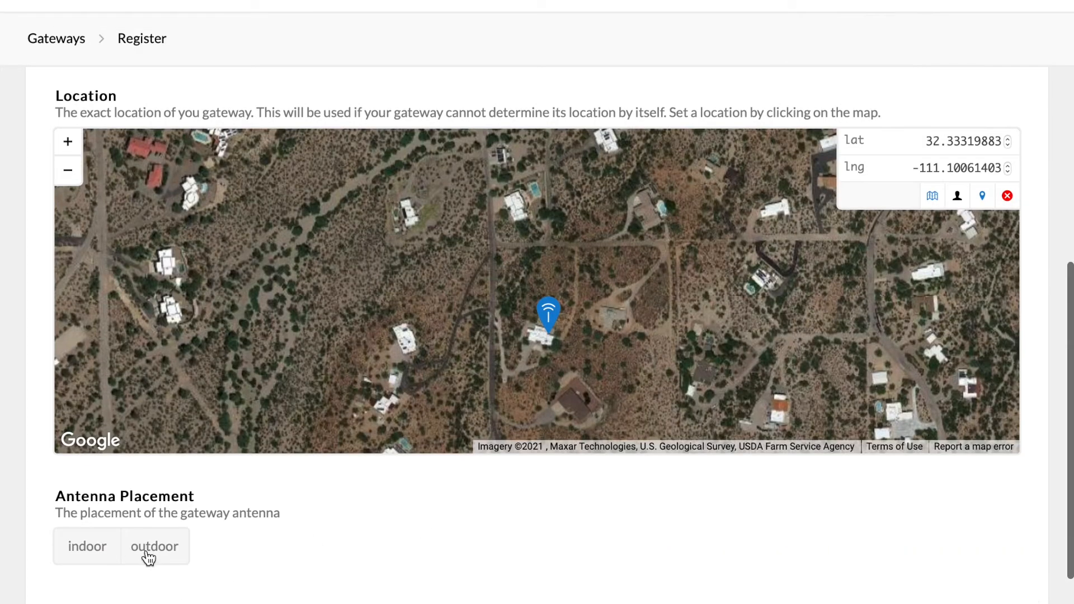
{"action": "left_click", "coordinate": [155, 546]}
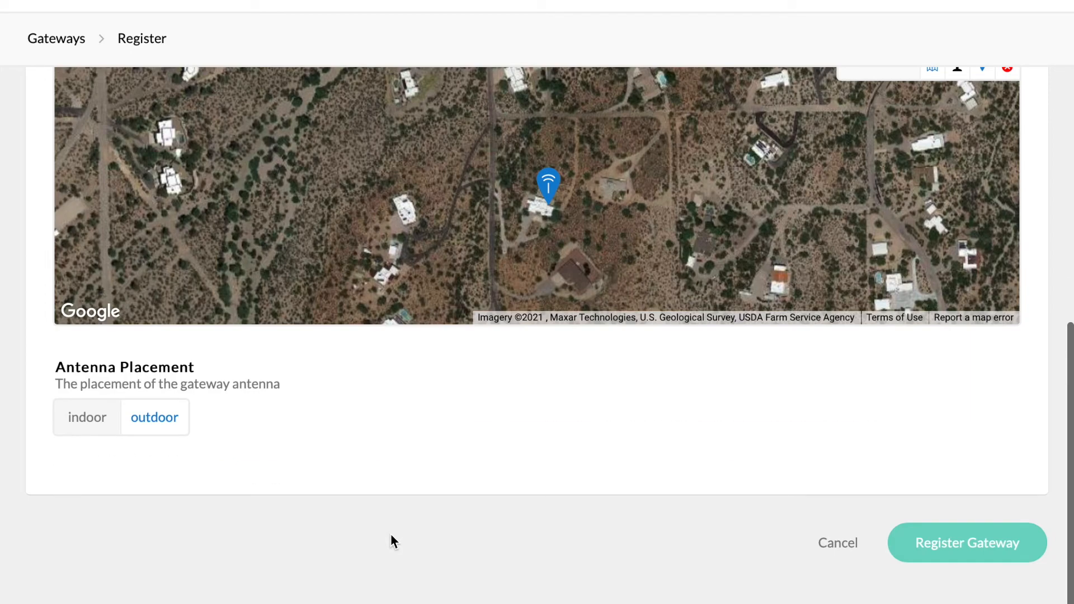
{"action": "left_click", "coordinate": [967, 543]}
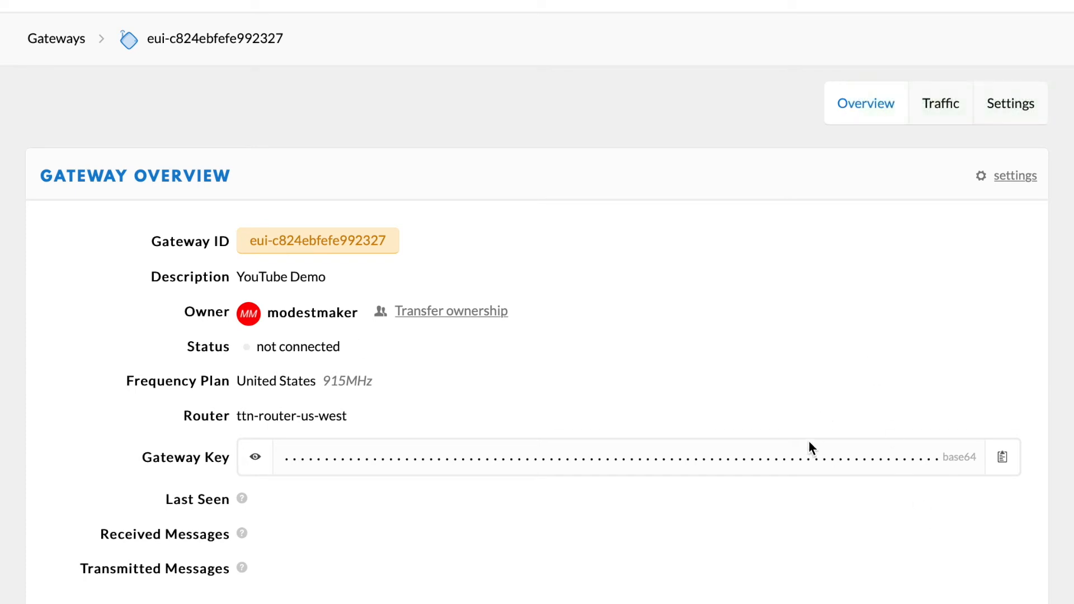
{"action": "scroll", "scroll_direction": "down", "scroll_amount": 3}
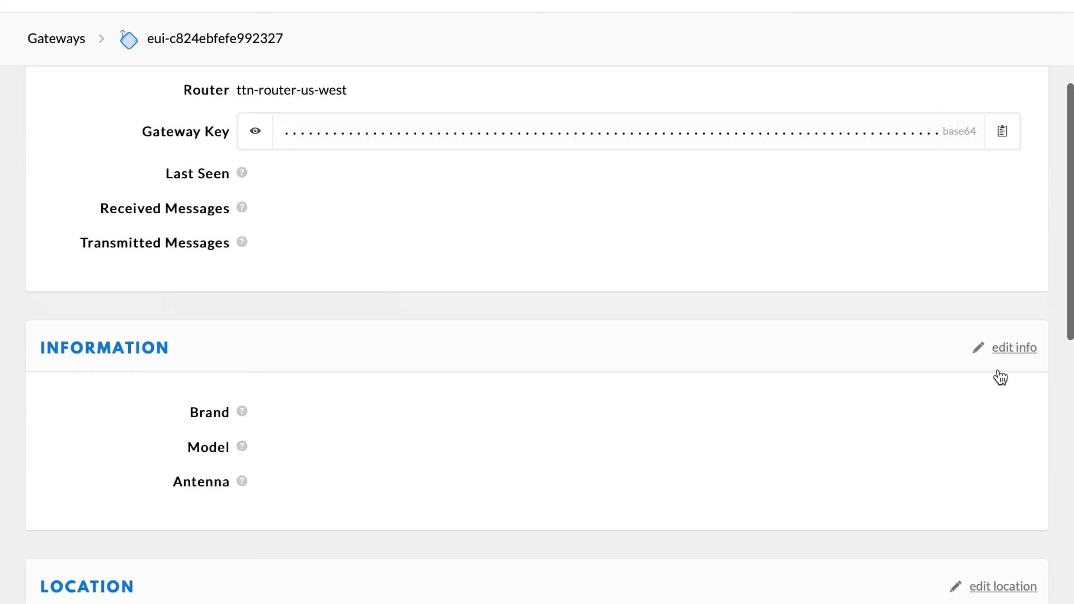
Step: Save brand RAKwireless, model RAK 2245 and antenna Generic 2dB in the gateway information
{"action": "left_click", "coordinate": [1014, 348]}
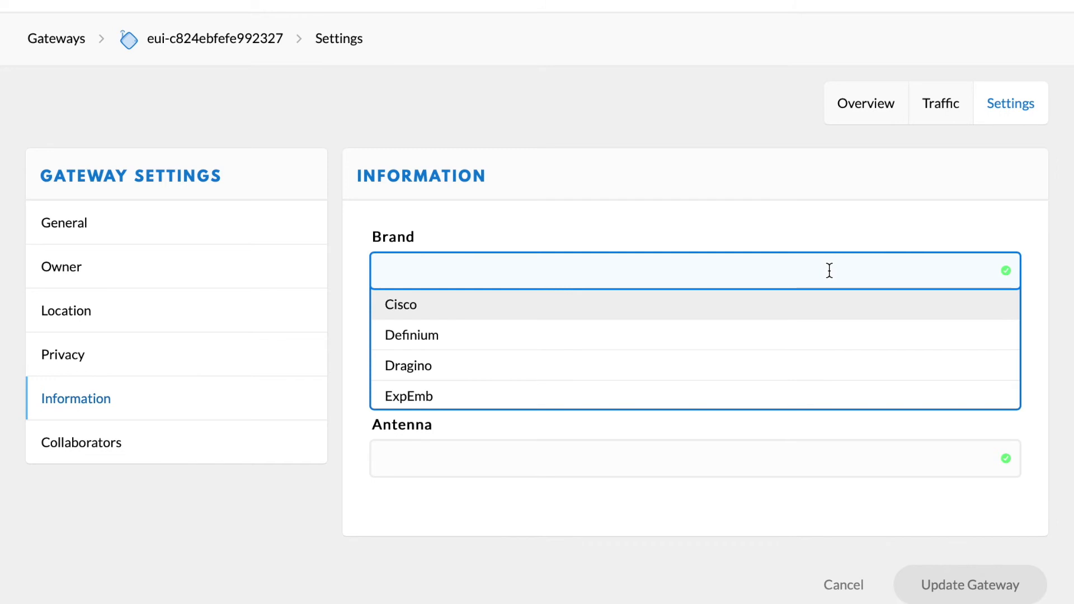
{"action": "type", "text": "RAK"}
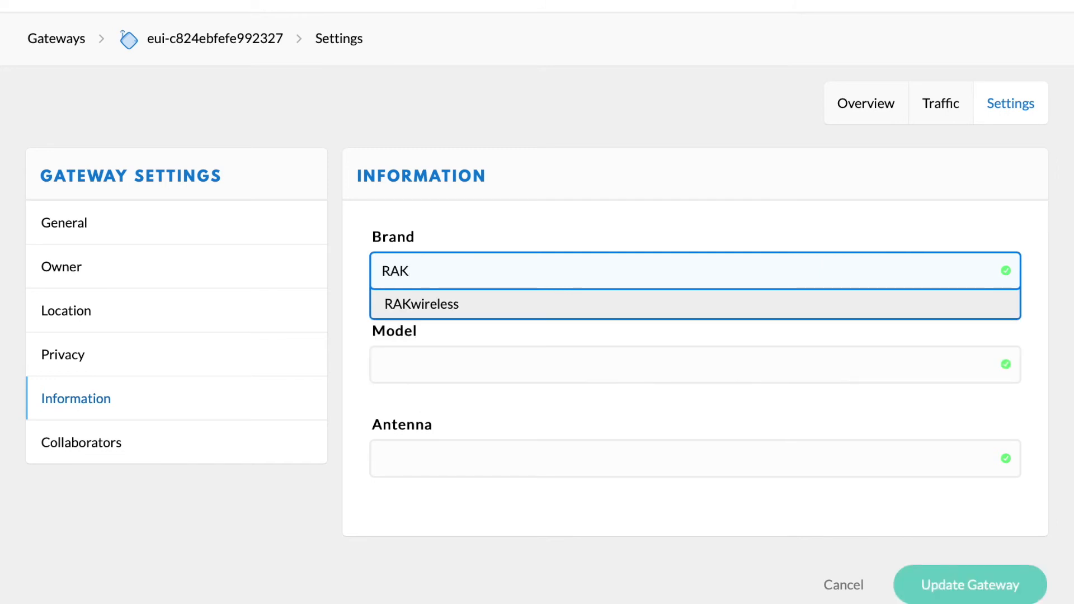
{"action": "left_click", "coordinate": [421, 305]}
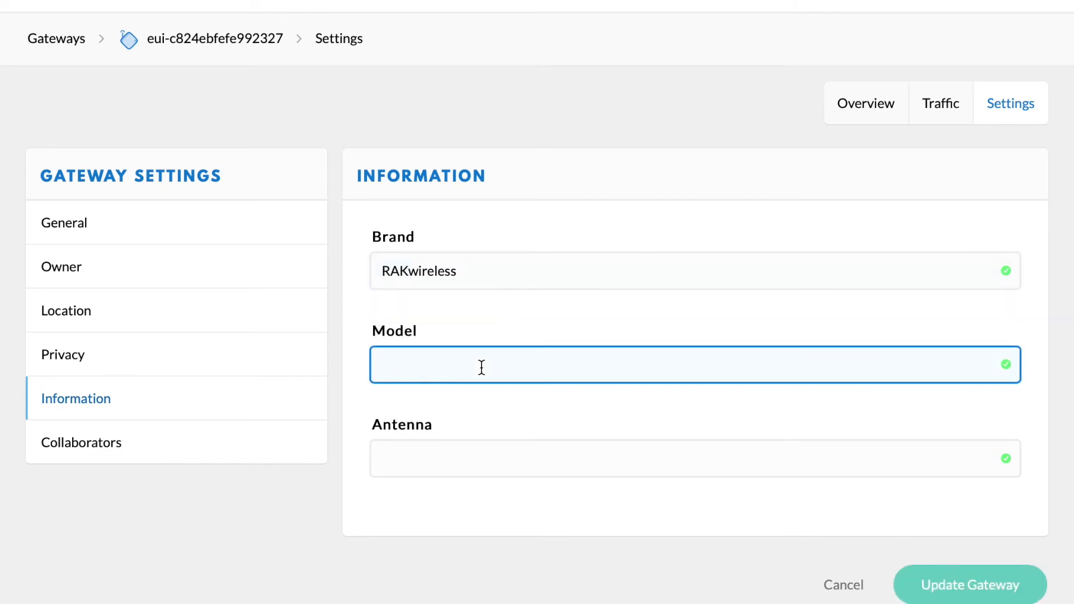
{"action": "type", "text": "RAK 2245"}
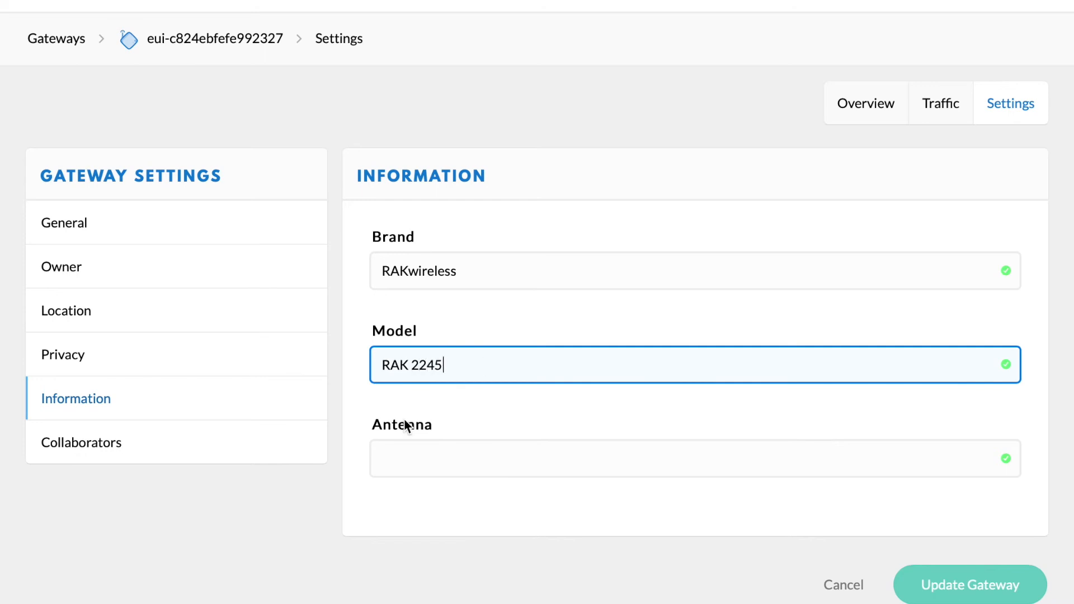
{"action": "left_click", "coordinate": [685, 459]}
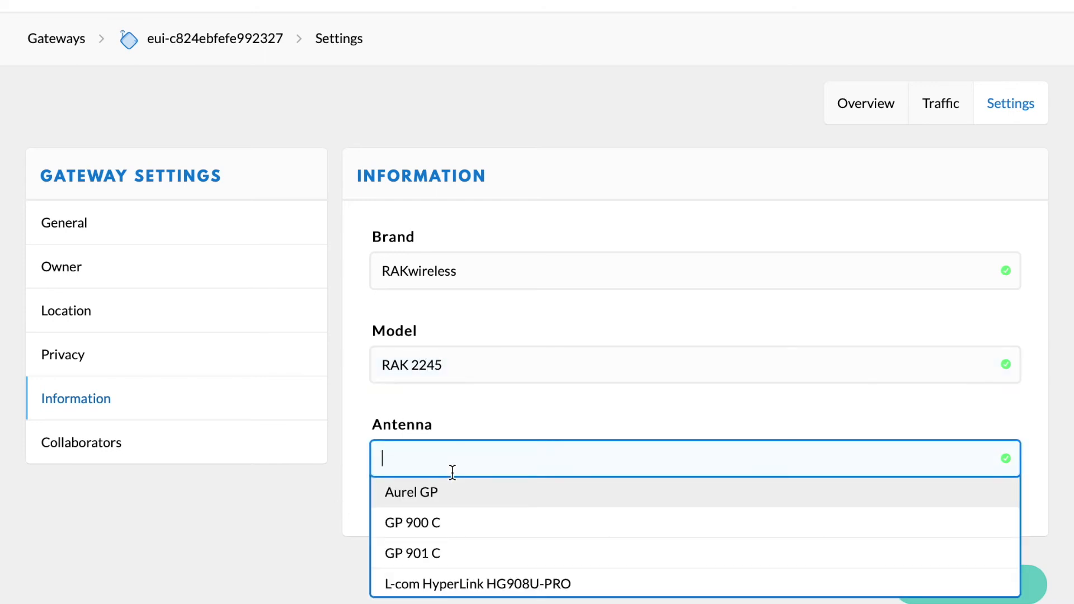
{"action": "type", "text": "Generic 2"}
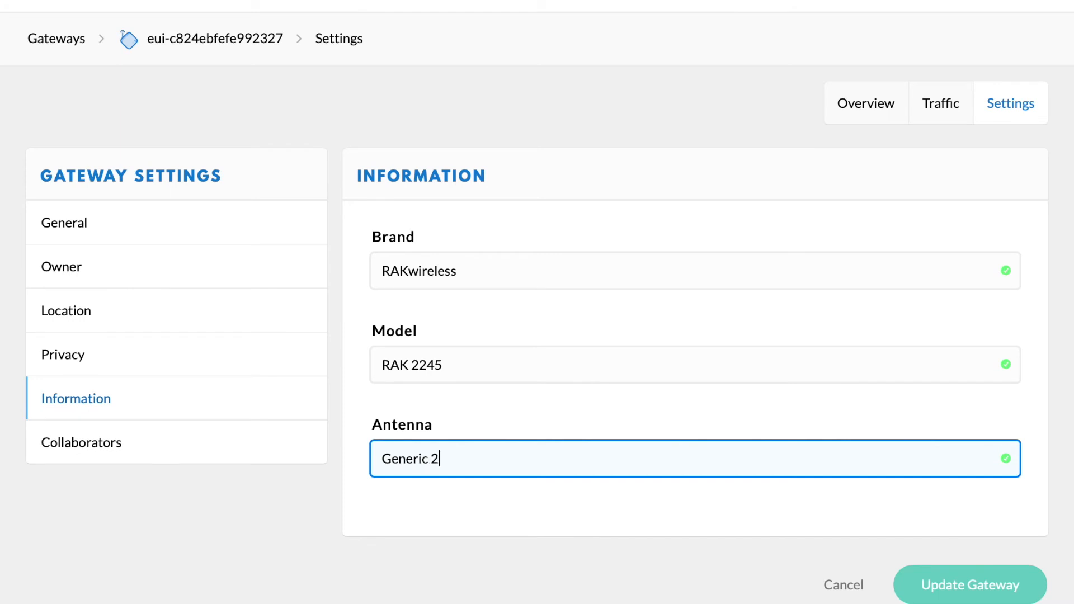
{"action": "type", "text": "dB"}
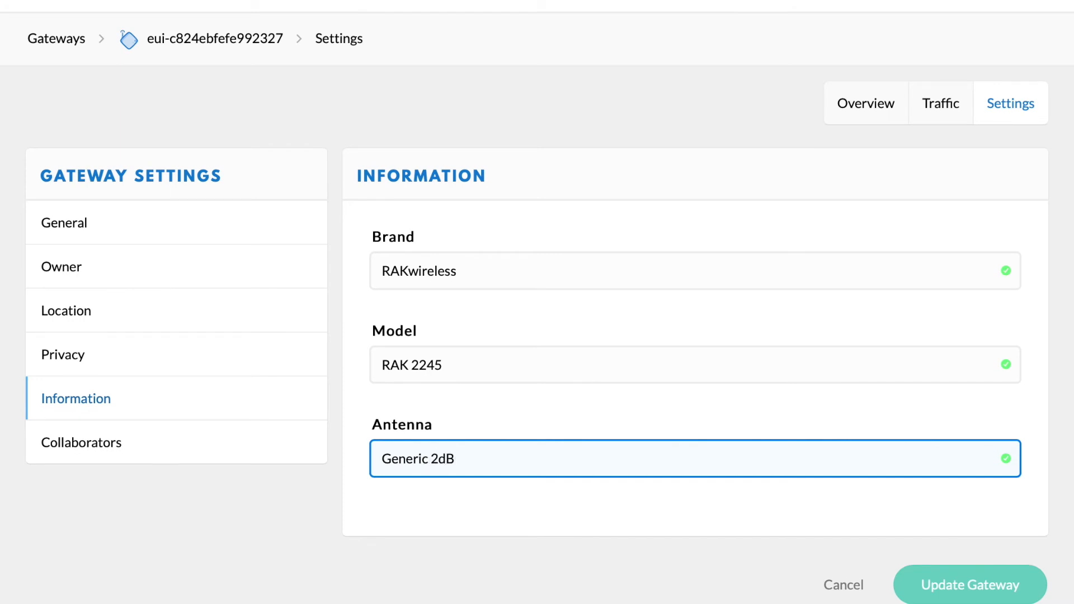
{"action": "left_click", "coordinate": [970, 585]}
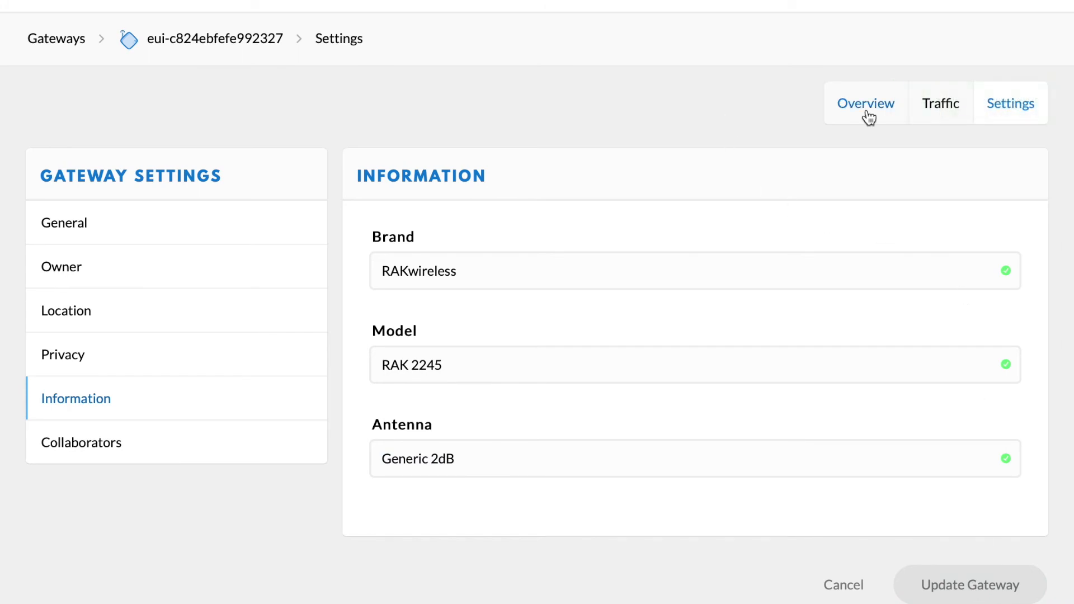
Step: Enter an altitude of 750 metres in the gateway's location settings
{"action": "left_click", "coordinate": [866, 103]}
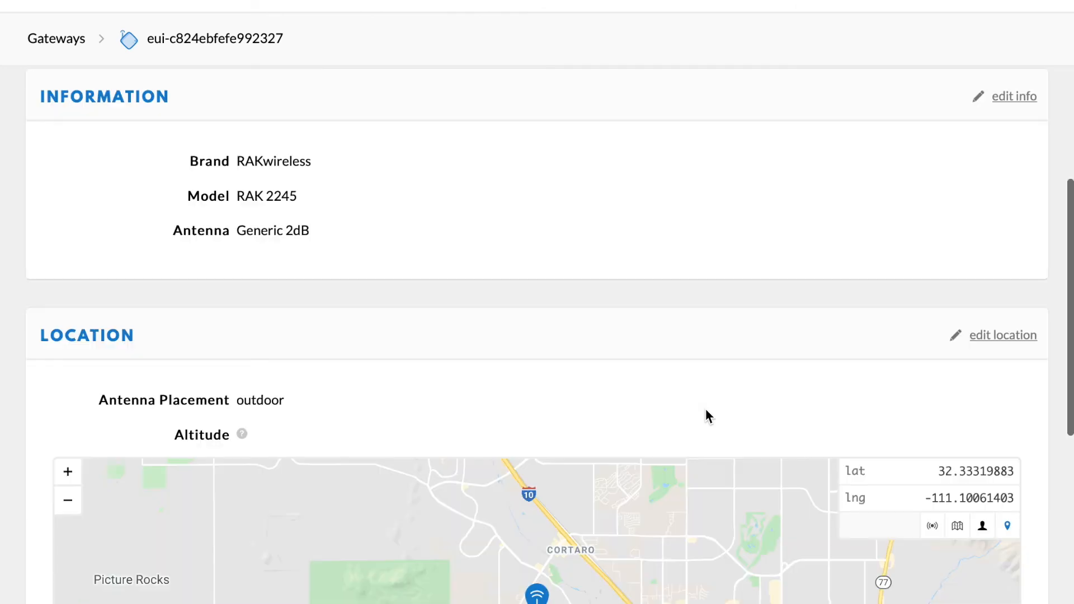
{"action": "scroll", "scroll_direction": "down", "scroll_amount": 3}
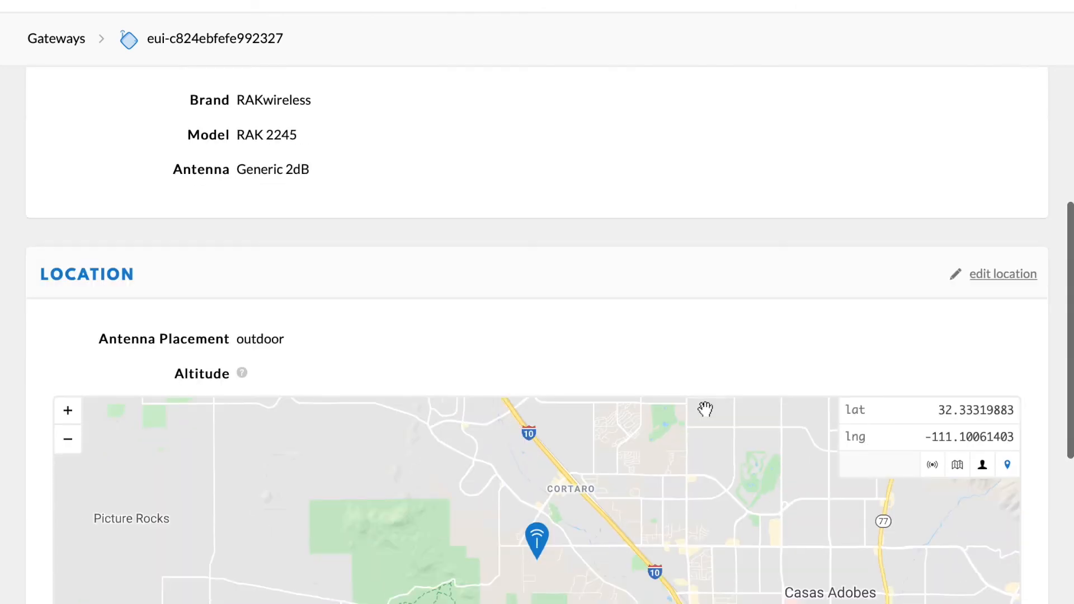
{"action": "left_click", "coordinate": [1002, 274]}
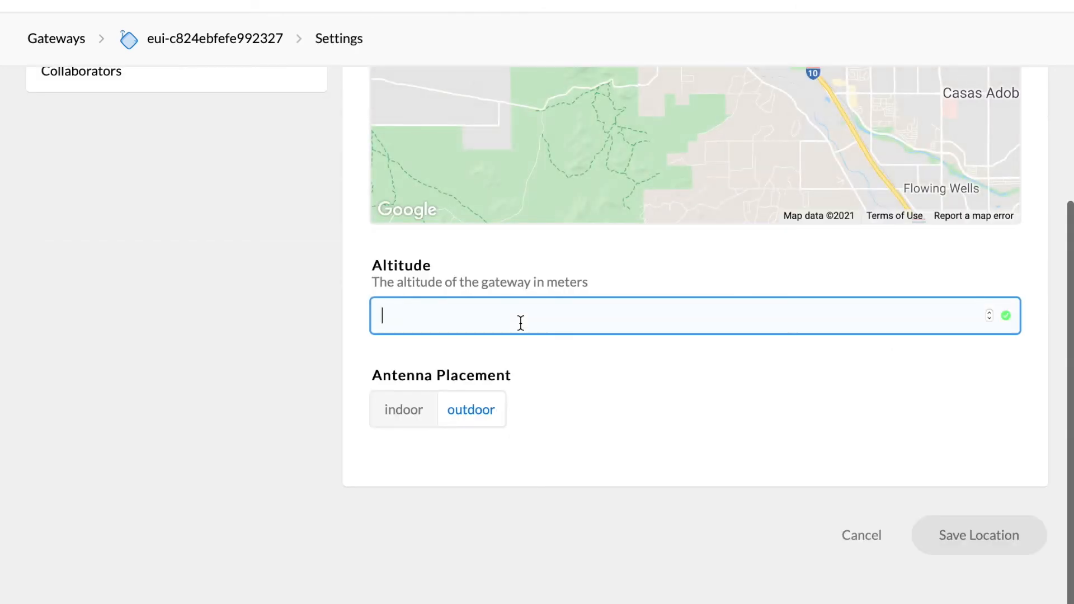
{"action": "type", "text": "750"}
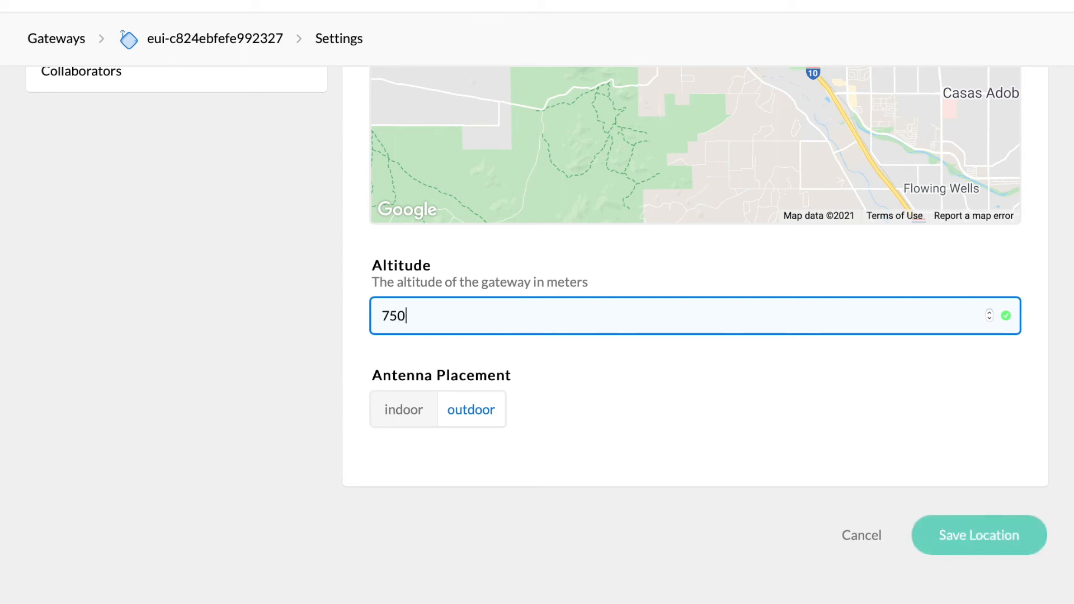
{"action": "mouse_move", "coordinate": [953, 534]}
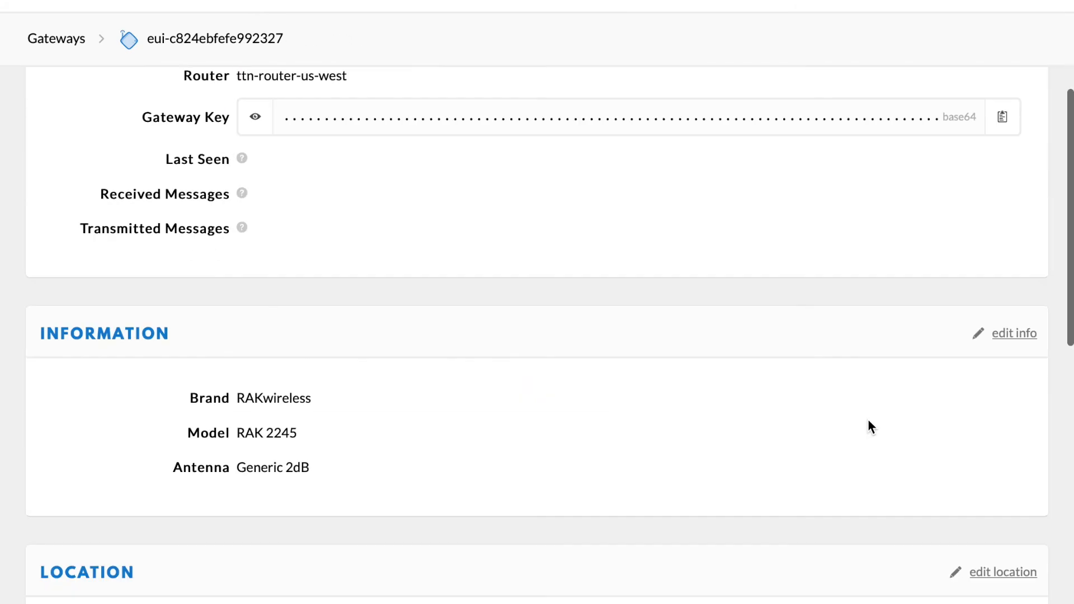
Step: Save privacy settings with status and location public but the owner hidden
{"action": "scroll", "scroll_direction": "down", "scroll_amount": 3}
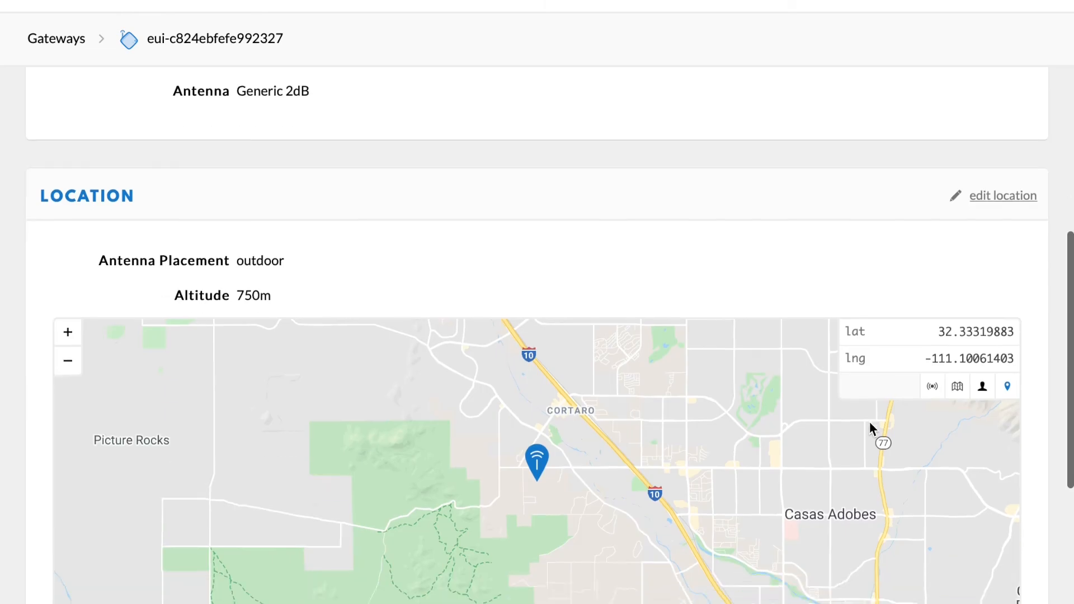
{"action": "scroll", "scroll_direction": "down", "scroll_amount": 3}
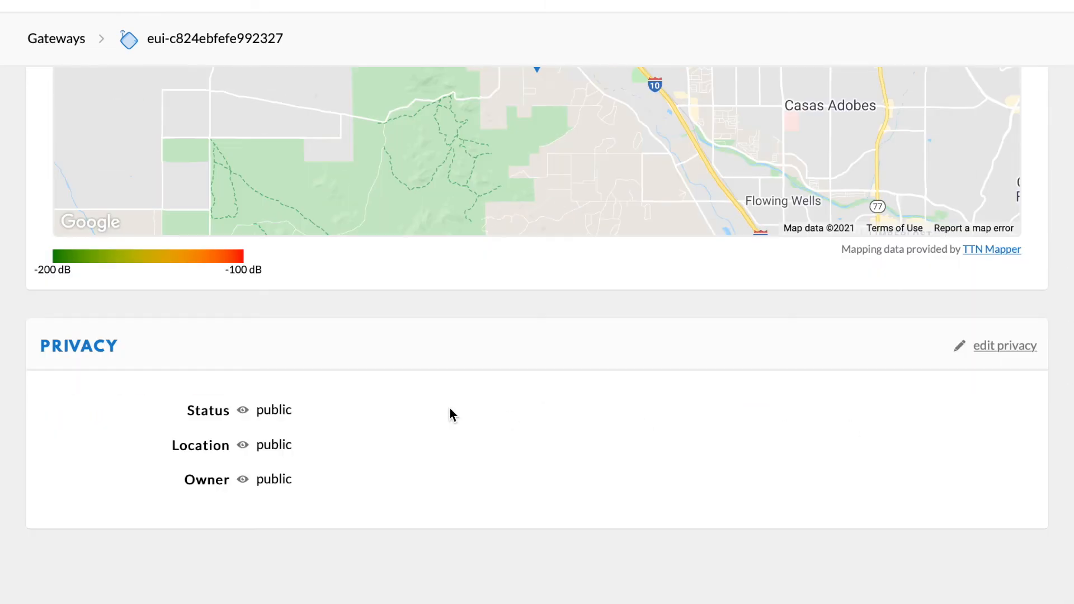
{"action": "left_click", "coordinate": [1005, 345]}
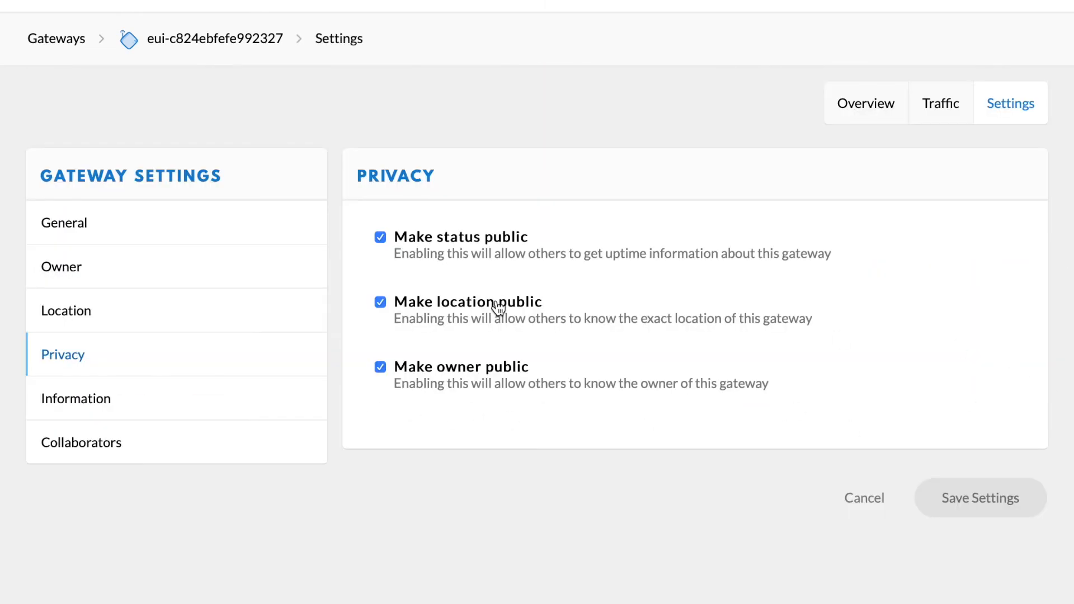
{"action": "left_click", "coordinate": [380, 237]}
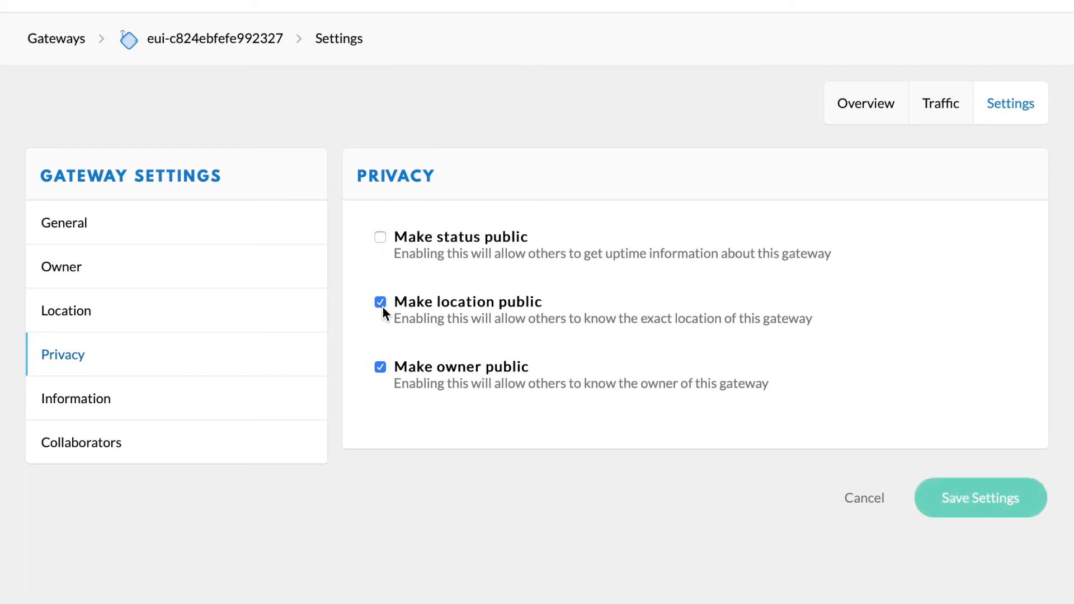
{"action": "left_click", "coordinate": [381, 367]}
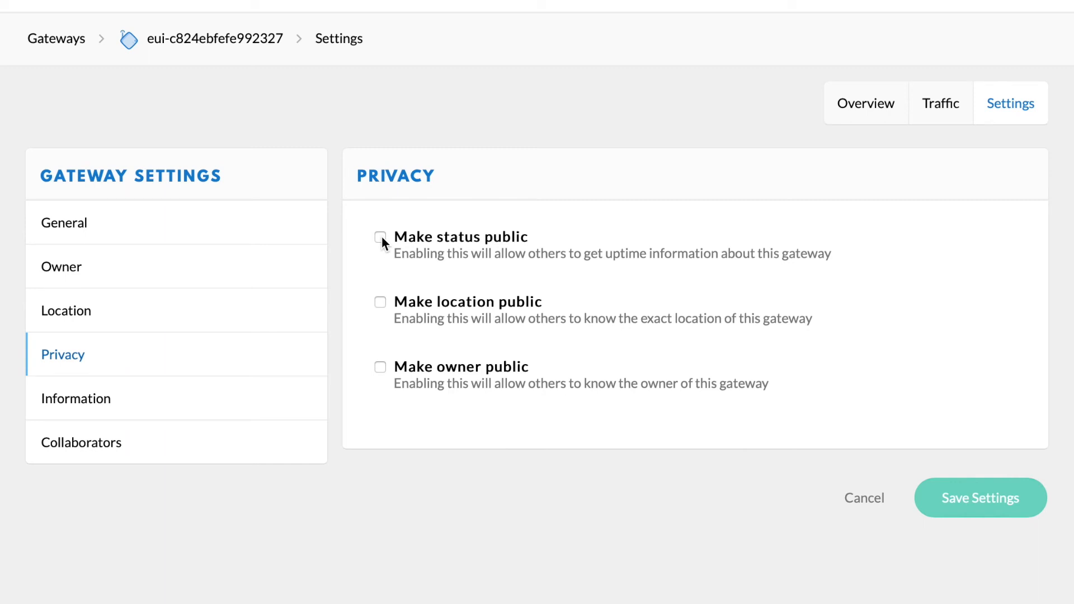
{"action": "left_click", "coordinate": [381, 238]}
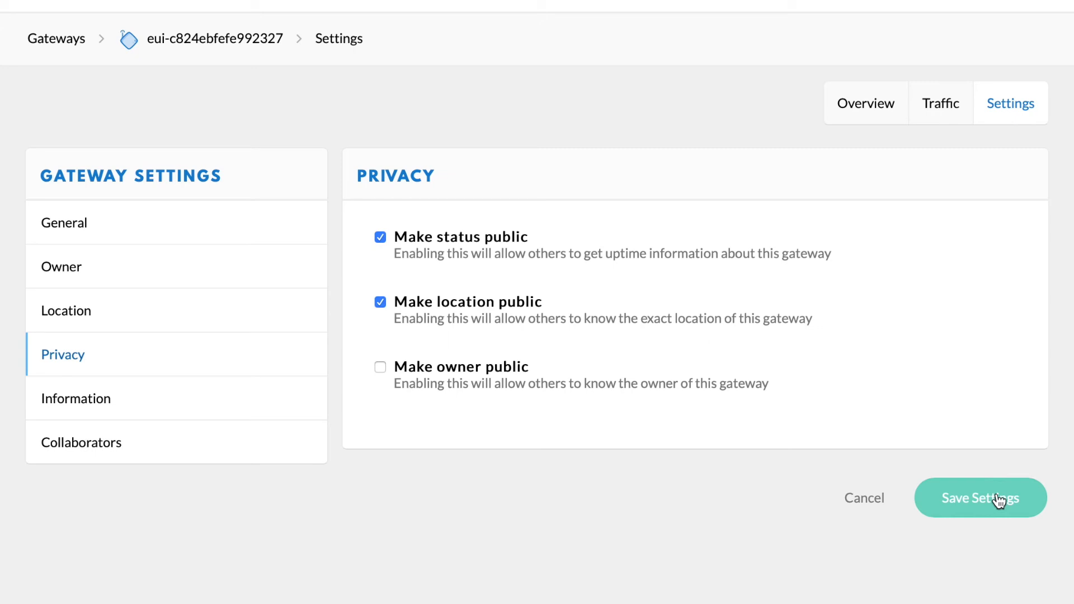
{"action": "left_click", "coordinate": [980, 498]}
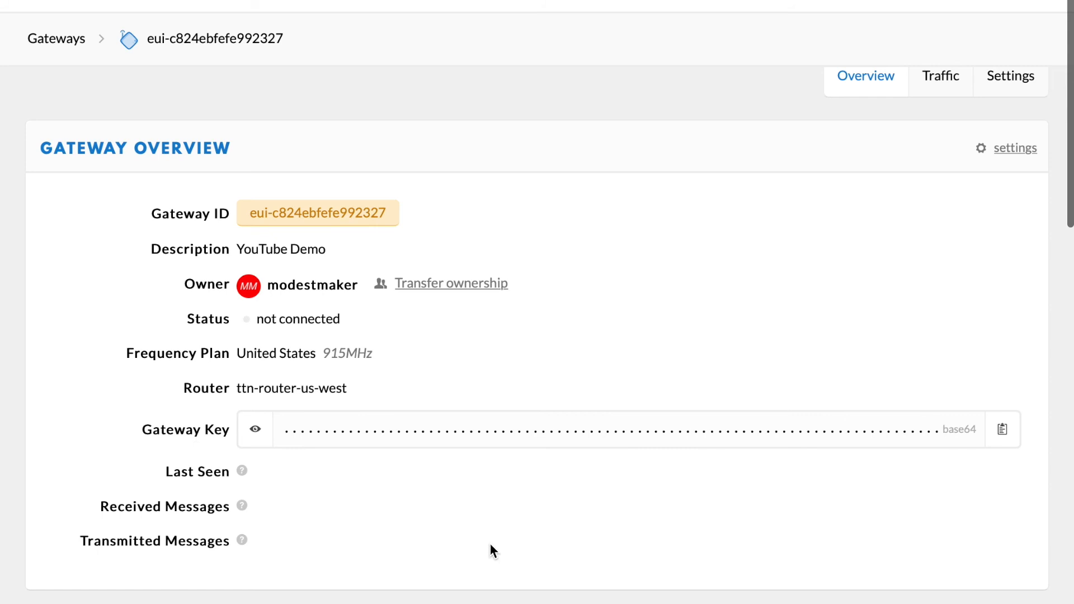
{"action": "mouse_move", "coordinate": [433, 499]}
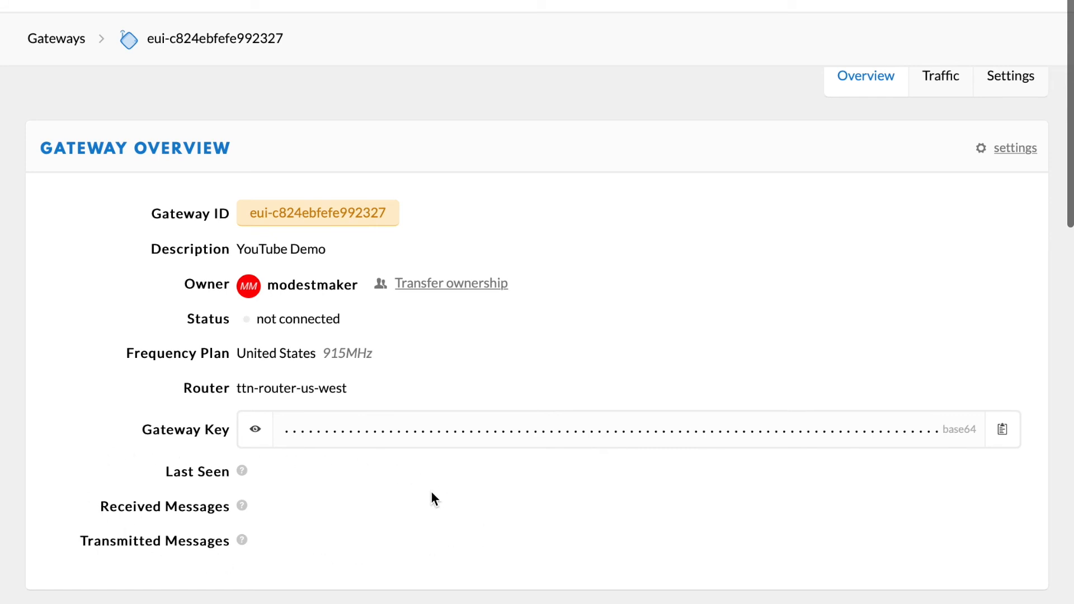
{"action": "mouse_move", "coordinate": [757, 373]}
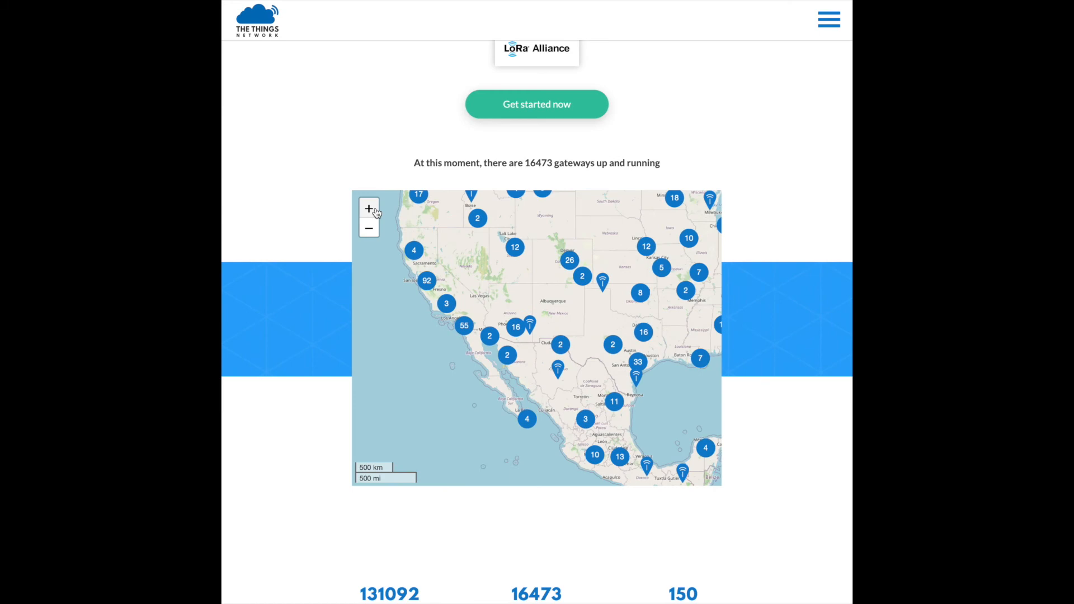
Step: Zoom and pan the public gateway map into the Arizona neighbourhood around the new gateway
{"action": "left_click", "coordinate": [369, 209]}
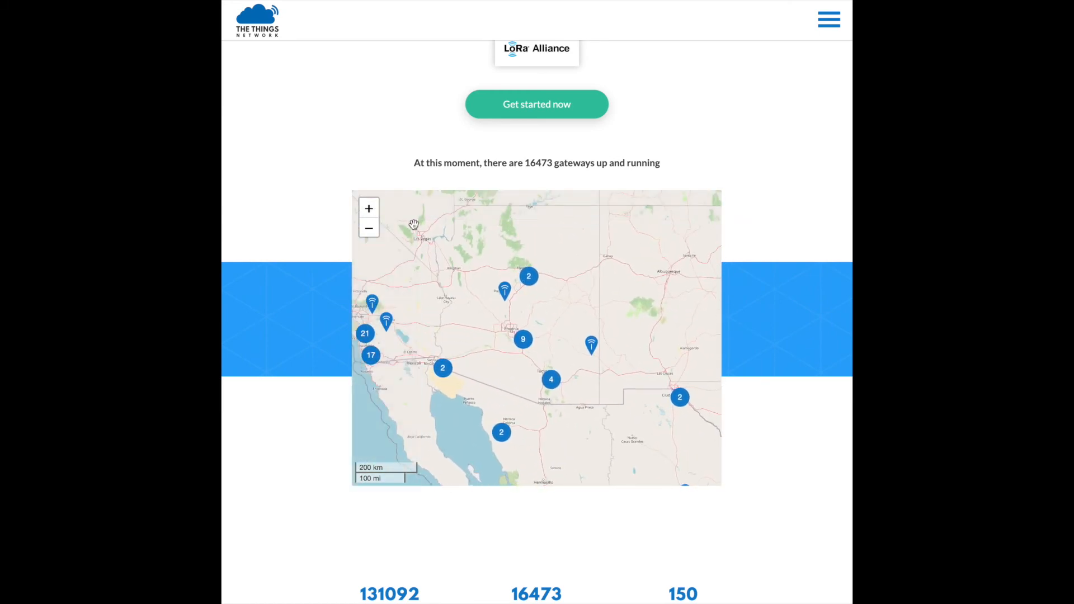
{"action": "left_click", "coordinate": [368, 208]}
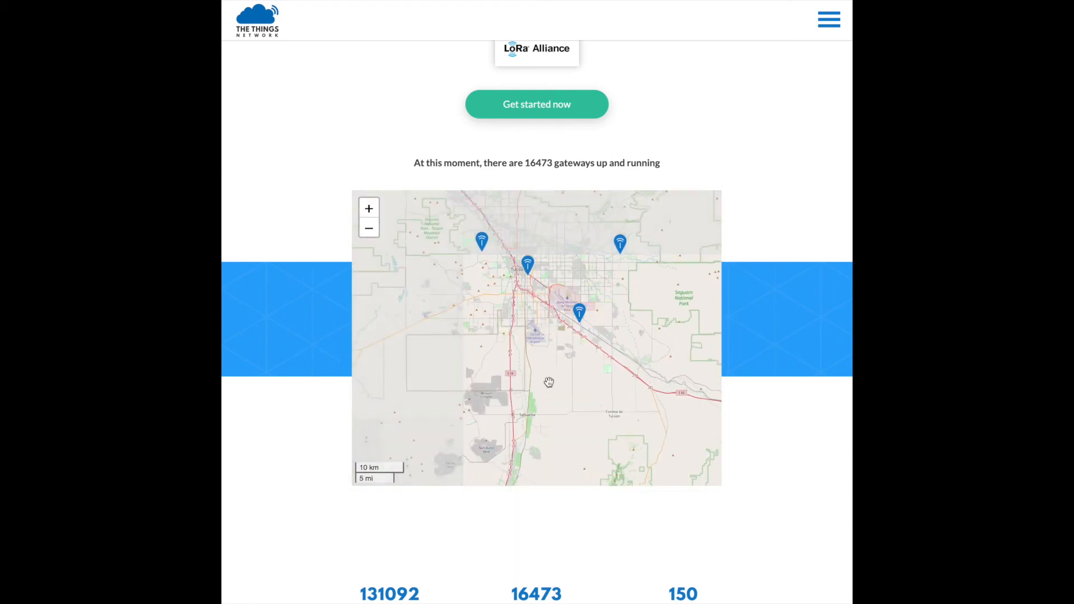
{"action": "left_click", "coordinate": [369, 208]}
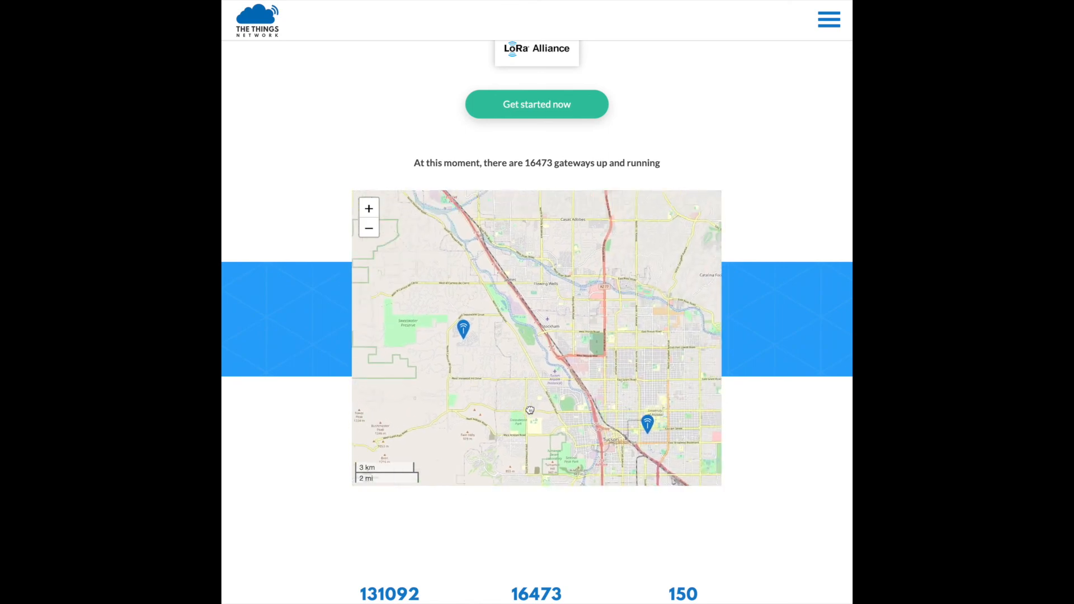
{"action": "left_click_drag", "start_coordinate": [530, 410], "coordinate": [552, 335]}
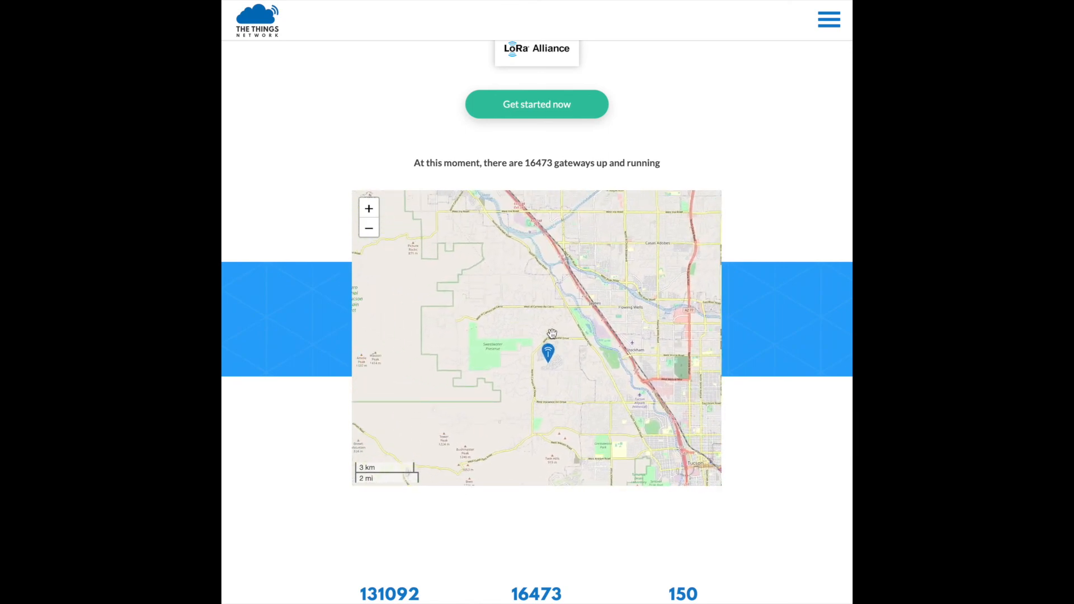
{"action": "left_click_drag", "start_coordinate": [548, 336], "coordinate": [514, 315]}
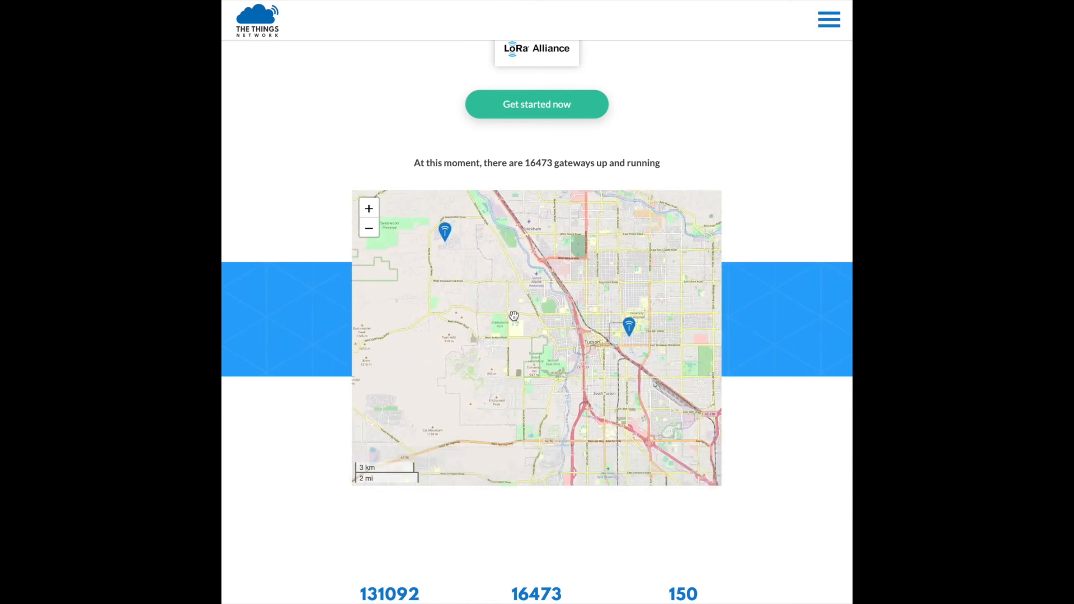
{"action": "left_click", "coordinate": [369, 228]}
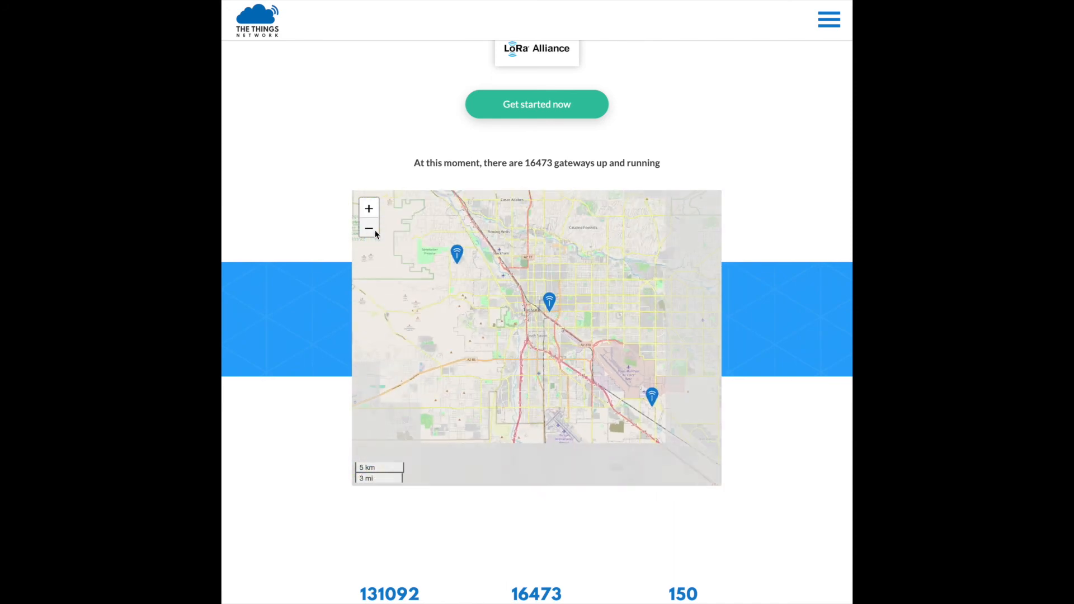
{"action": "left_click_drag", "start_coordinate": [549, 302], "coordinate": [529, 378]}
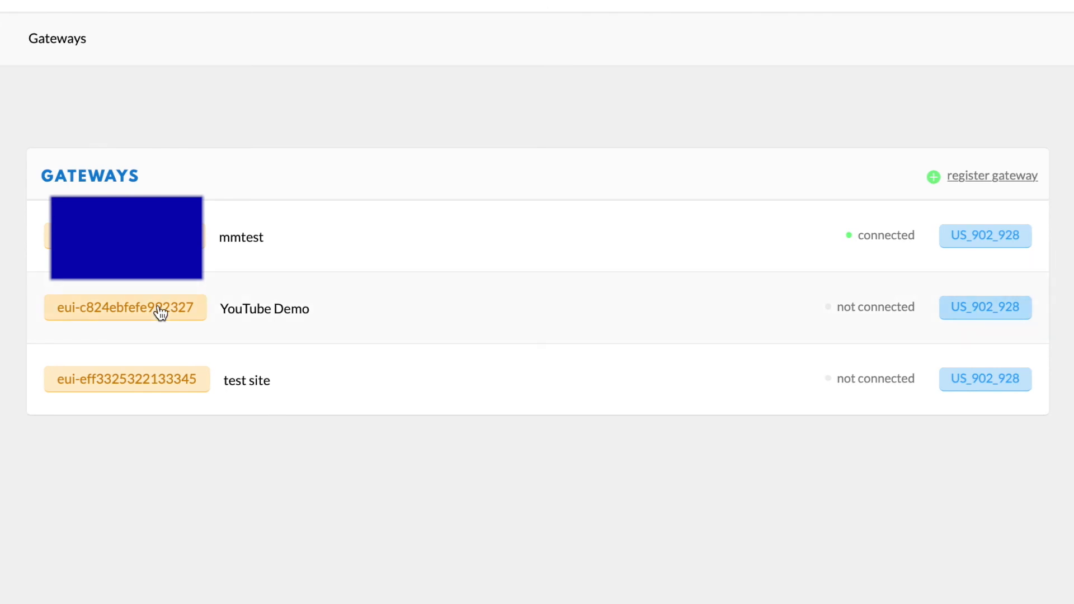
Step: Confirm deletion of gateway c824ebfefe992327 from its settings and return to the gateways list
{"action": "left_click", "coordinate": [125, 308]}
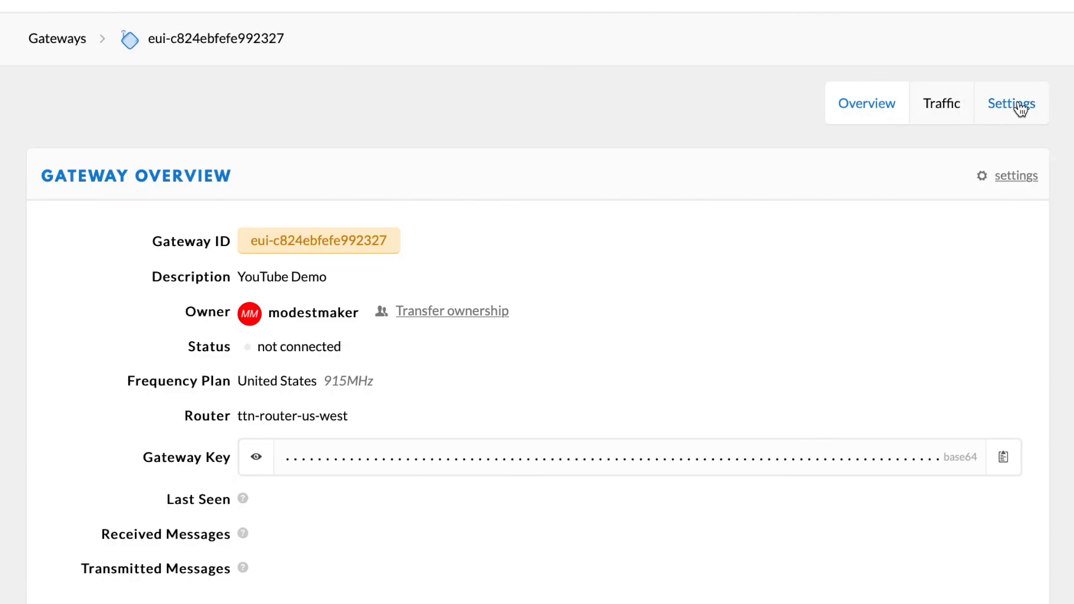
{"action": "left_click", "coordinate": [1011, 104]}
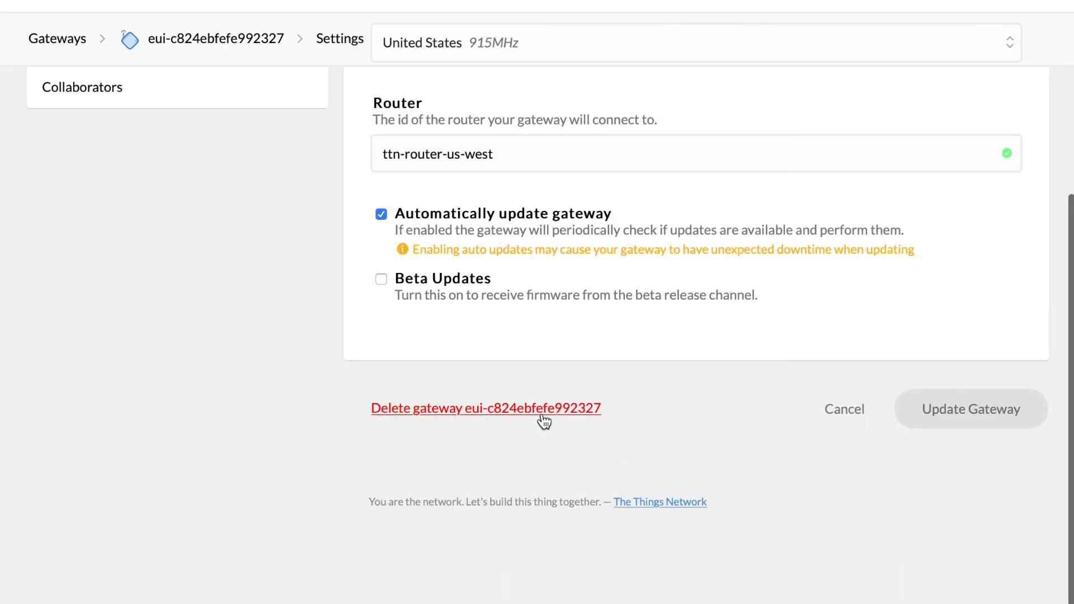
{"action": "left_click", "coordinate": [486, 409]}
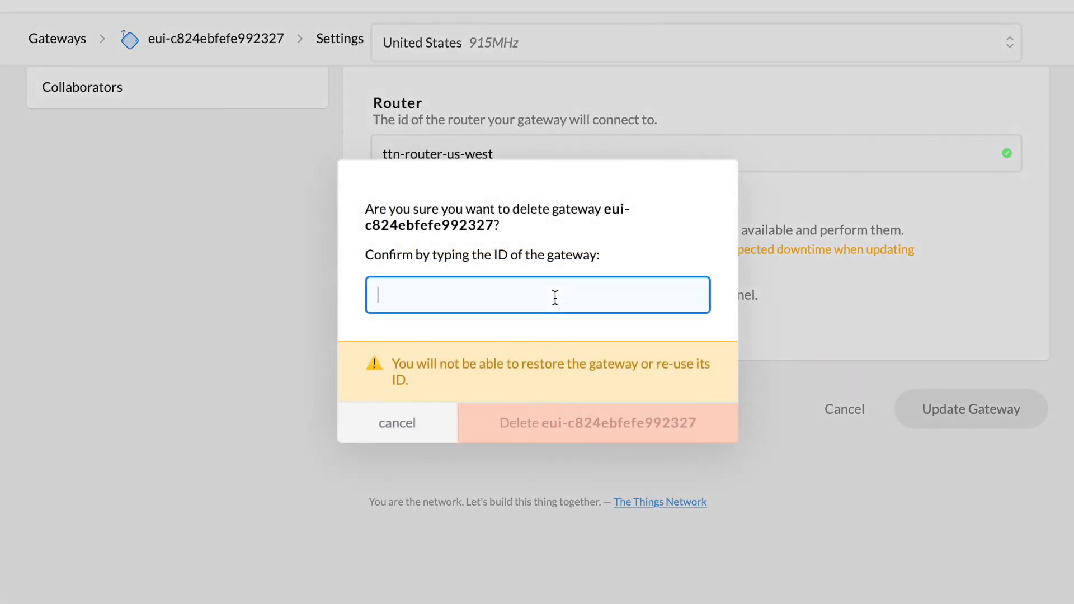
{"action": "type", "text": "c824ebfefe992327"}
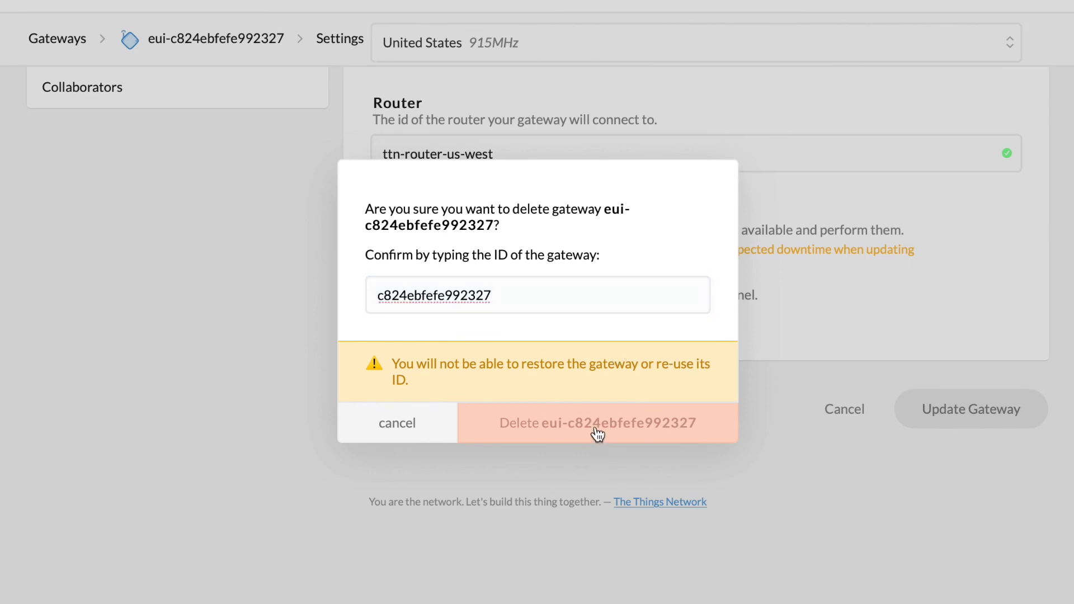
{"action": "mouse_move", "coordinate": [555, 430]}
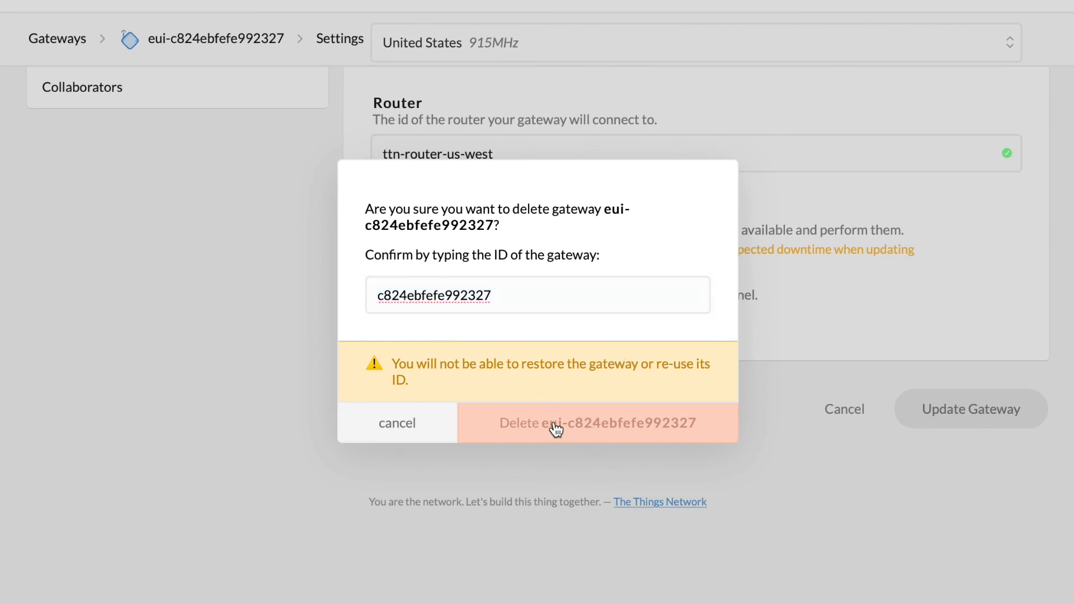
{"action": "left_click", "coordinate": [397, 423]}
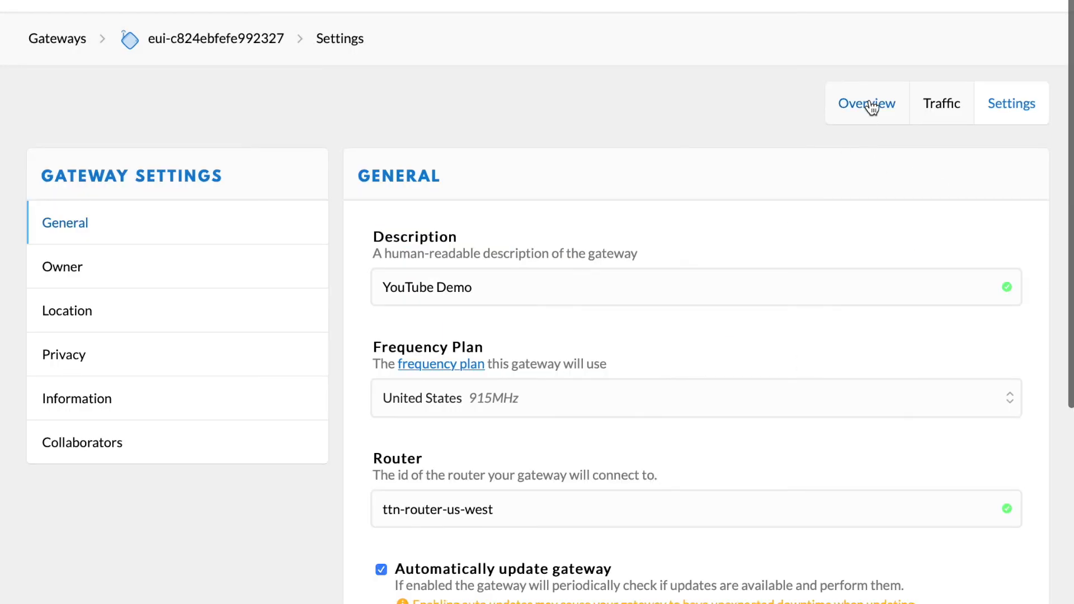
{"action": "left_click", "coordinate": [866, 102]}
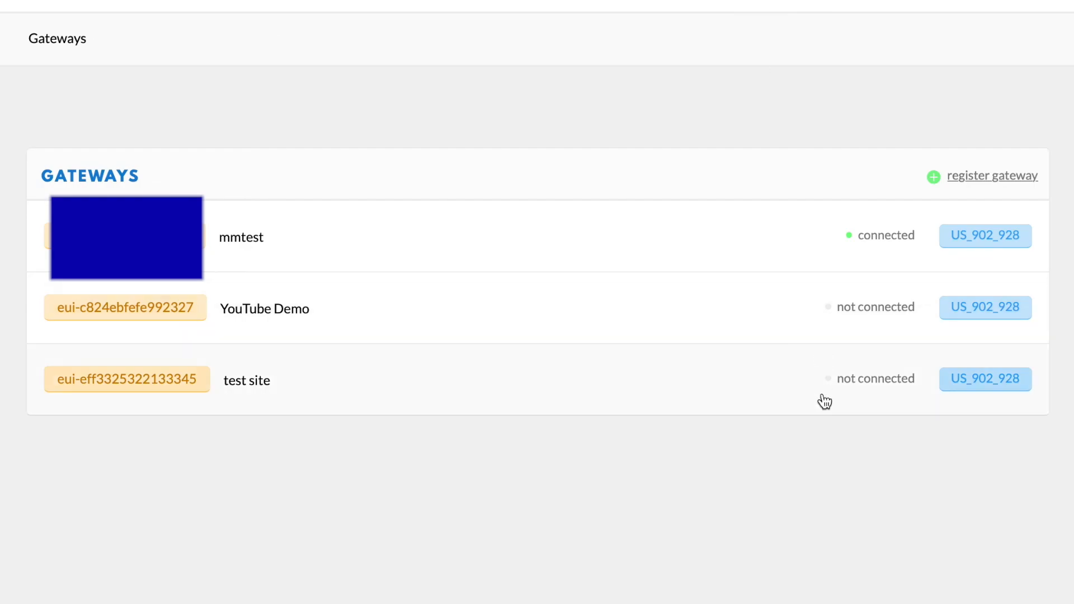
{"action": "mouse_move", "coordinate": [709, 329]}
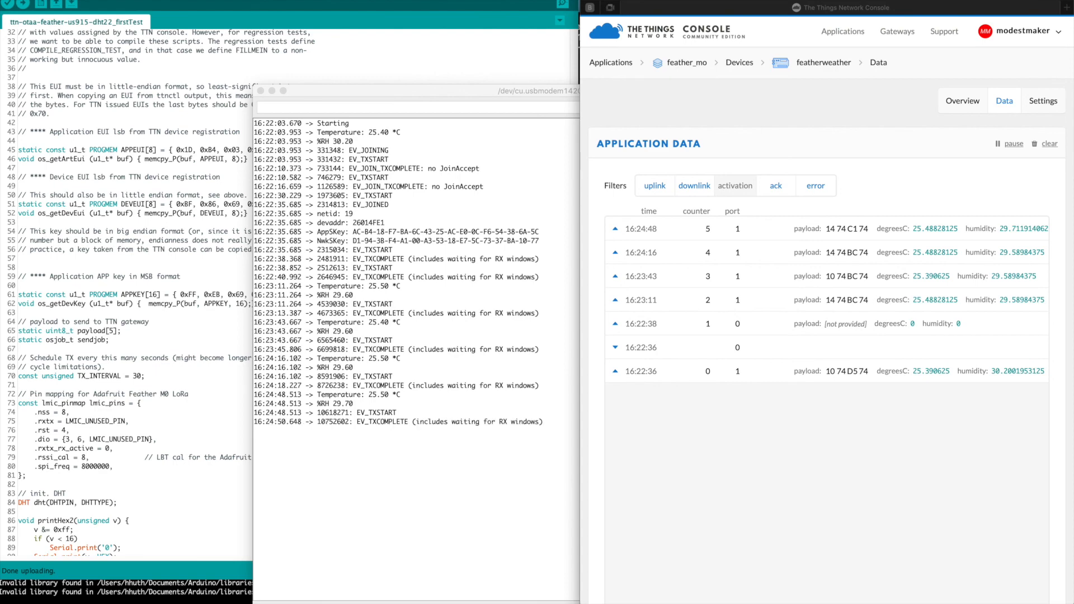
Step: Show the featherweather device's Data page with live uplink temperature and humidity payloads
{"action": "left_click", "coordinate": [615, 348]}
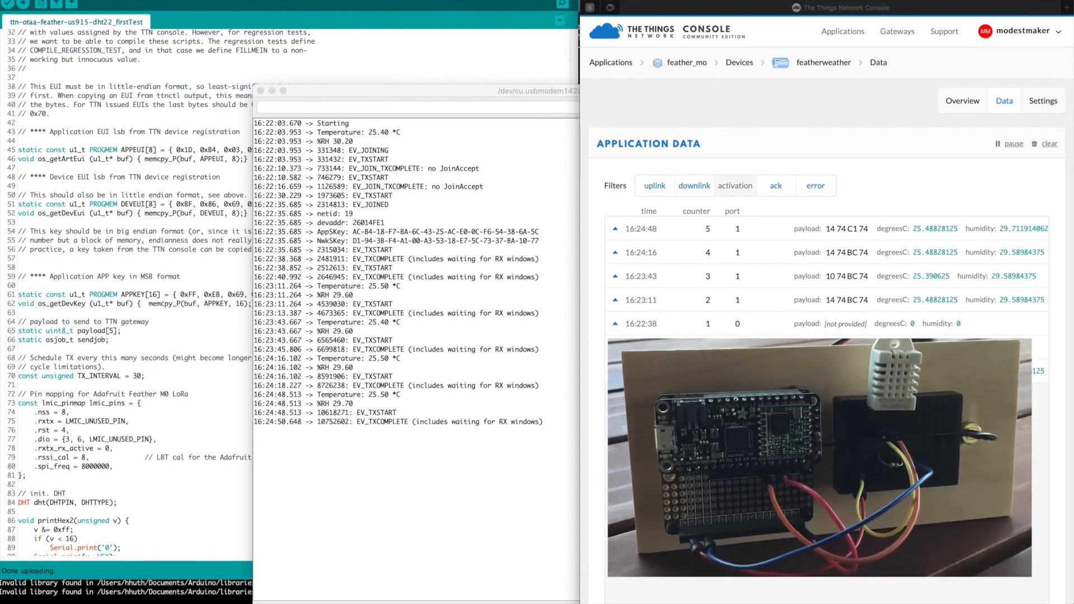